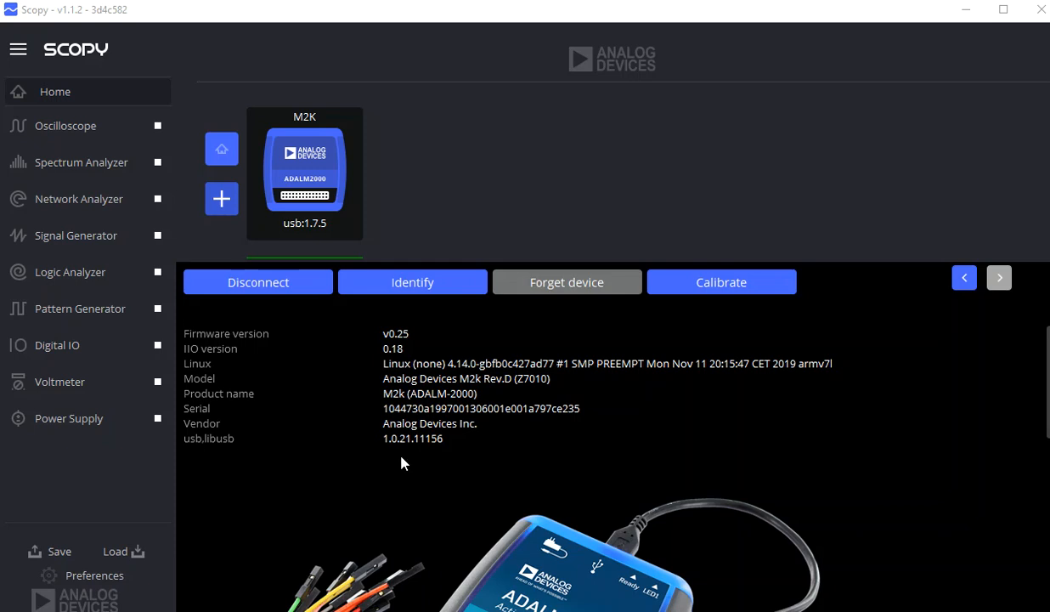
{"action": "mouse_move", "coordinate": [221, 199]}
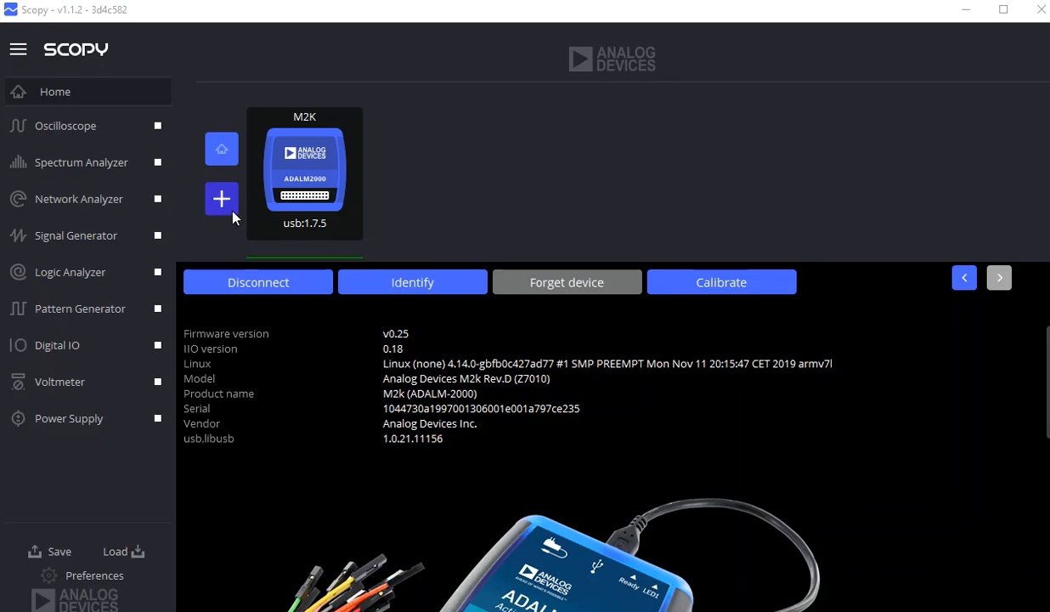
{"action": "mouse_move", "coordinate": [253, 206]}
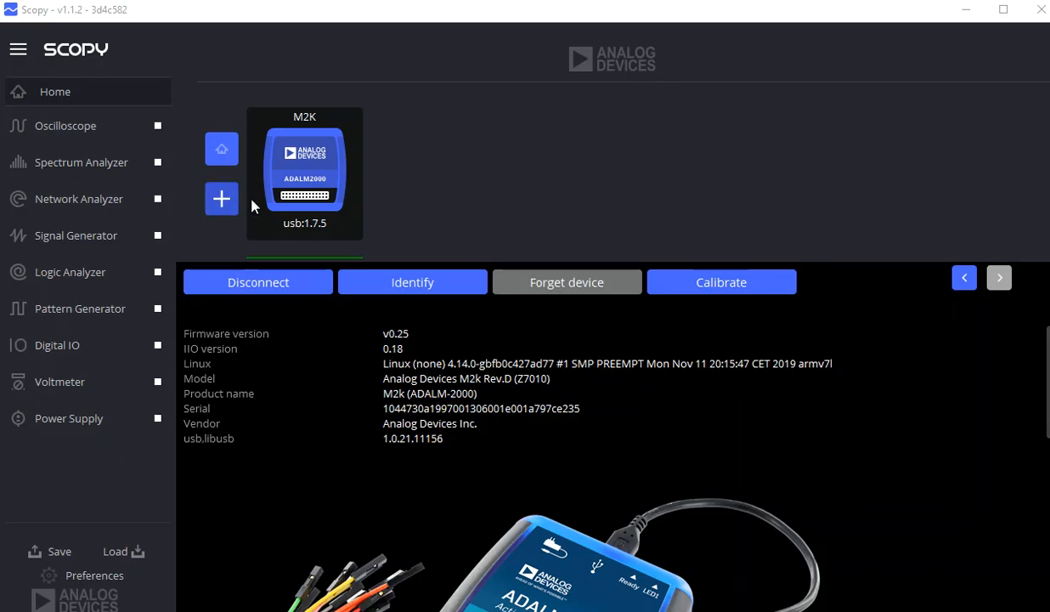
{"action": "mouse_move", "coordinate": [325, 235]}
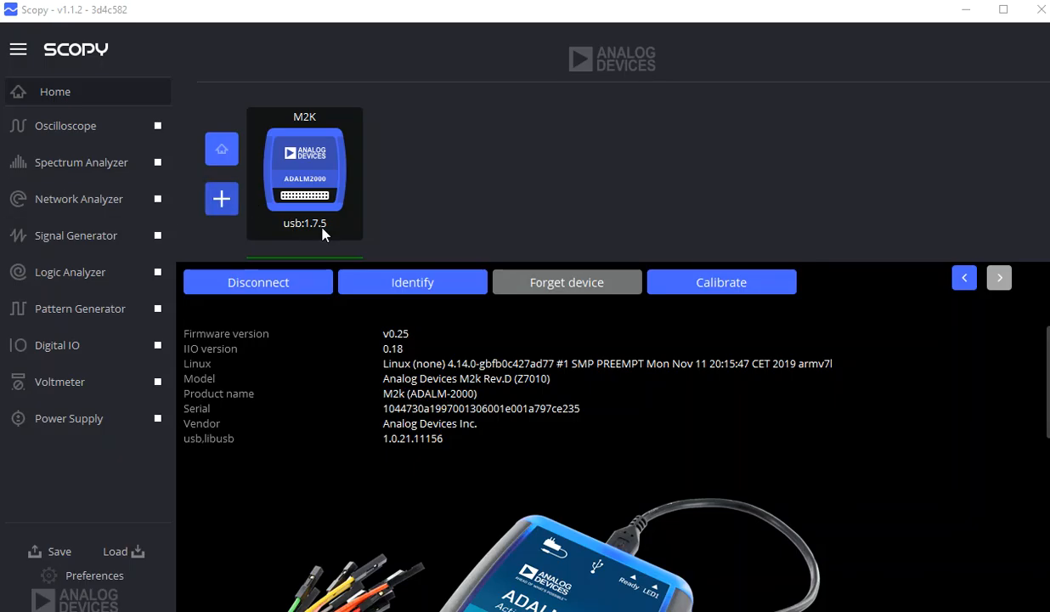
{"action": "mouse_move", "coordinate": [276, 166]}
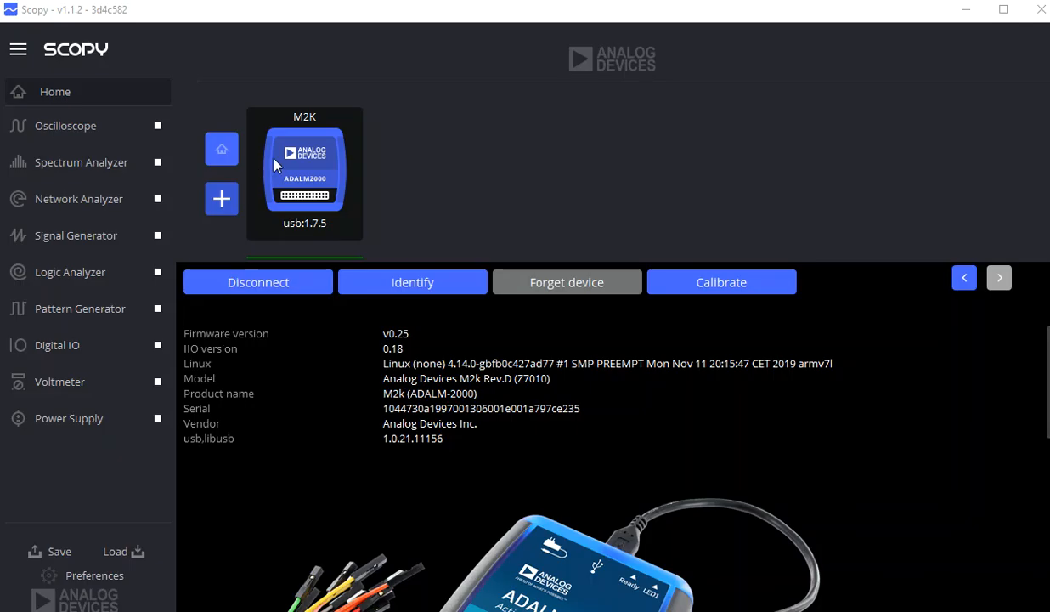
{"action": "mouse_move", "coordinate": [136, 122]}
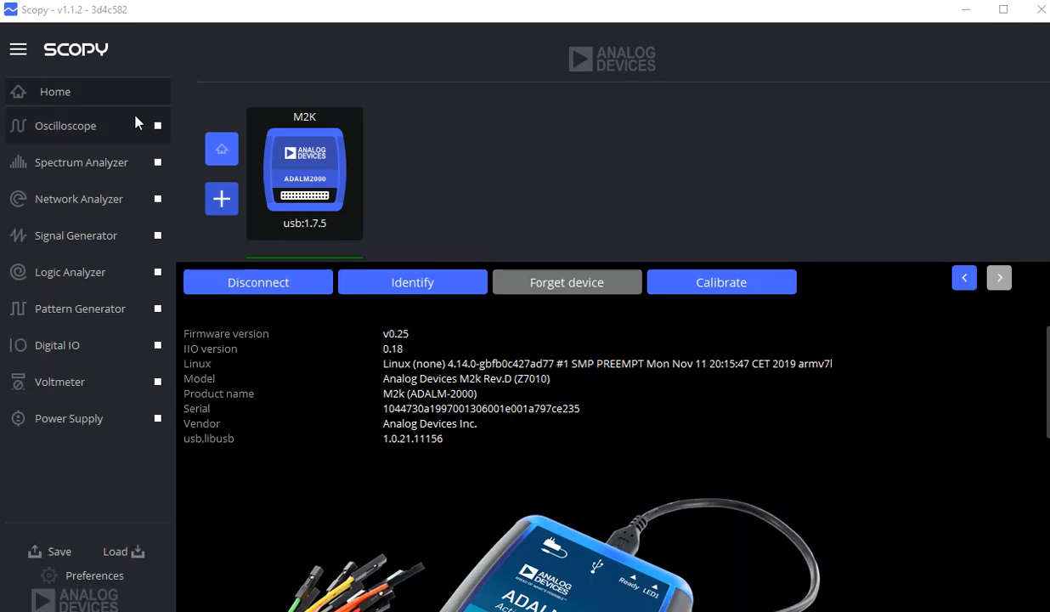
{"action": "mouse_move", "coordinate": [298, 206]}
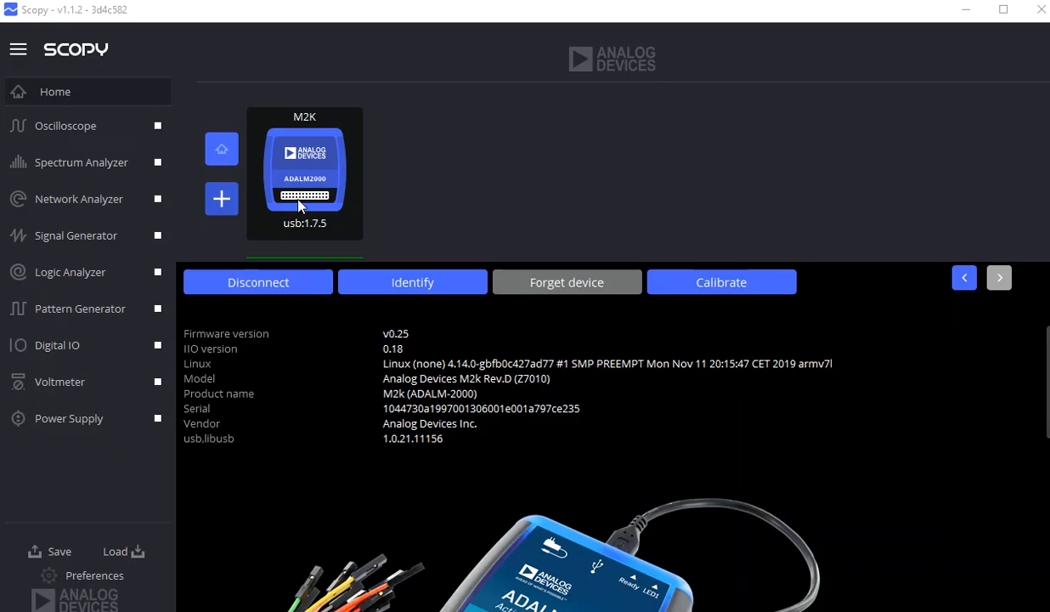
{"action": "mouse_move", "coordinate": [298, 194]}
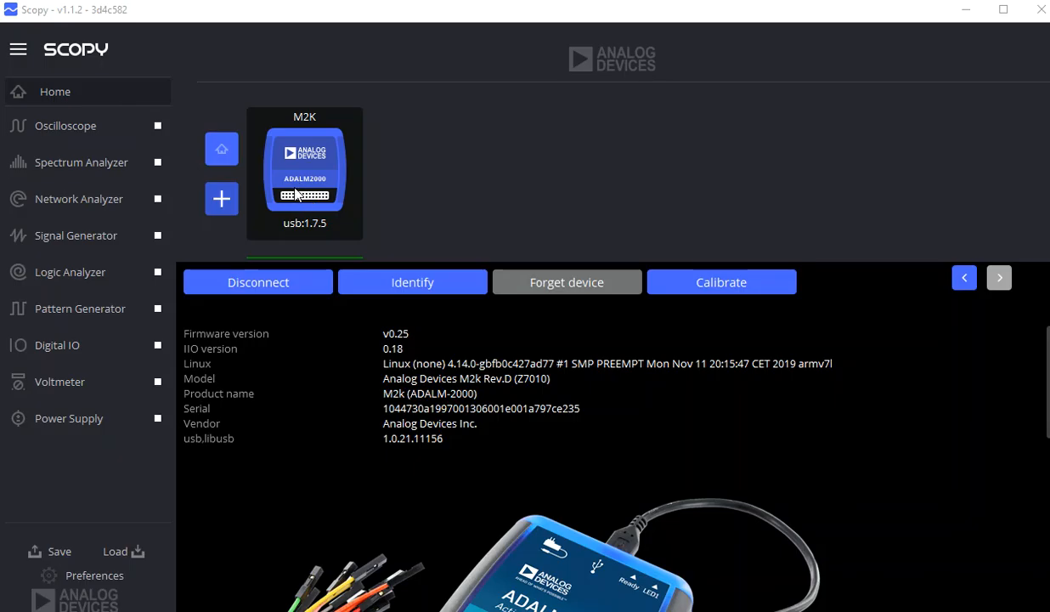
{"action": "mouse_move", "coordinate": [93, 244]}
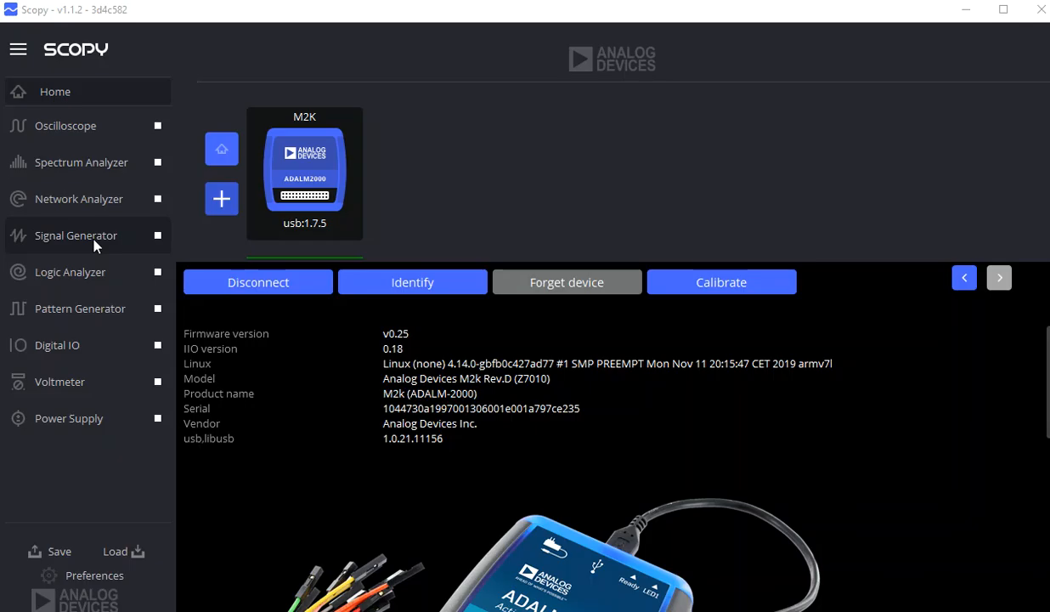
Step: Run a 1 Vpp, 1 kHz sine with zero offset and phase on Signal Generator channel 1
{"action": "left_click", "coordinate": [75, 235]}
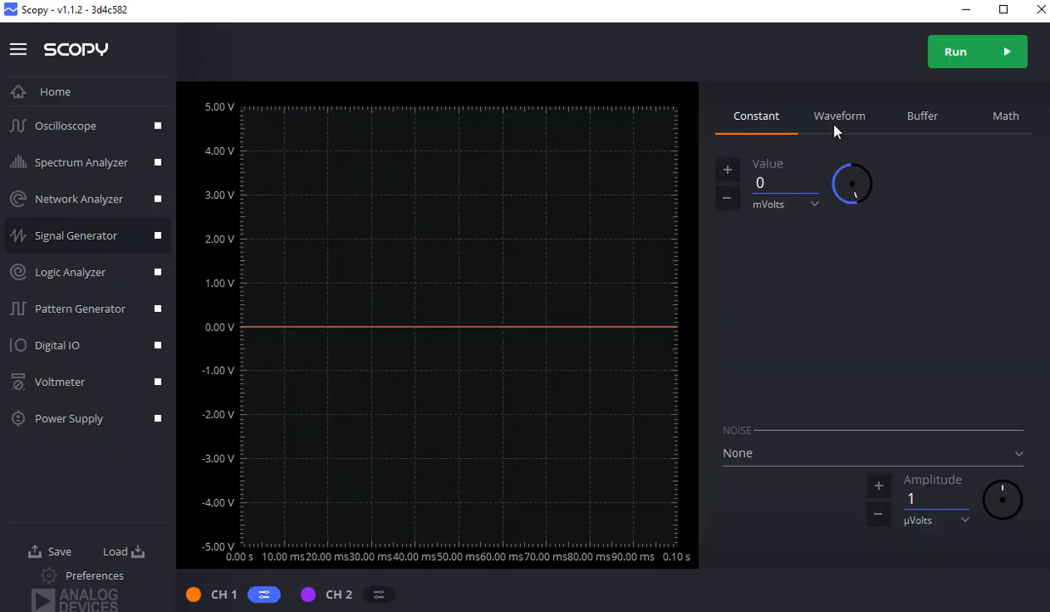
{"action": "left_click", "coordinate": [839, 115]}
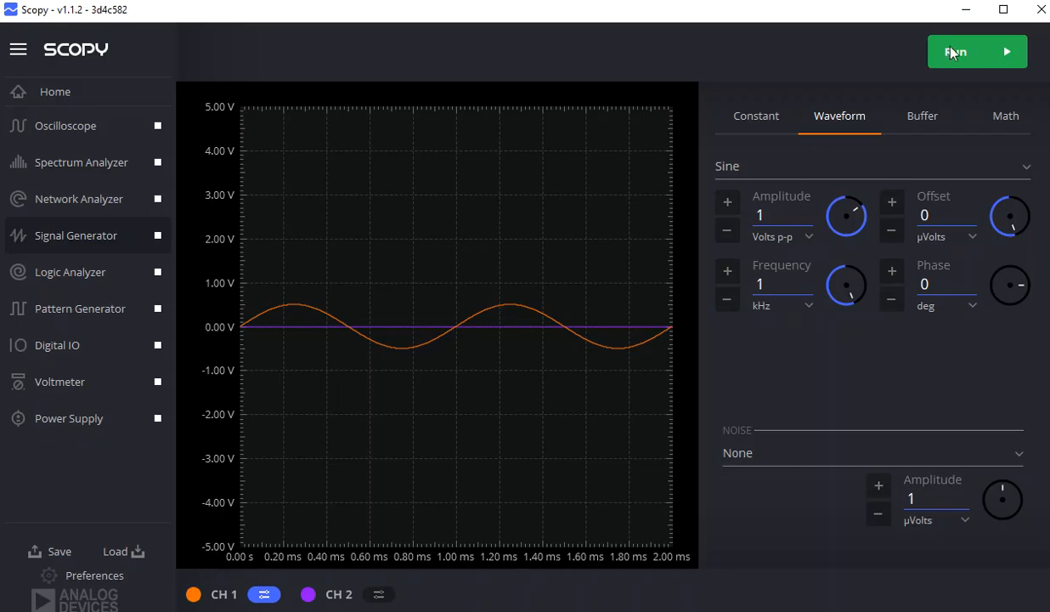
{"action": "left_click", "coordinate": [955, 52]}
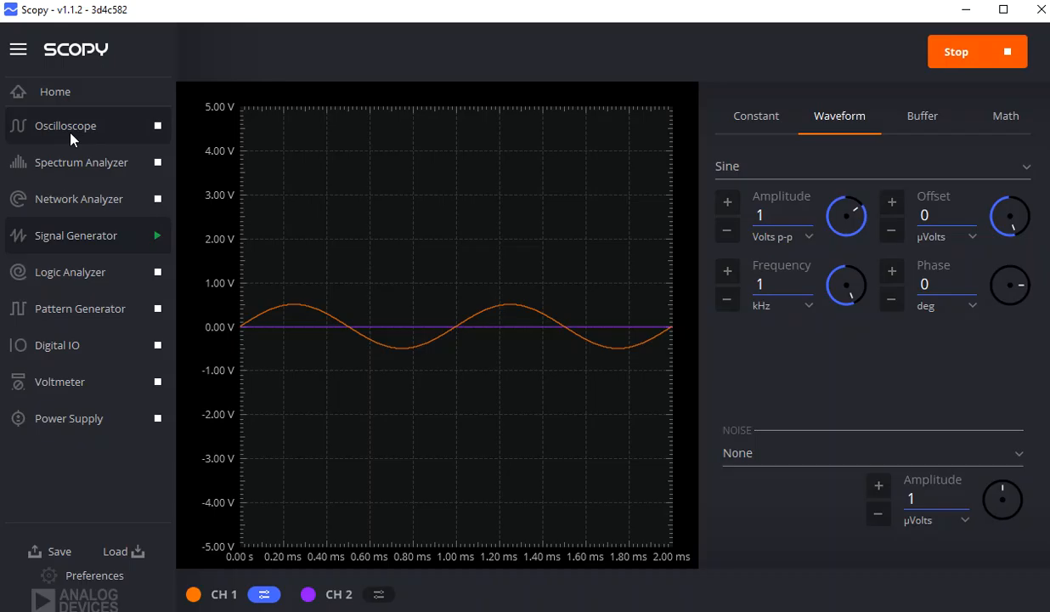
Step: Run the Oscilloscope and set channel 1 to 200 mV/div with a 200 µs/div time base
{"action": "left_click", "coordinate": [66, 125]}
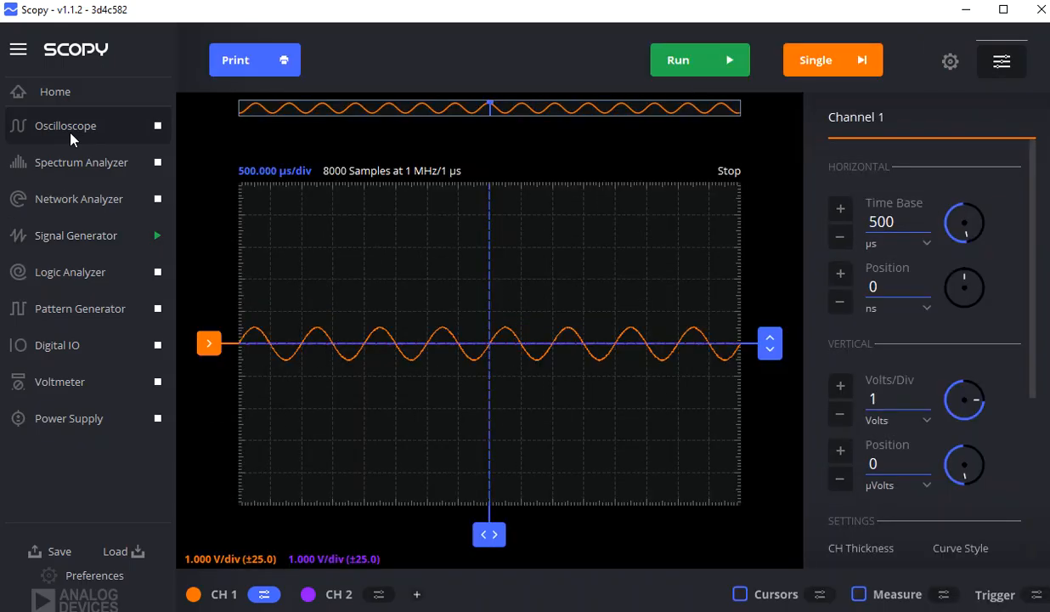
{"action": "mouse_move", "coordinate": [695, 72]}
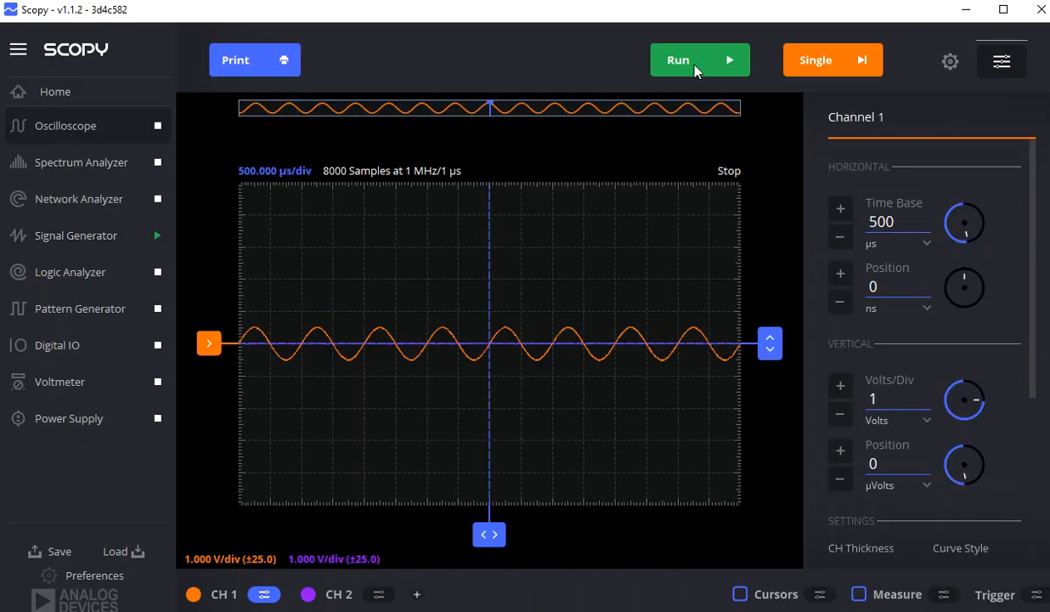
{"action": "left_click", "coordinate": [677, 60]}
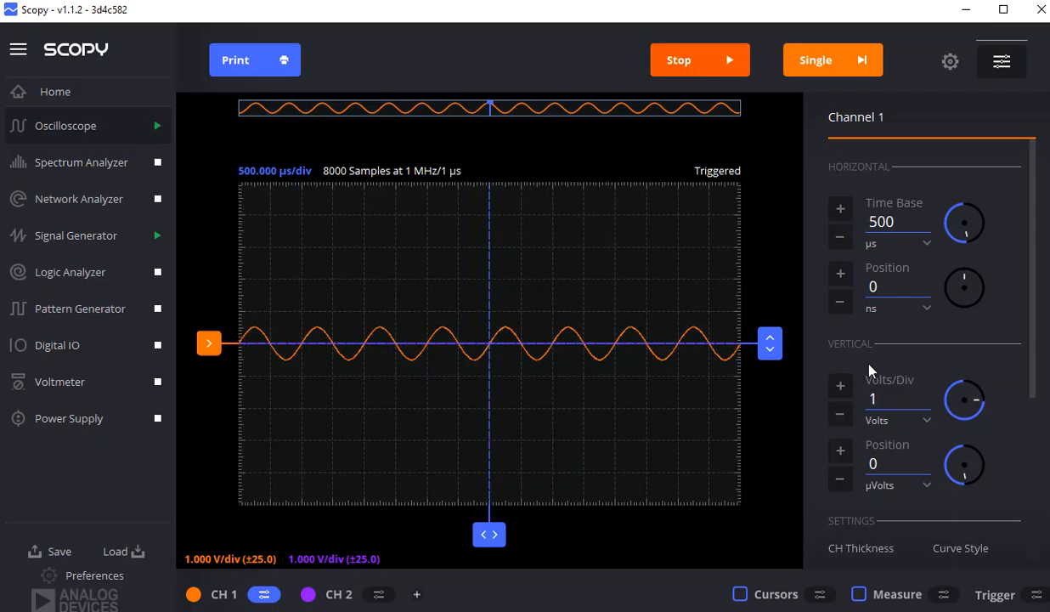
{"action": "left_click", "coordinate": [839, 414]}
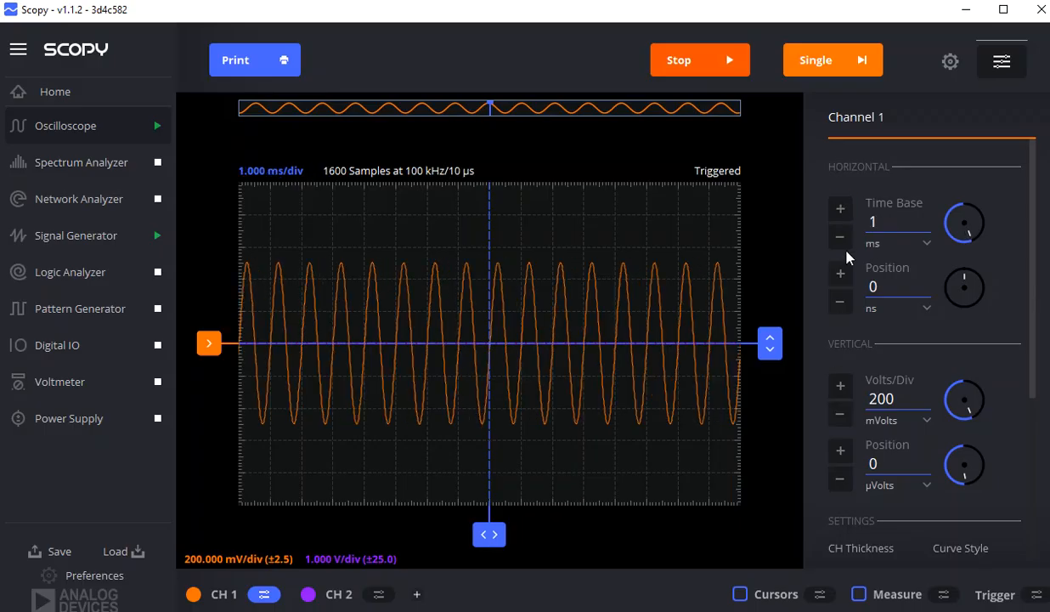
{"action": "left_click", "coordinate": [840, 236]}
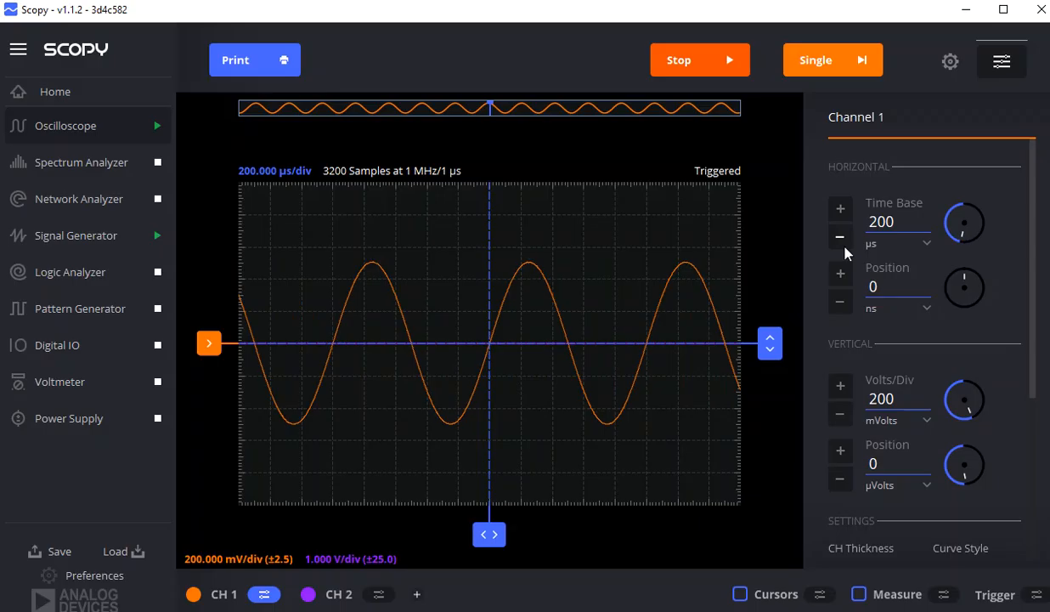
{"action": "mouse_move", "coordinate": [949, 113]}
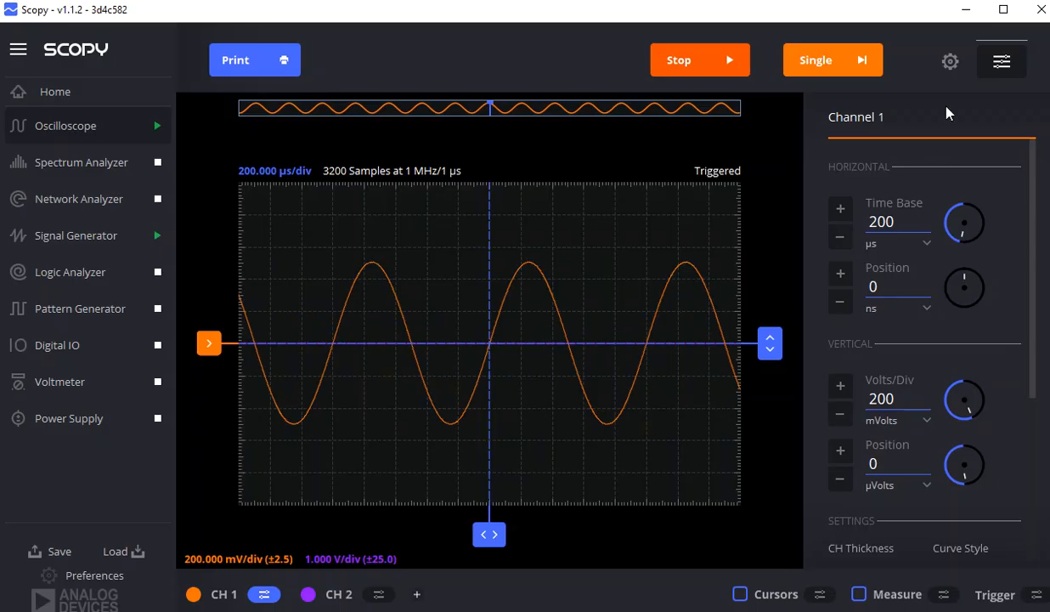
{"action": "mouse_move", "coordinate": [939, 604]}
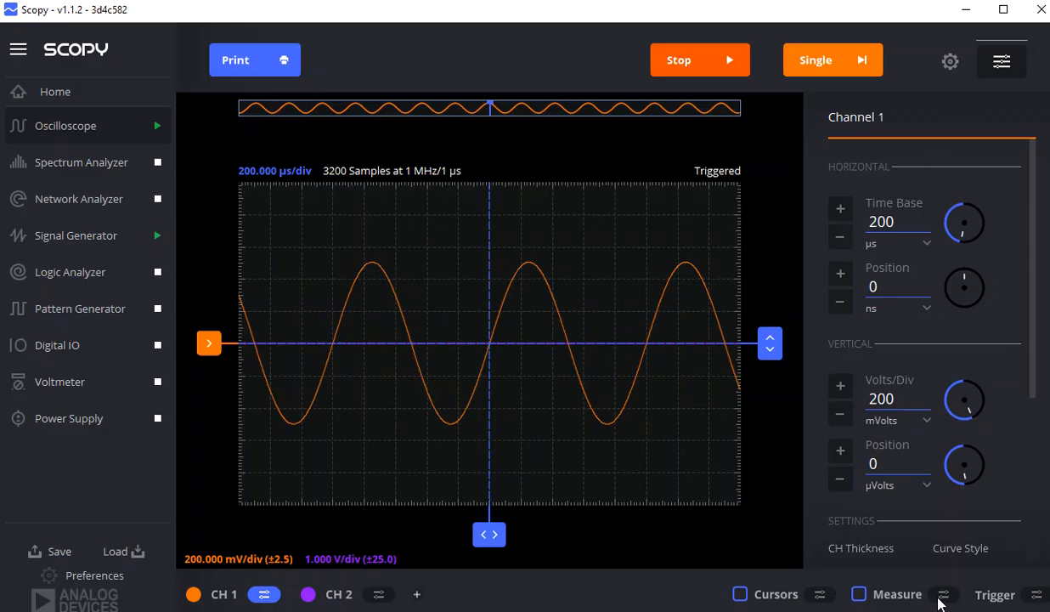
Step: Enable Oscilloscope measurements, reading 1.000 kHz, 1.000 ms period and about 1.009 V peak-peak
{"action": "left_click", "coordinate": [857, 594]}
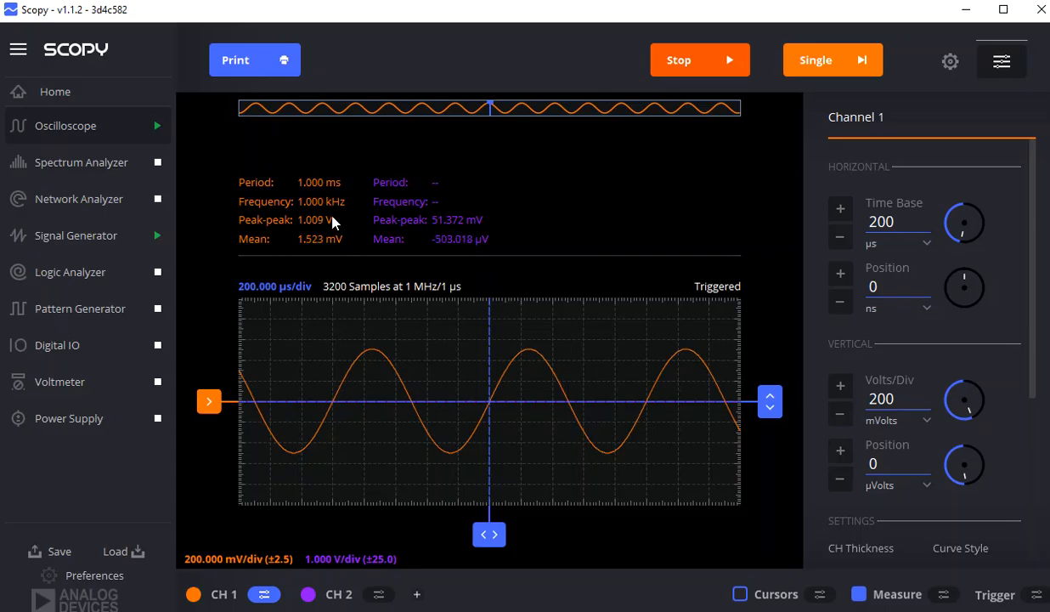
{"action": "mouse_move", "coordinate": [81, 162]}
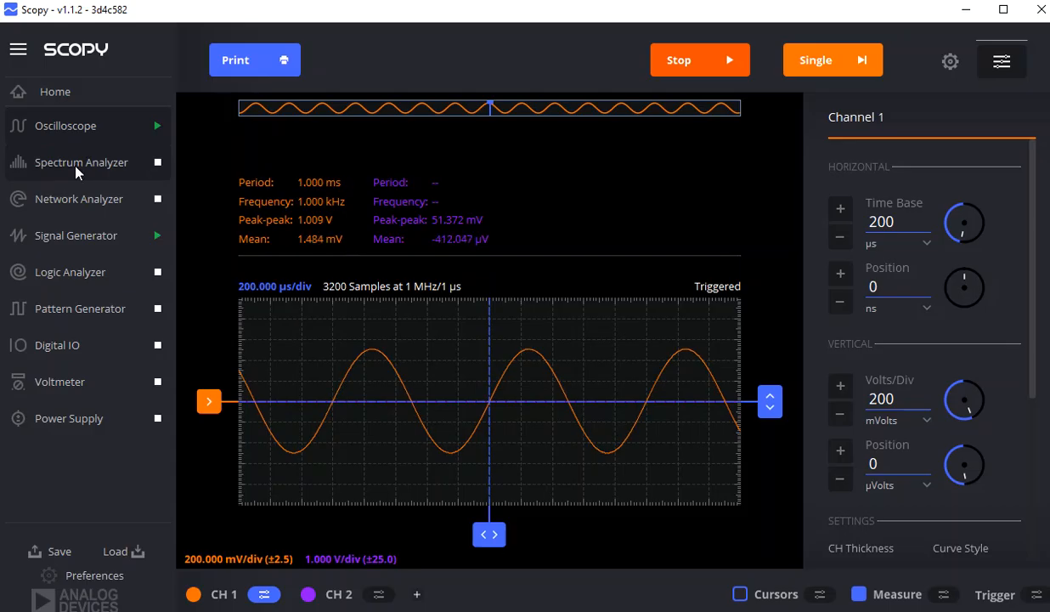
Step: Run the Spectrum Analyzer and lower the sweep Start frequency to 1 Hz
{"action": "left_click", "coordinate": [80, 163]}
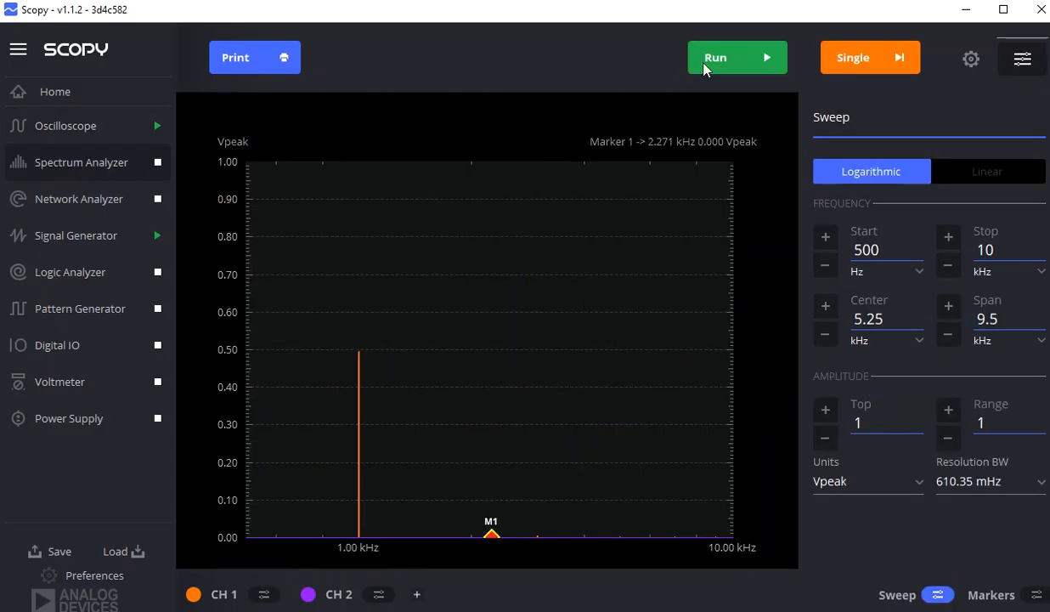
{"action": "left_click", "coordinate": [726, 57]}
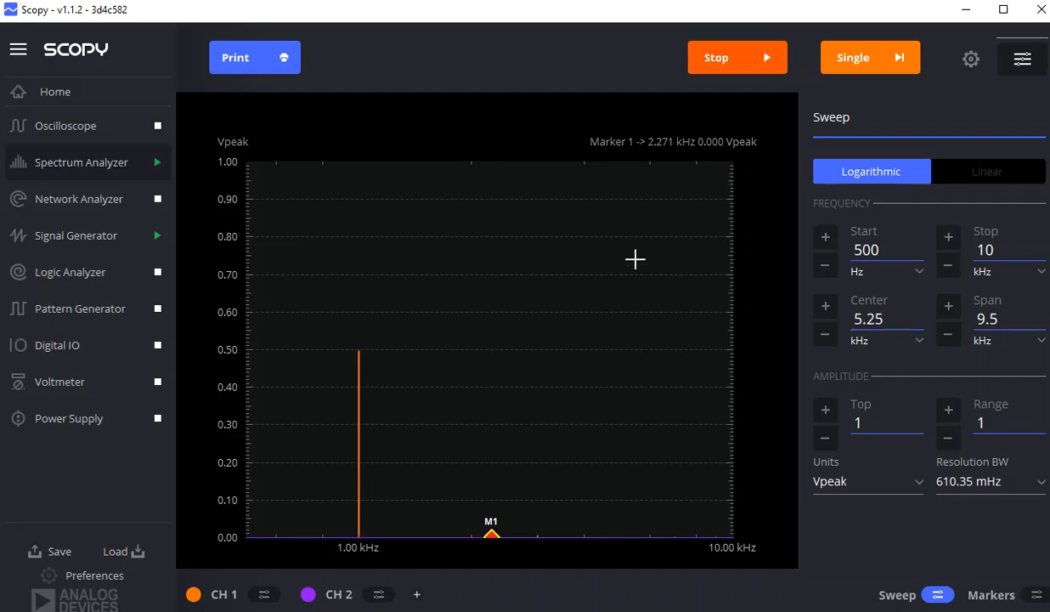
{"action": "mouse_move", "coordinate": [599, 328]}
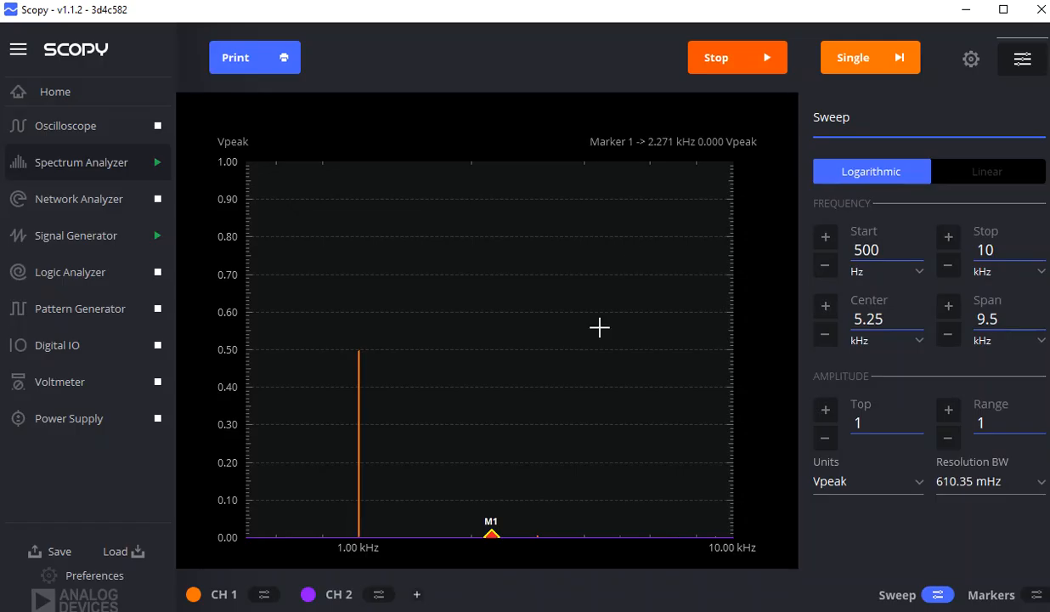
{"action": "mouse_move", "coordinate": [581, 358]}
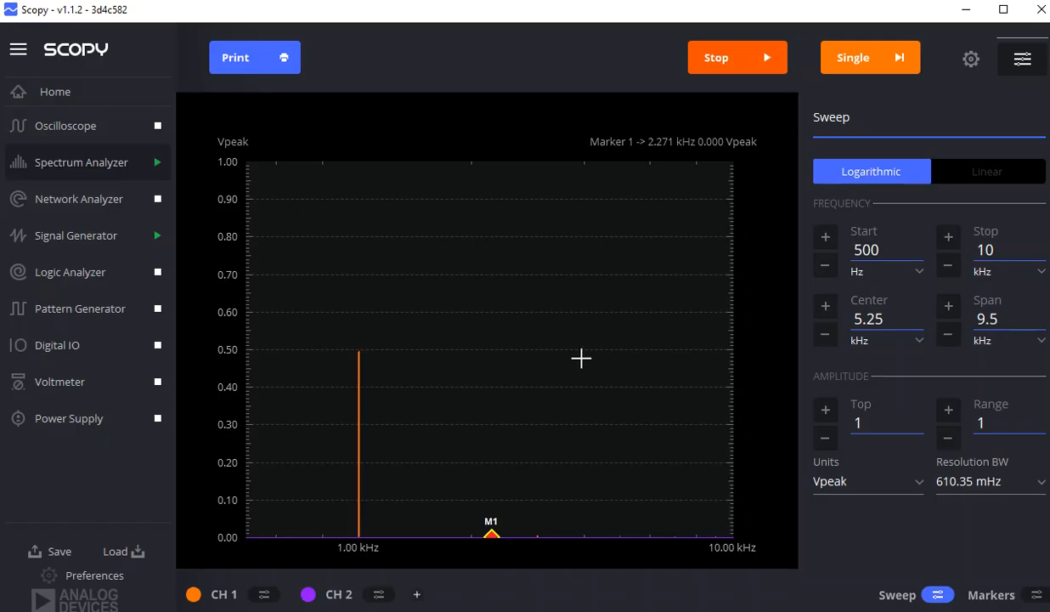
{"action": "mouse_move", "coordinate": [266, 603]}
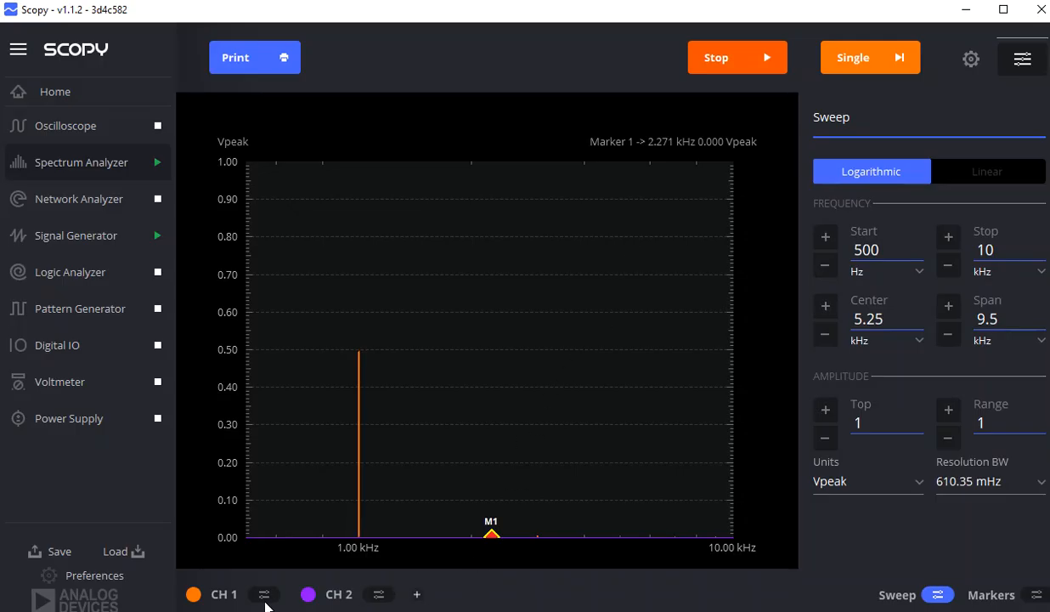
{"action": "mouse_move", "coordinate": [589, 598]}
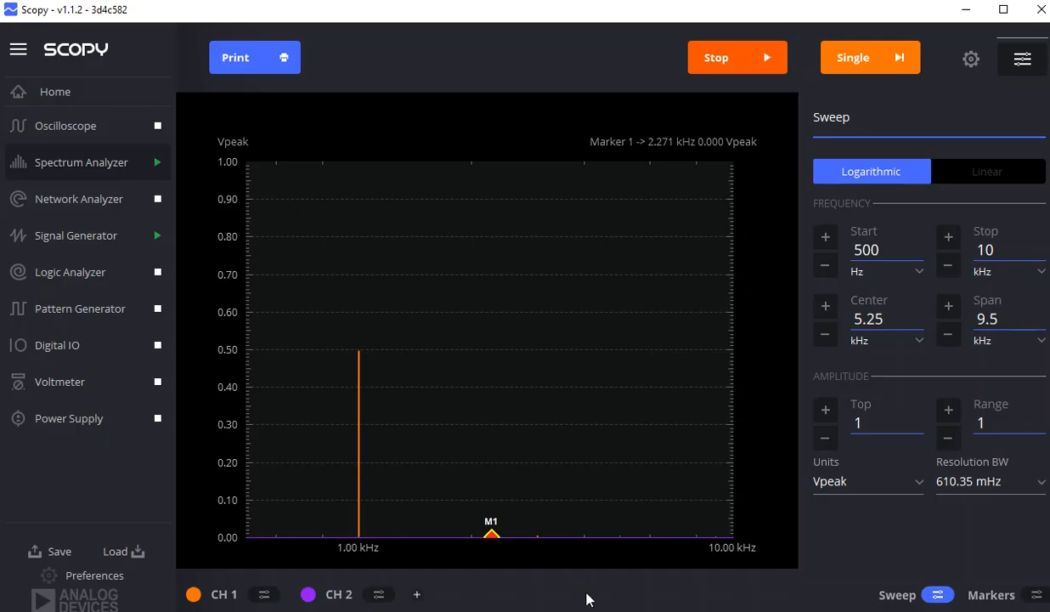
{"action": "left_click", "coordinate": [938, 593]}
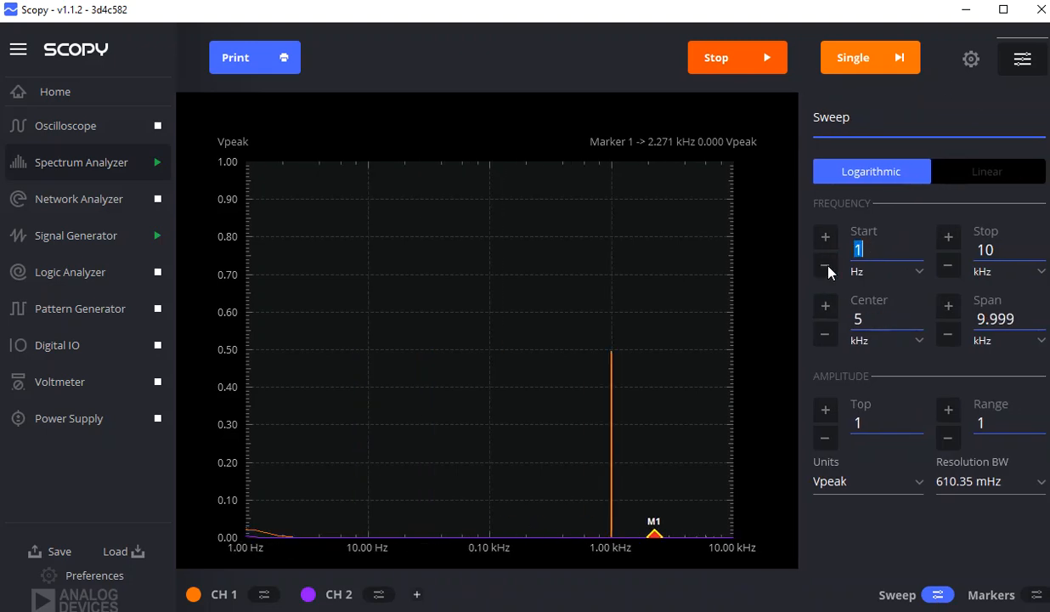
Step: Raise the sweep Stop frequency to 50 MHz
{"action": "left_click", "coordinate": [948, 237]}
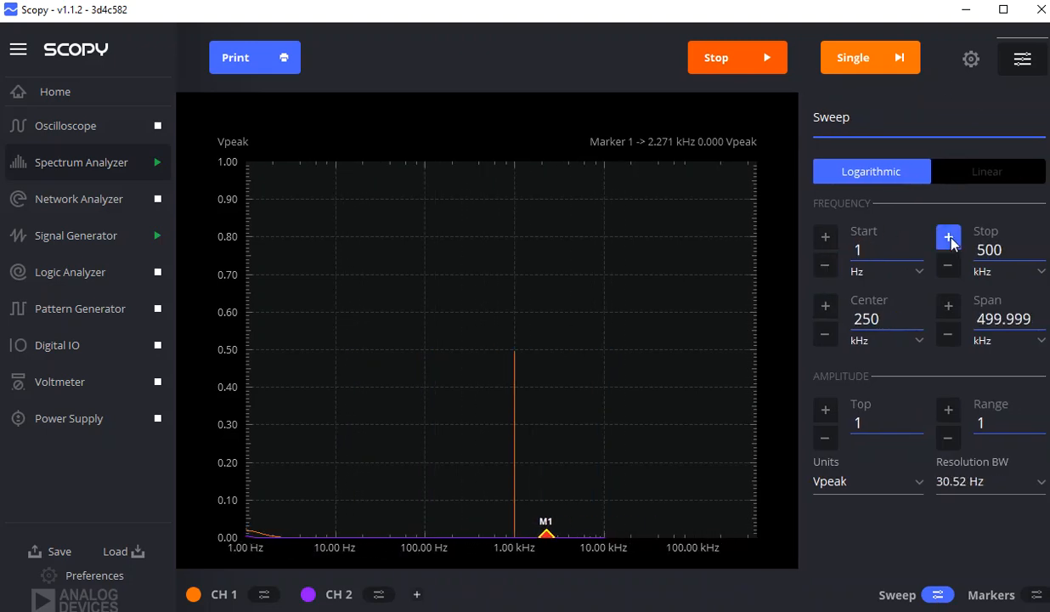
{"action": "left_click", "coordinate": [948, 237]}
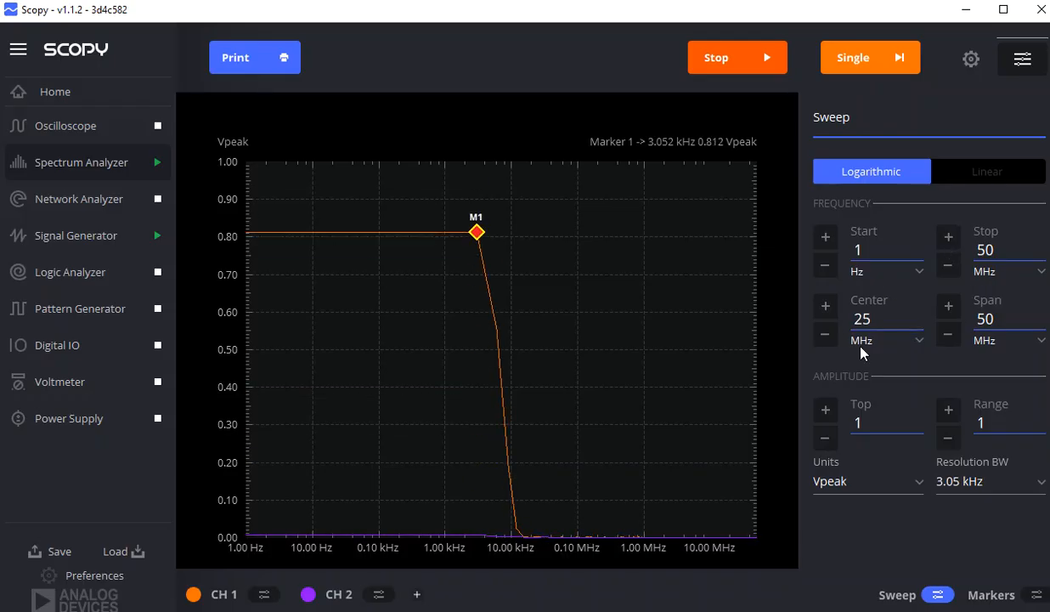
{"action": "left_click", "coordinate": [867, 481]}
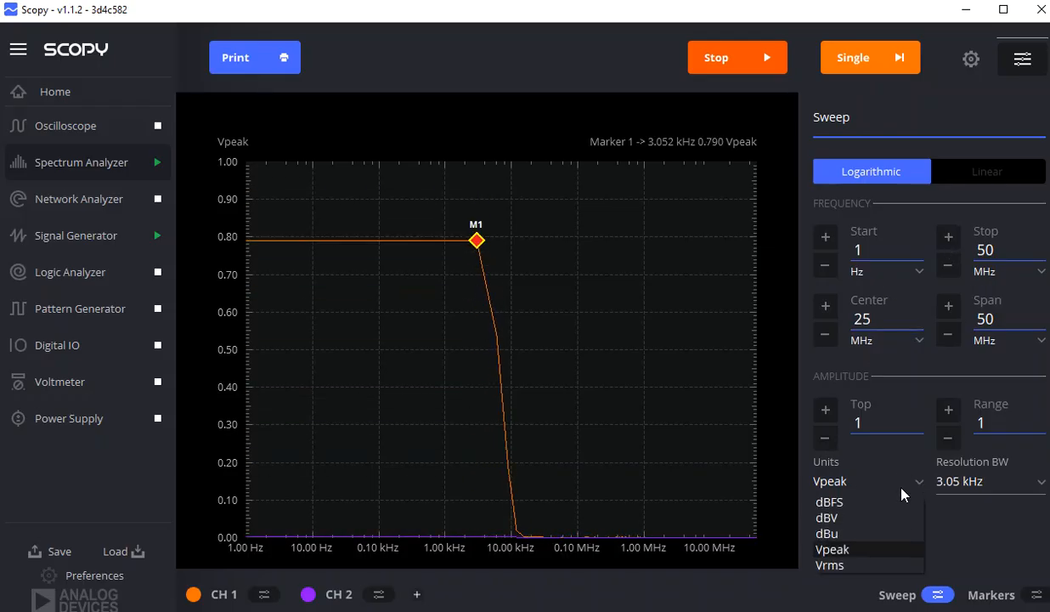
Step: Cycle the spectrum amplitude units through dBFS and Vpeak, ending on Vrms
{"action": "left_click", "coordinate": [829, 501]}
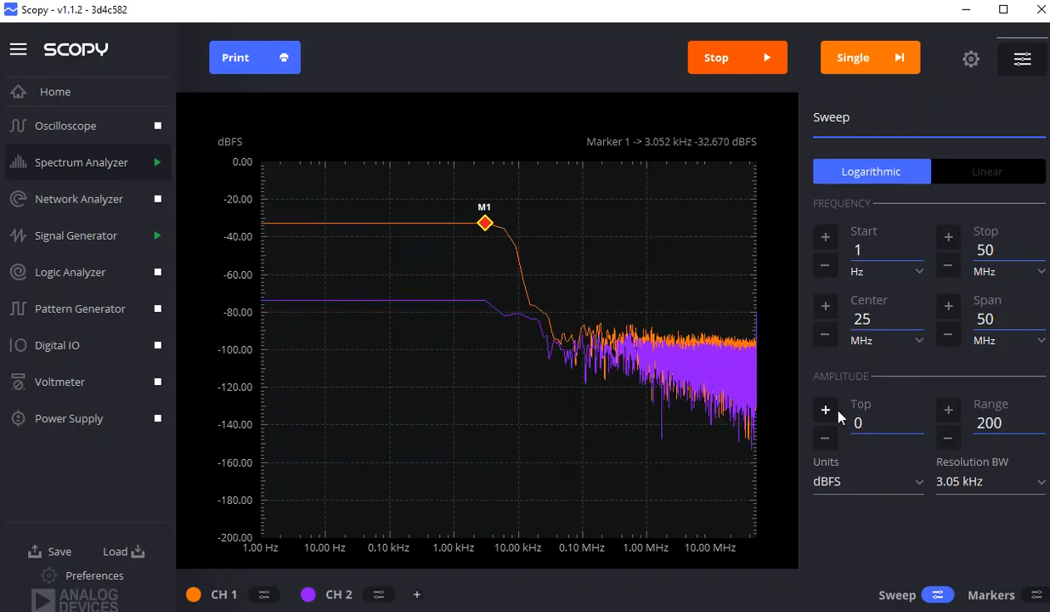
{"action": "left_click", "coordinate": [867, 481]}
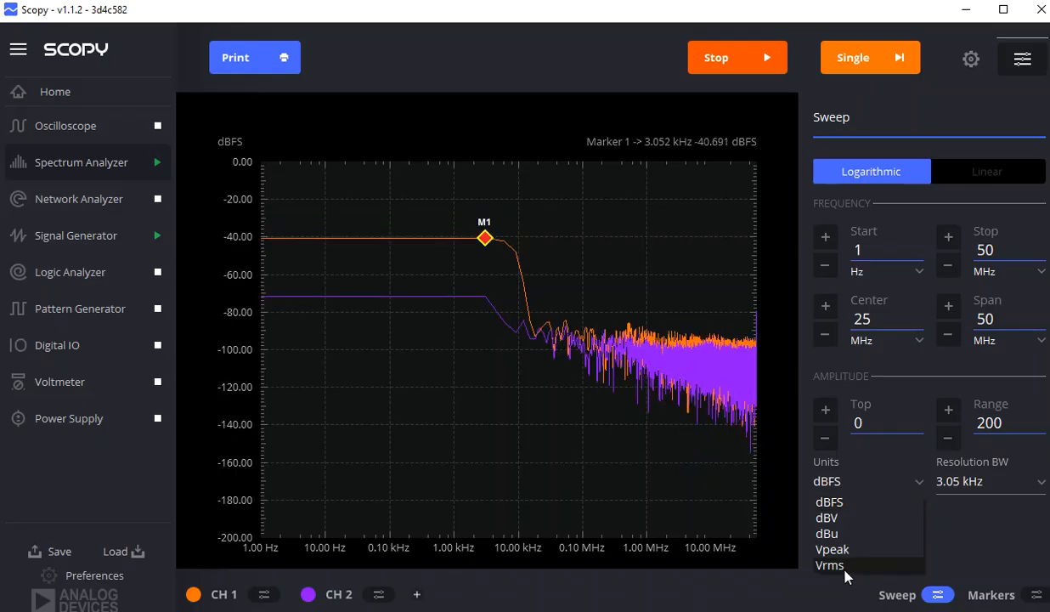
{"action": "left_click", "coordinate": [833, 548]}
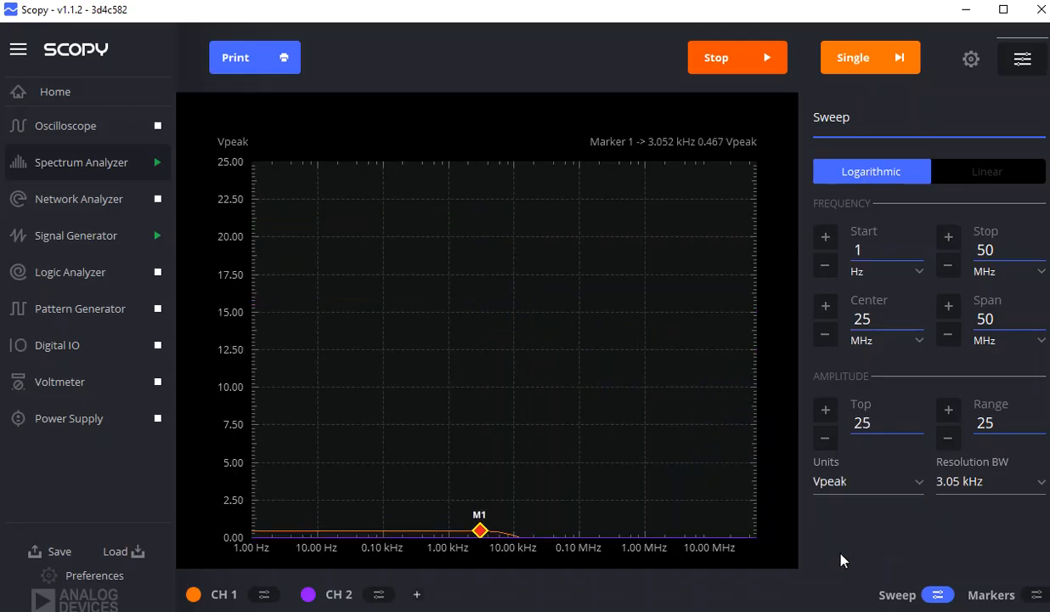
{"action": "left_click", "coordinate": [867, 480]}
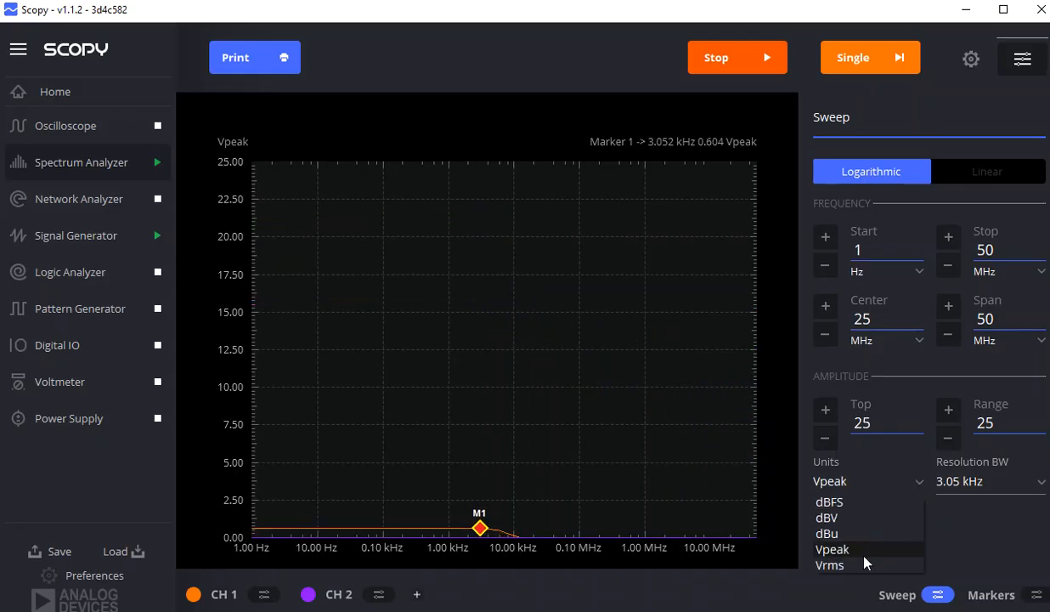
{"action": "left_click", "coordinate": [829, 564]}
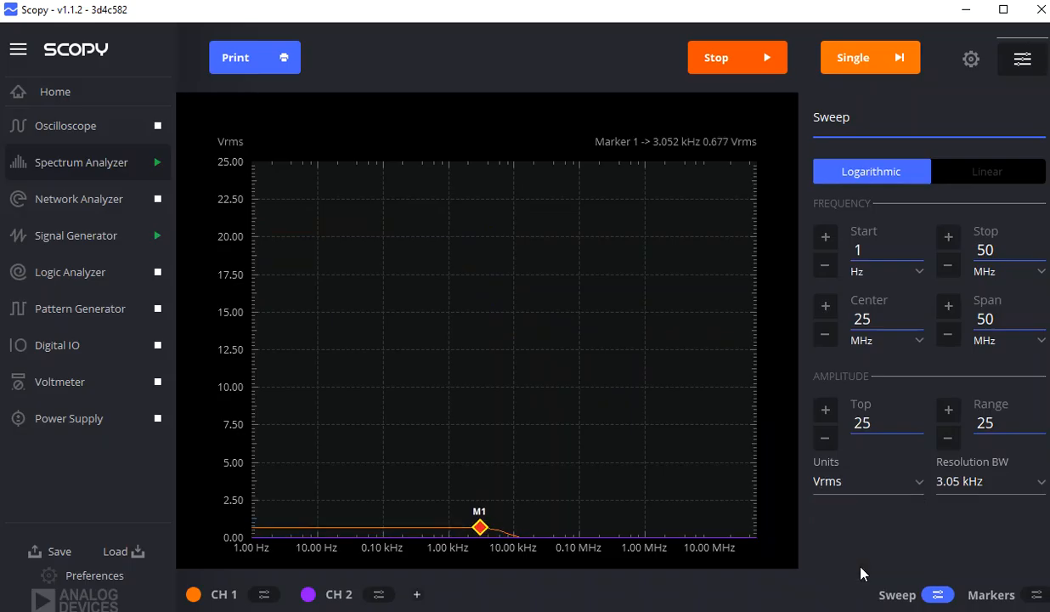
{"action": "left_click", "coordinate": [866, 481]}
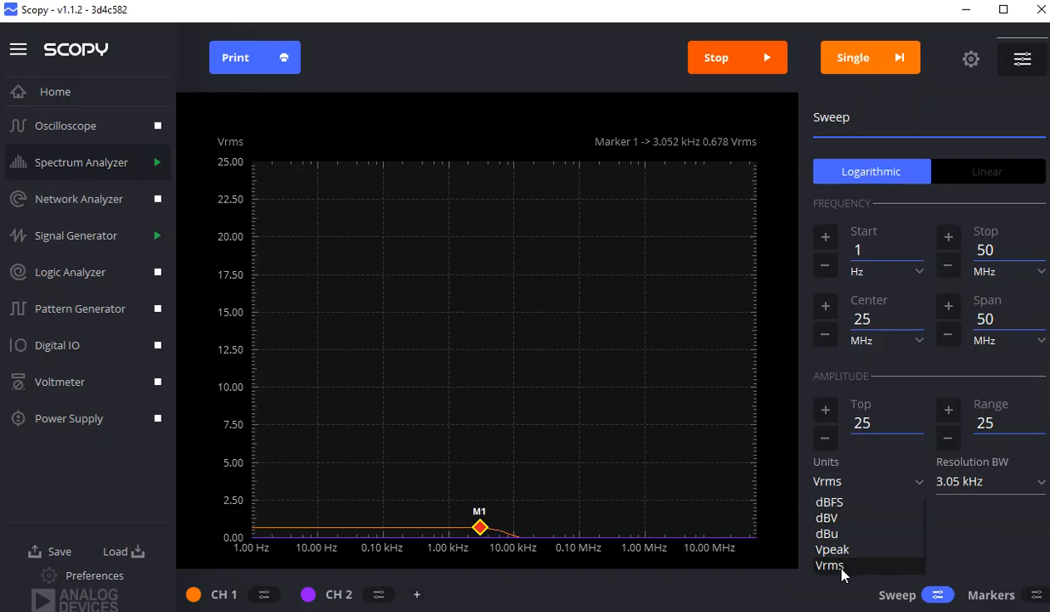
Step: Switch units to Vpeak and step the amplitude scale's Top down, then back up to 1
{"action": "left_click", "coordinate": [832, 549]}
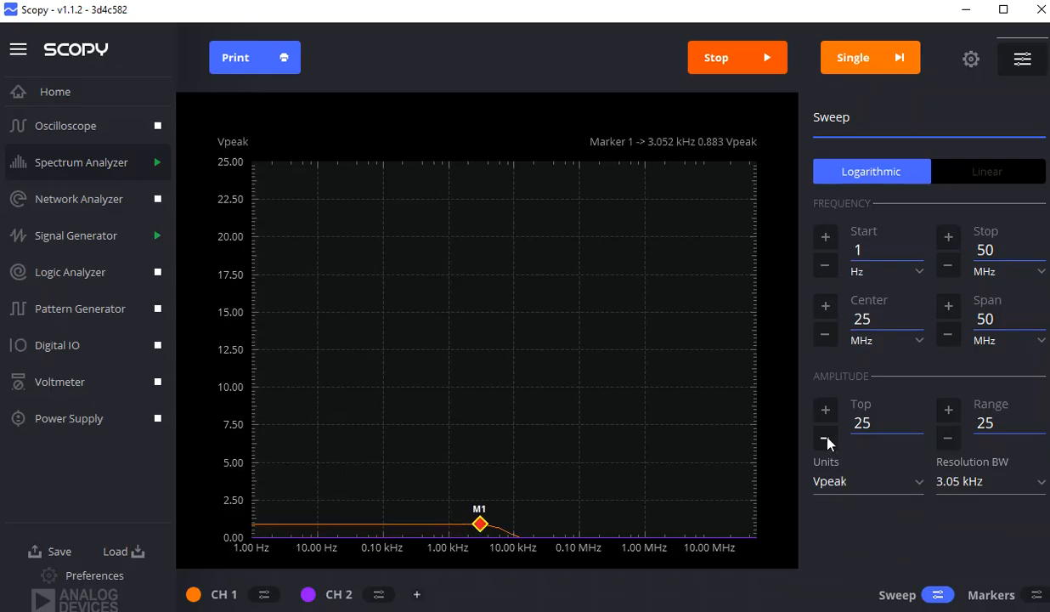
{"action": "left_click", "coordinate": [825, 437]}
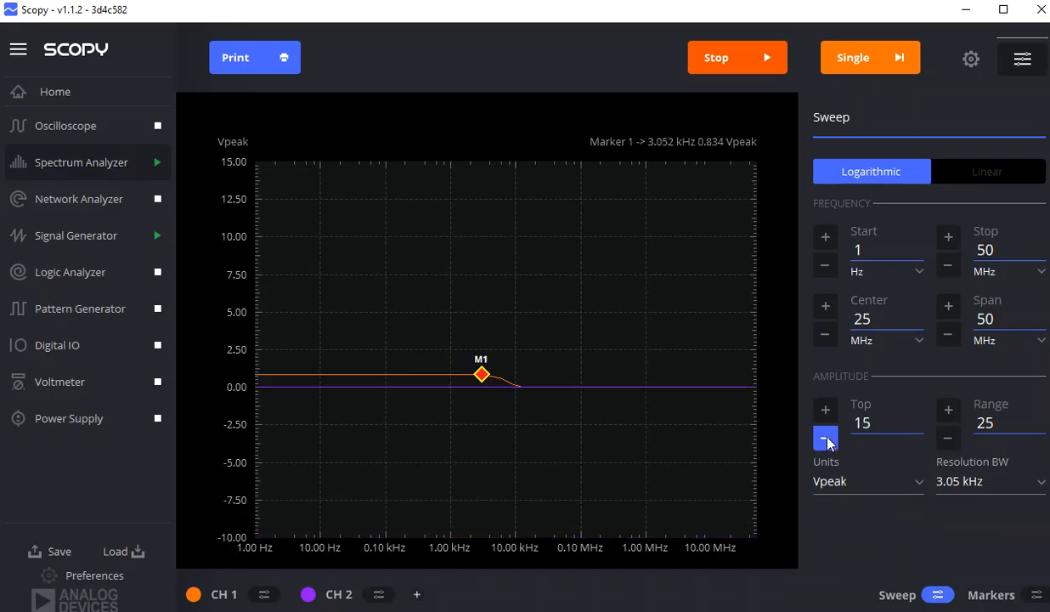
{"action": "left_click", "coordinate": [825, 437]}
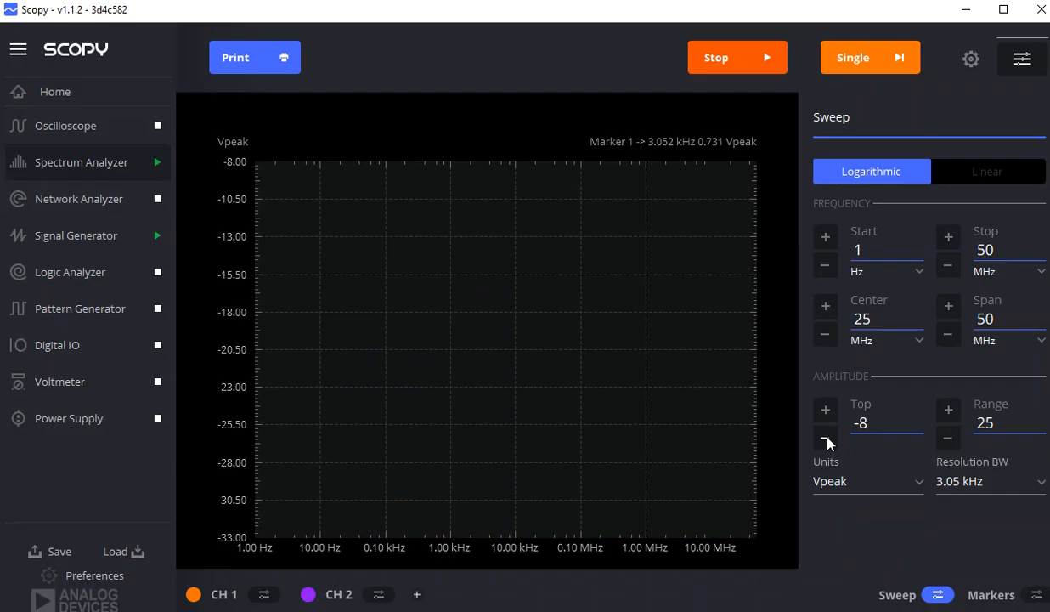
{"action": "left_click", "coordinate": [824, 438]}
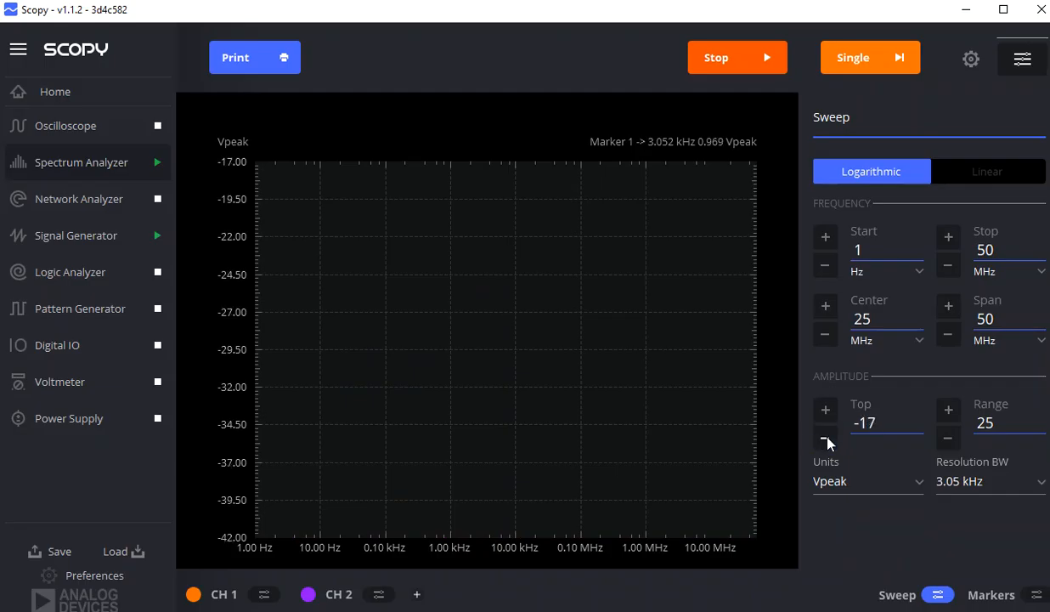
{"action": "left_click", "coordinate": [824, 409]}
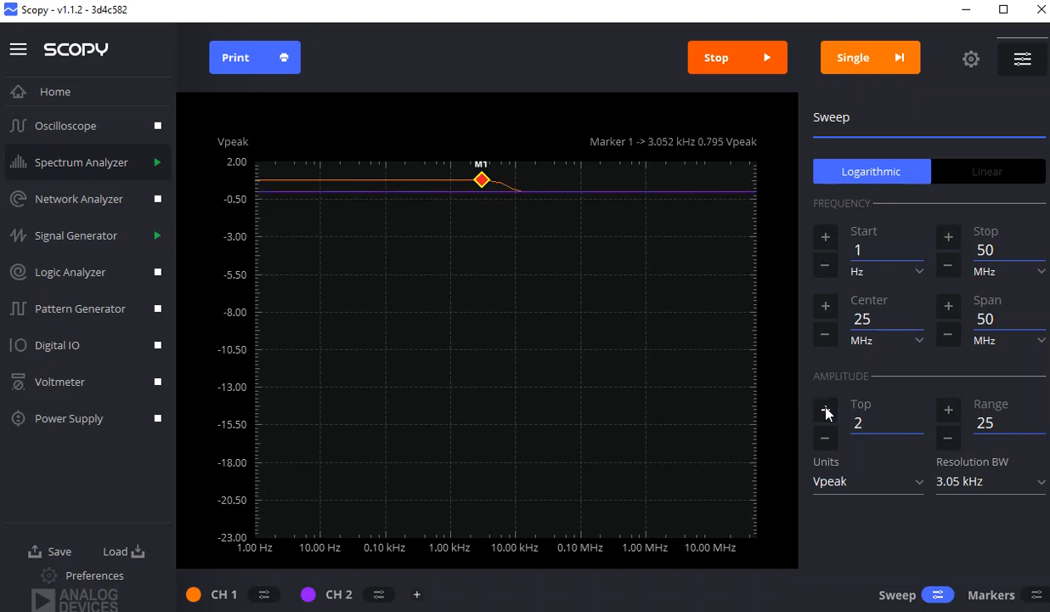
{"action": "left_click", "coordinate": [825, 437]}
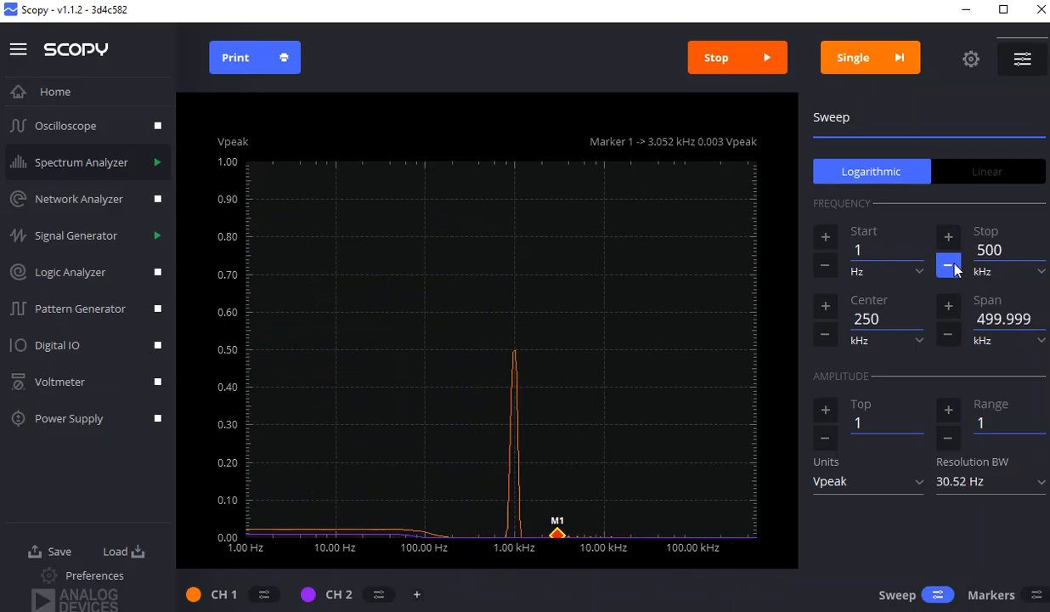
Step: Set the sweep to run from 100 Hz to 10 kHz
{"action": "left_click", "coordinate": [948, 265]}
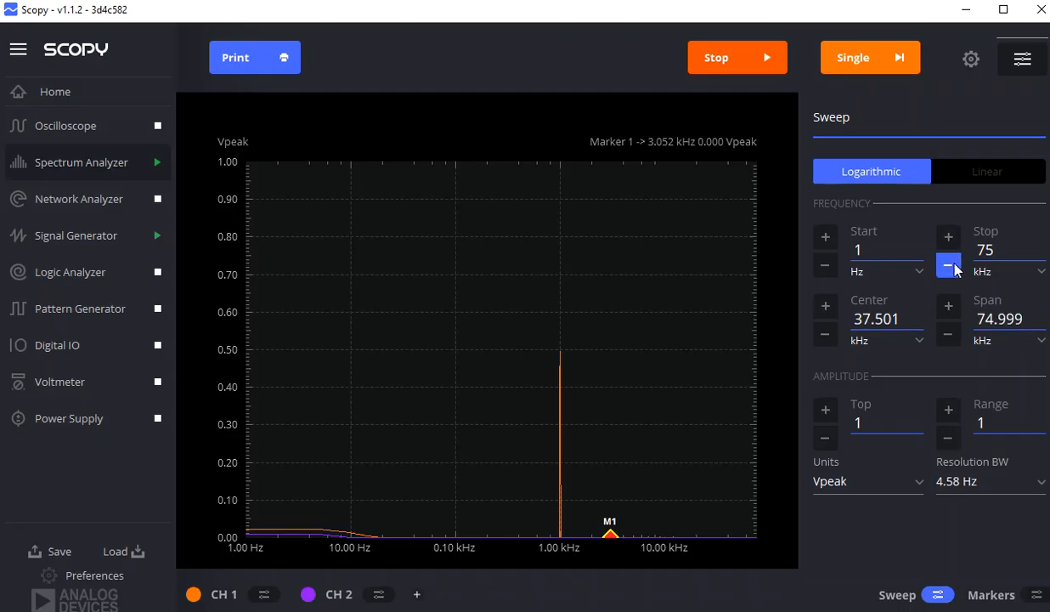
{"action": "left_click", "coordinate": [948, 265]}
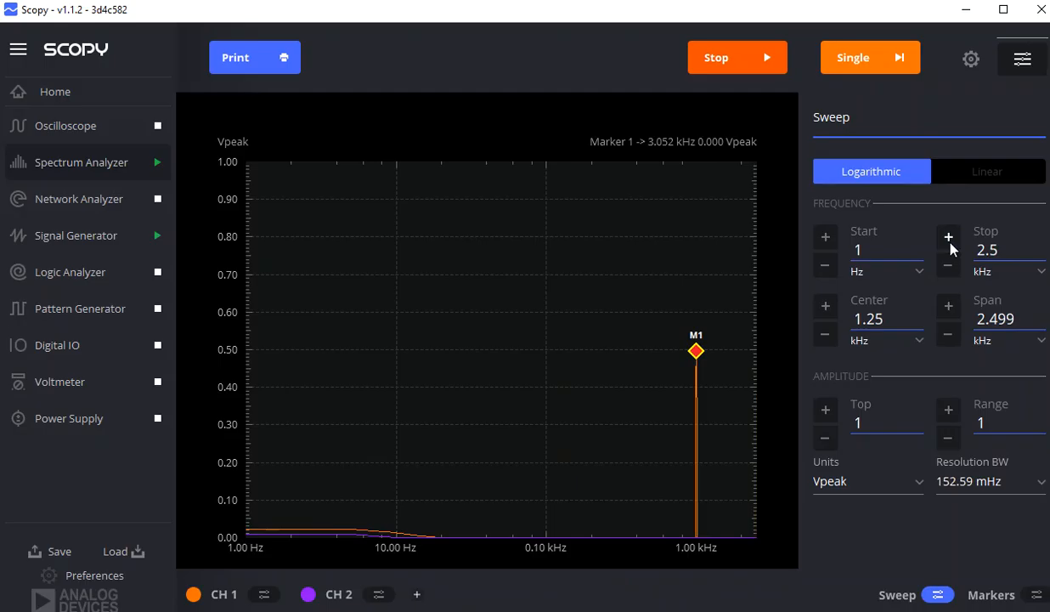
{"action": "left_click", "coordinate": [948, 237]}
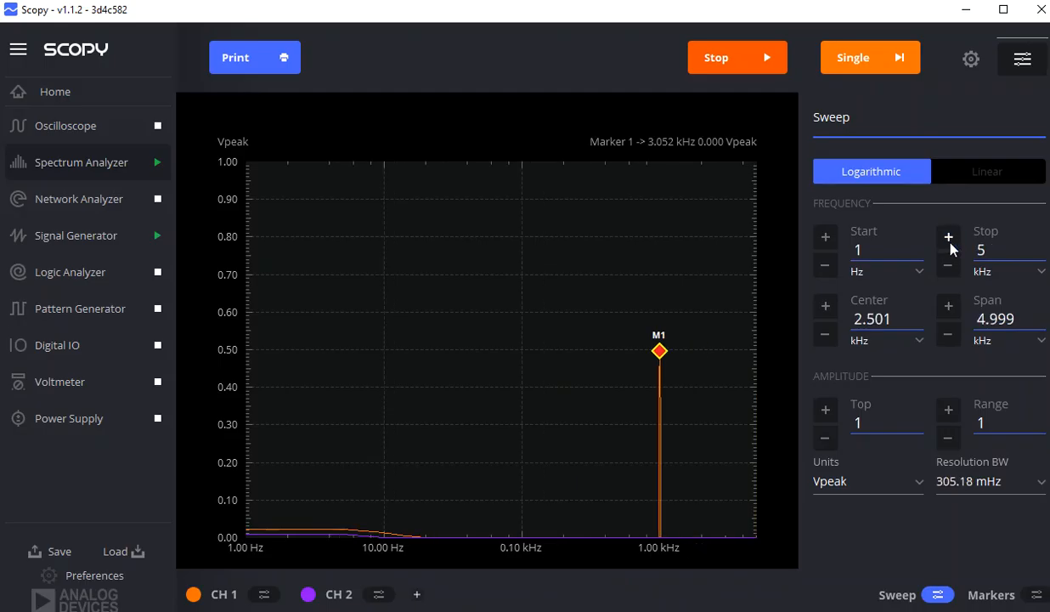
{"action": "left_click", "coordinate": [948, 237]}
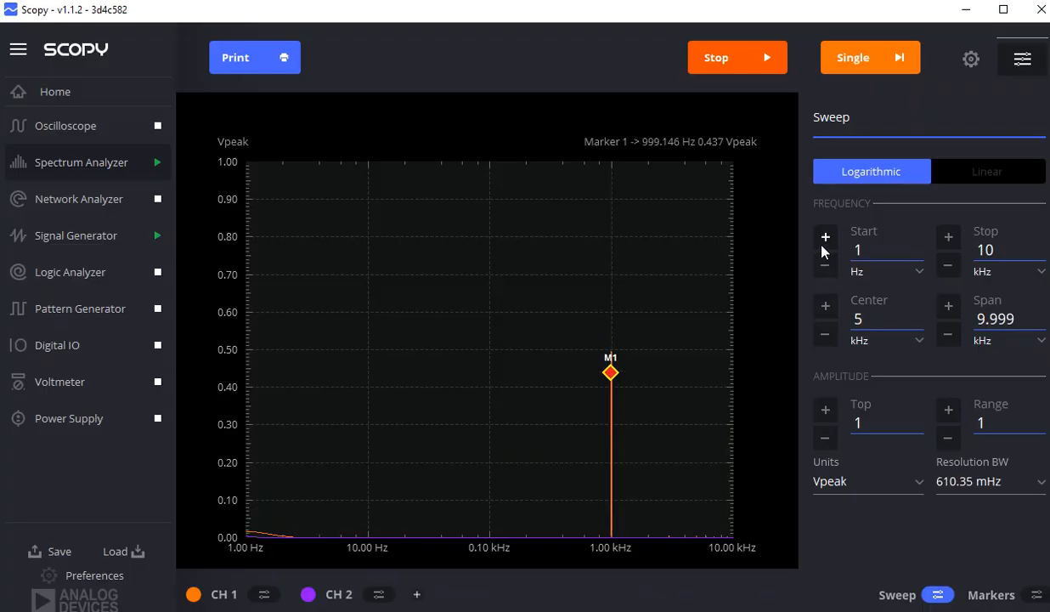
{"action": "left_click", "coordinate": [824, 237]}
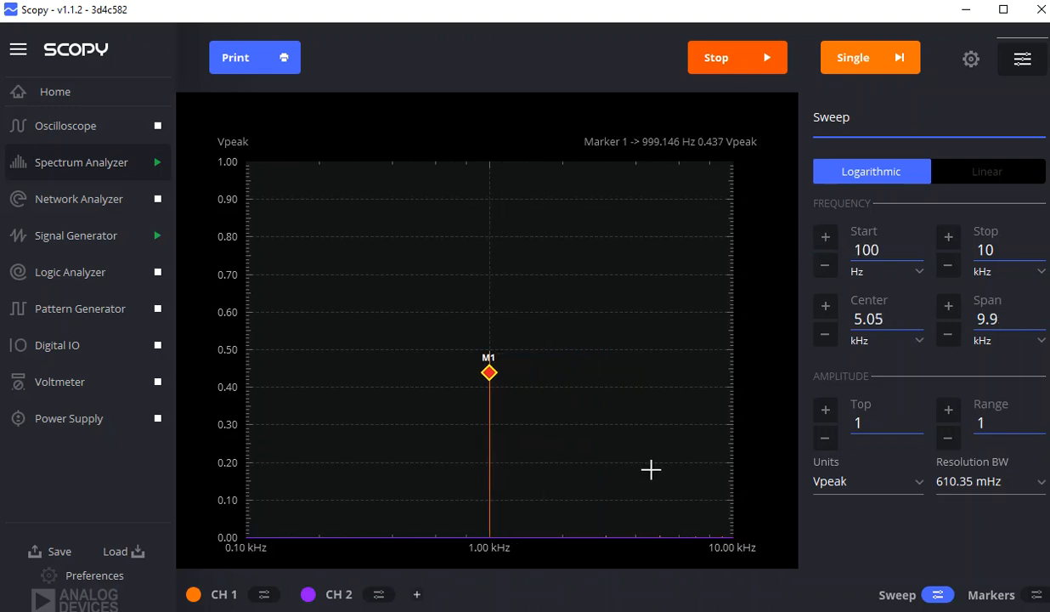
{"action": "mouse_move", "coordinate": [593, 476]}
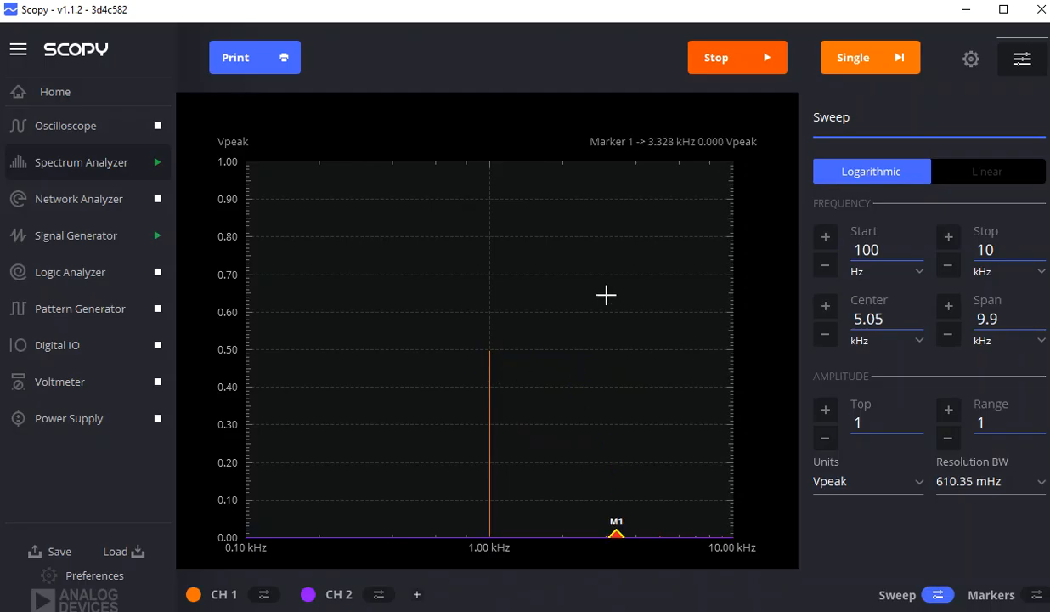
{"action": "mouse_move", "coordinate": [496, 361]}
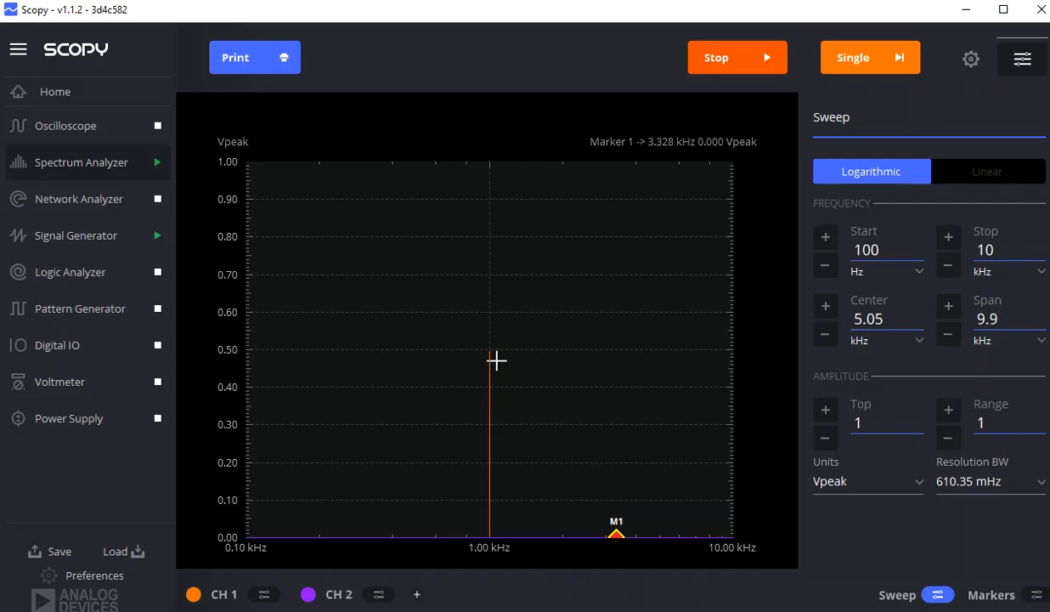
{"action": "mouse_move", "coordinate": [692, 333]}
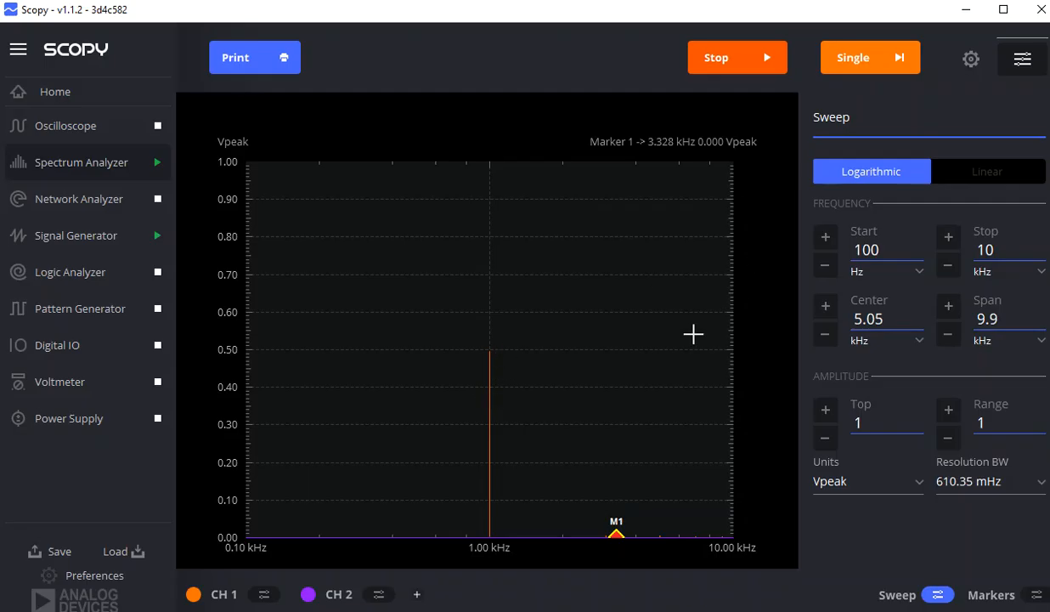
{"action": "left_click", "coordinate": [265, 593]}
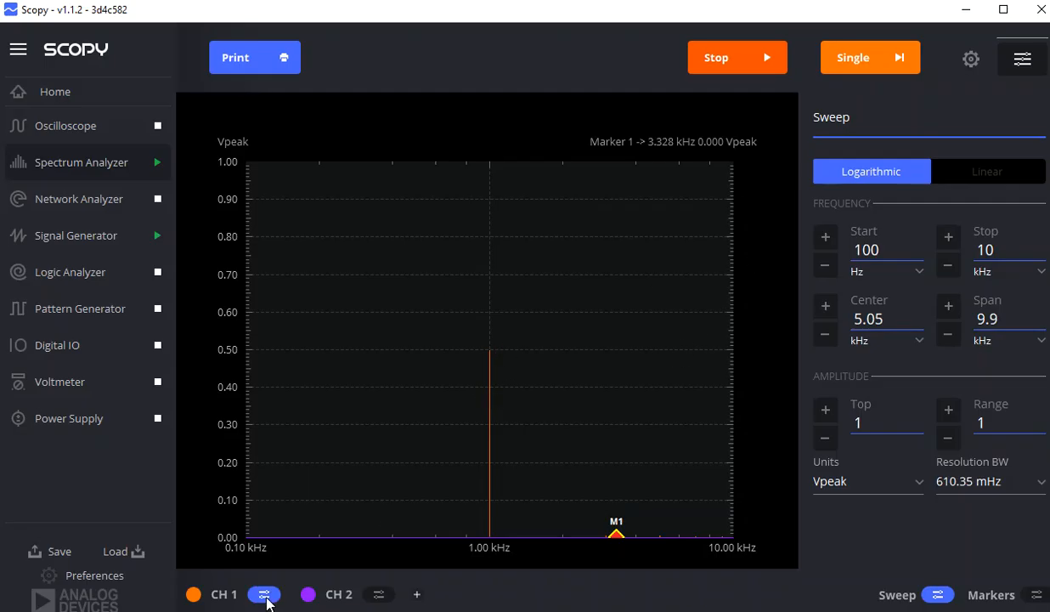
{"action": "left_click", "coordinate": [264, 593]}
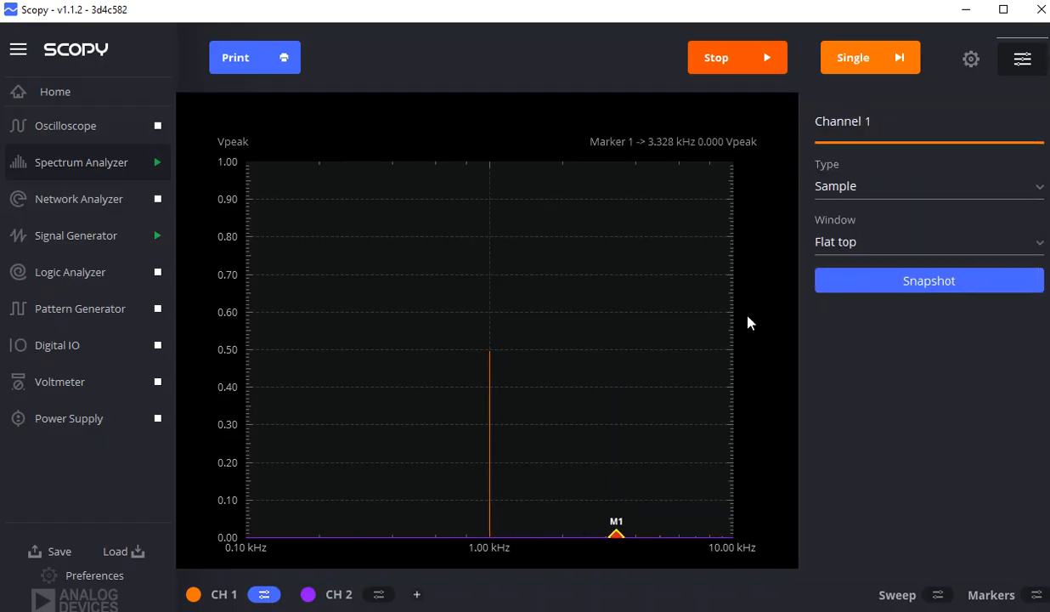
{"action": "left_click", "coordinate": [928, 242]}
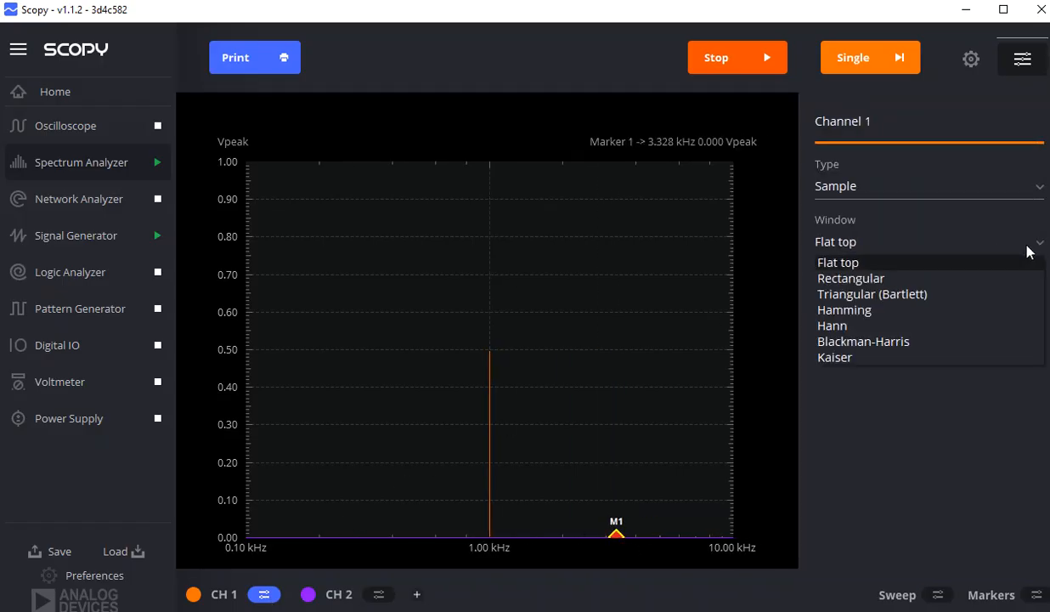
{"action": "mouse_move", "coordinate": [865, 268]}
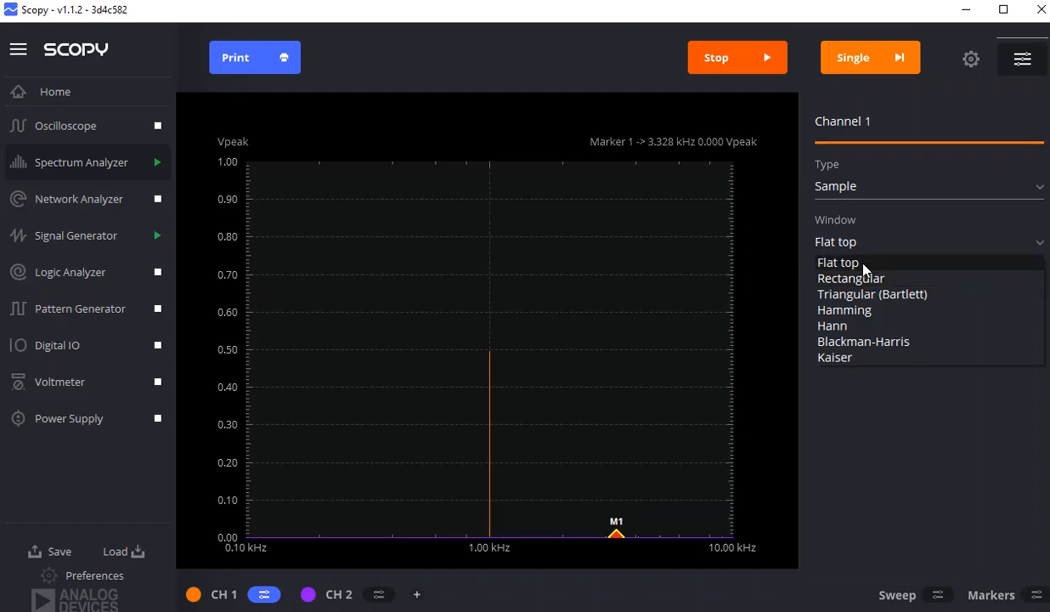
{"action": "mouse_move", "coordinate": [850, 265]}
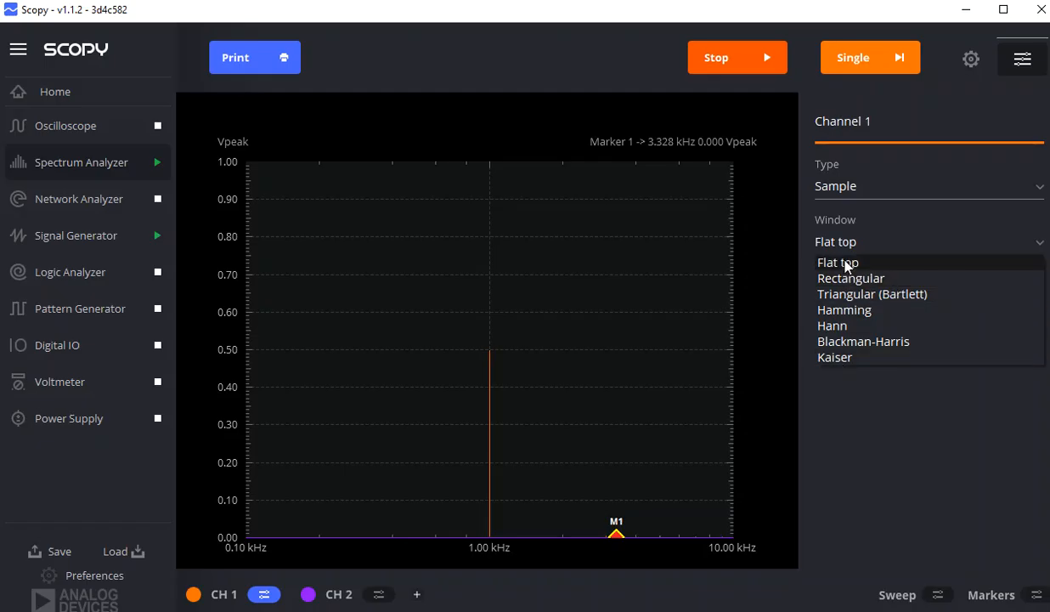
{"action": "left_click", "coordinate": [838, 261]}
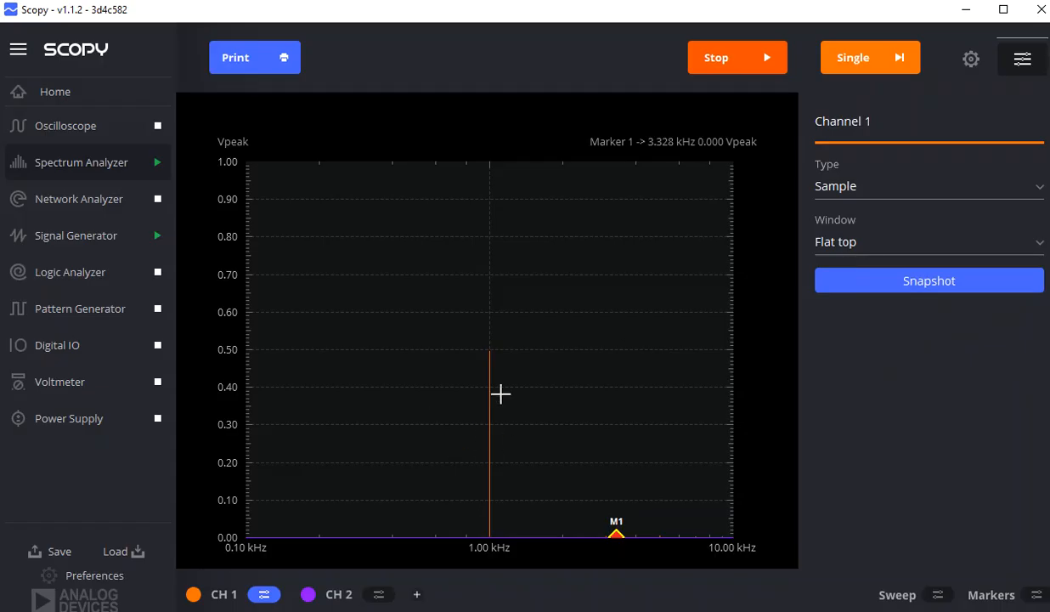
{"action": "mouse_move", "coordinate": [489, 351]}
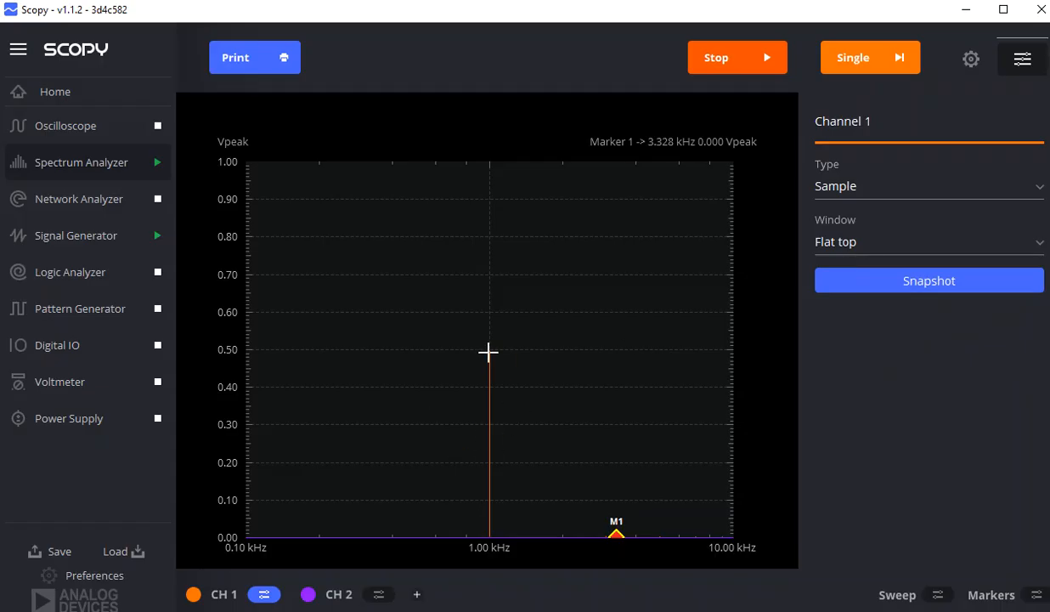
{"action": "mouse_move", "coordinate": [490, 359]}
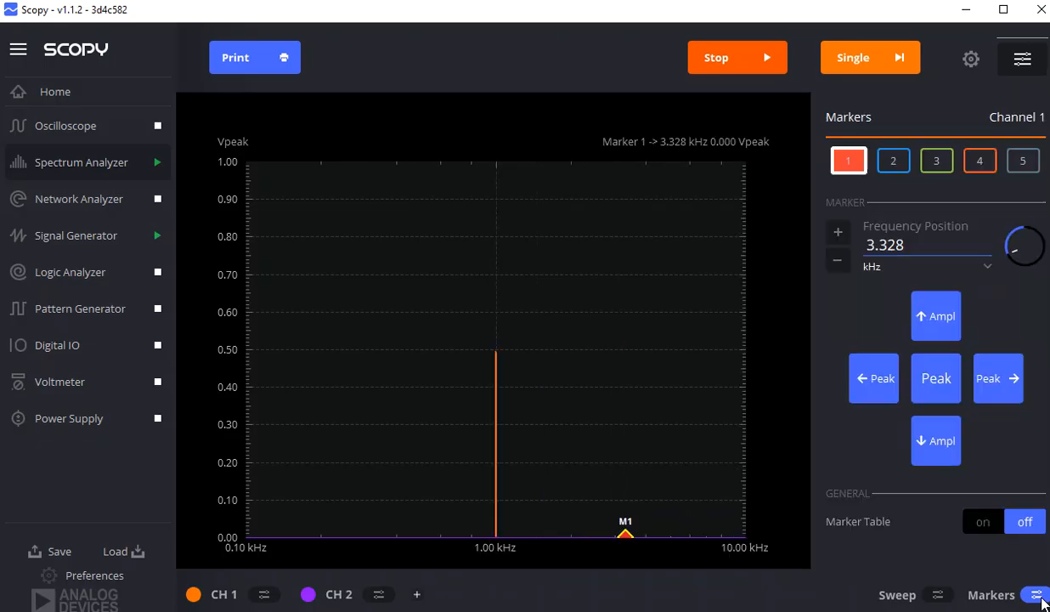
Step: Open Marker 1 settings and step it back and forth between neighbouring peaks
{"action": "left_click", "coordinate": [930, 315]}
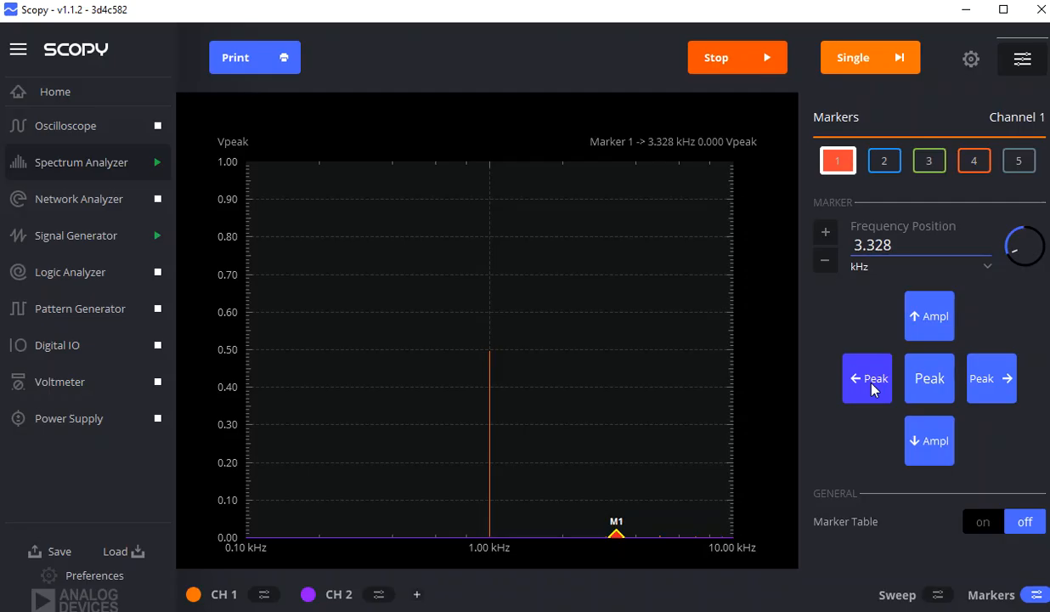
{"action": "left_click", "coordinate": [866, 378]}
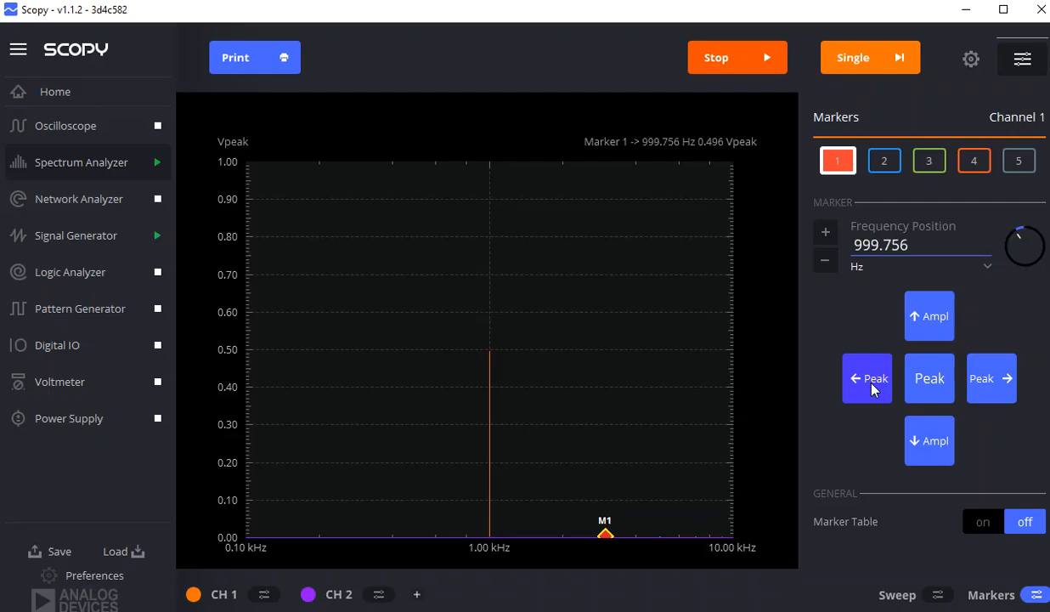
{"action": "left_click", "coordinate": [866, 378]}
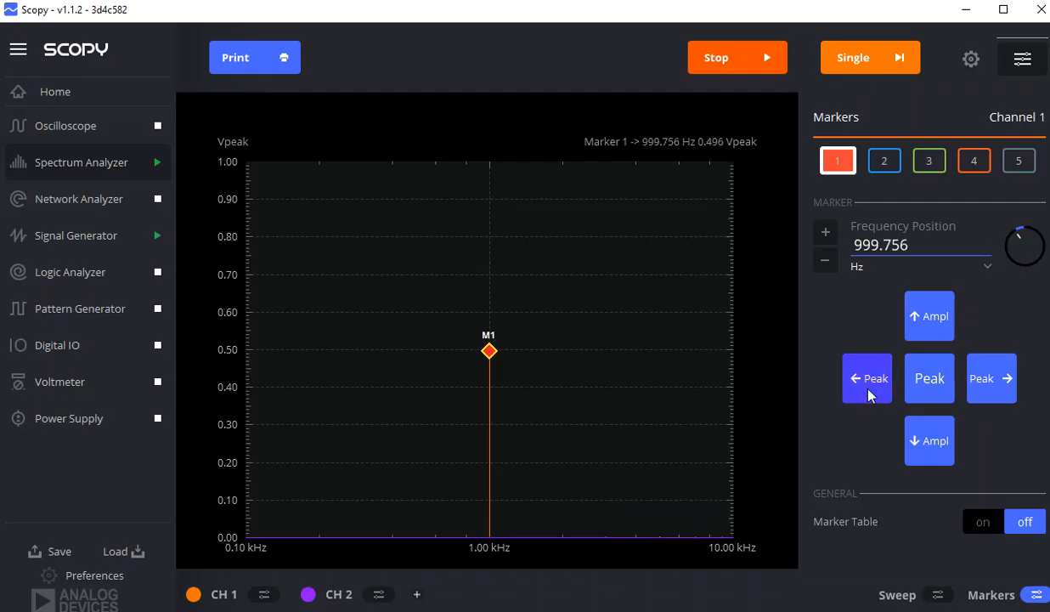
{"action": "left_click", "coordinate": [866, 378]}
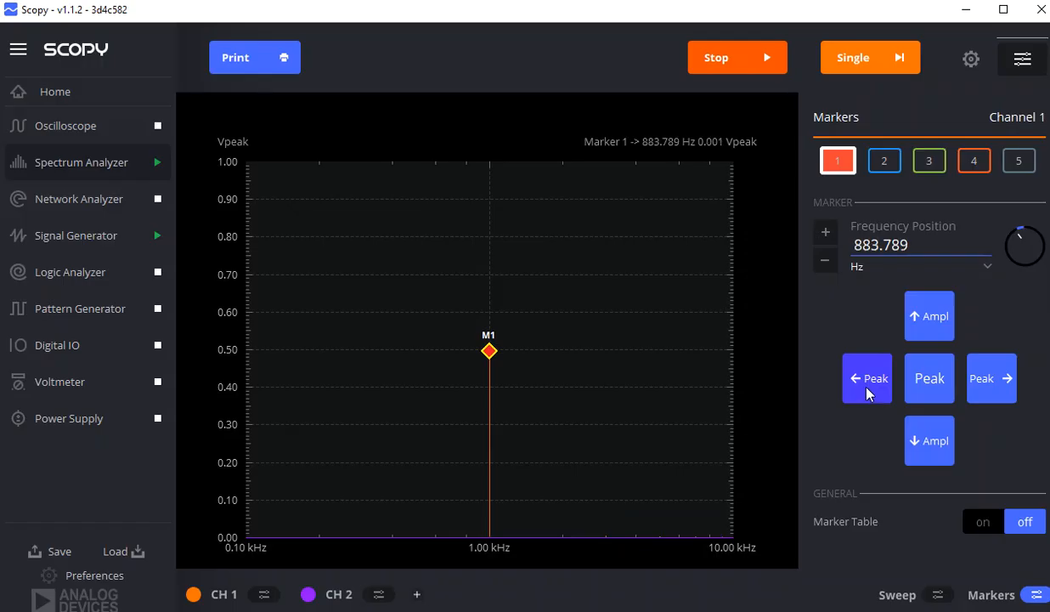
{"action": "left_click", "coordinate": [991, 378]}
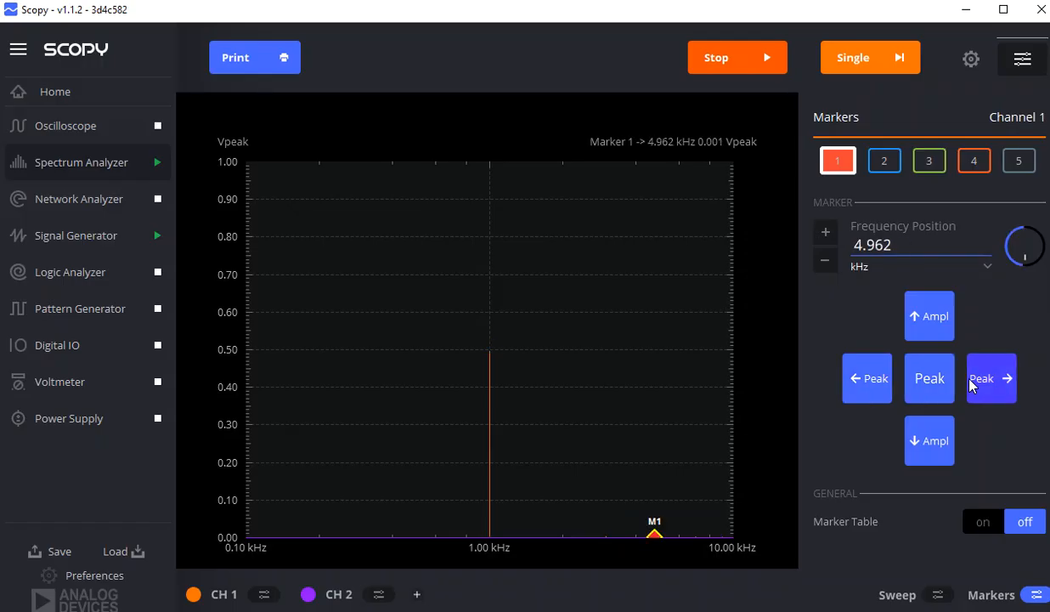
{"action": "left_click", "coordinate": [991, 378]}
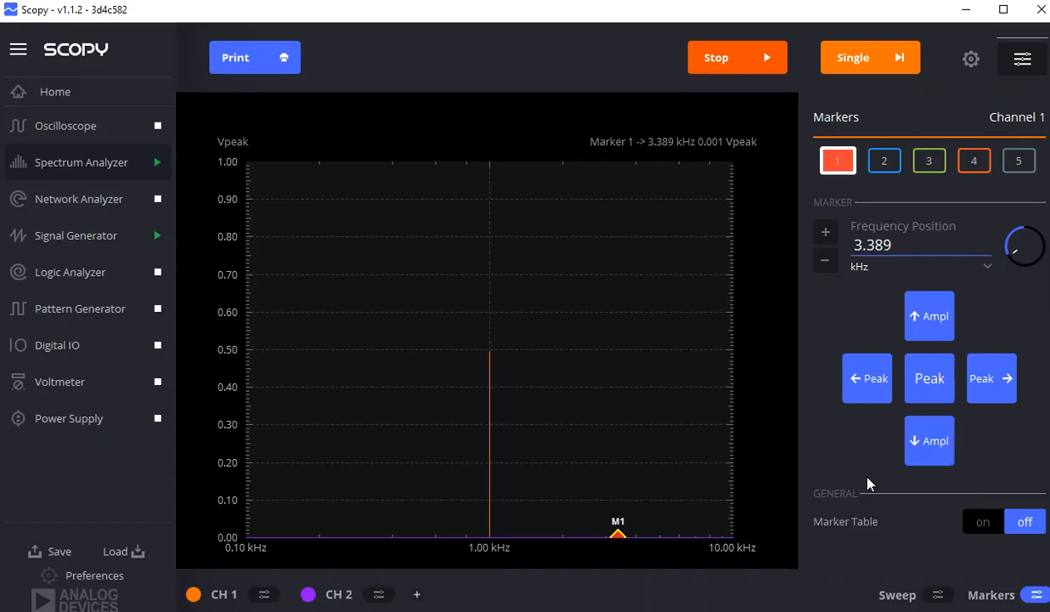
Step: Jump marker 1 to higher-amplitude peaks, leaving it at 1.008 kHz
{"action": "left_click", "coordinate": [929, 377]}
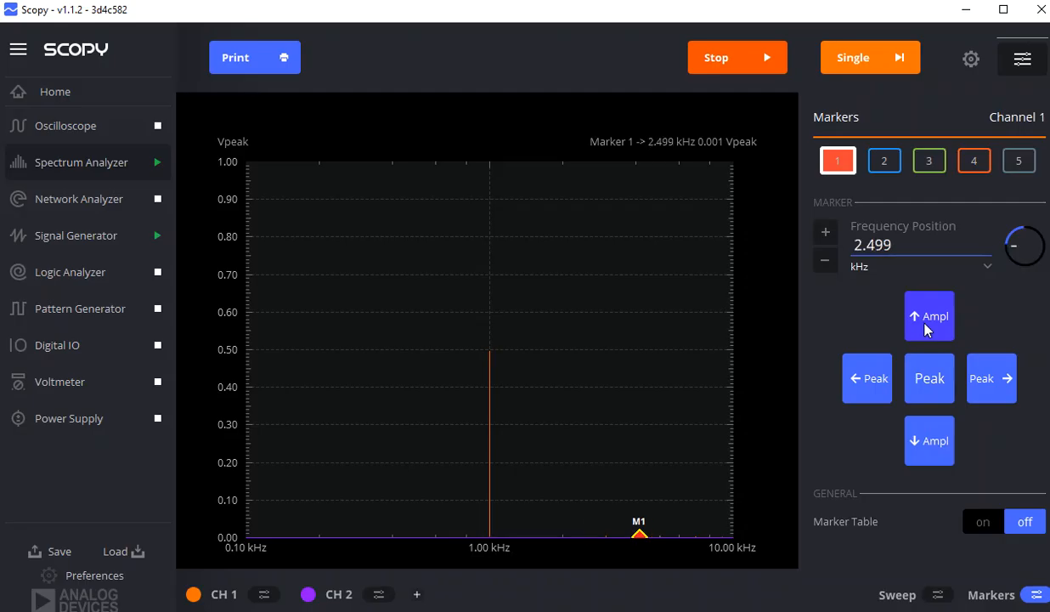
{"action": "left_click_drag", "start_coordinate": [1024, 233], "coordinate": [1025, 259]}
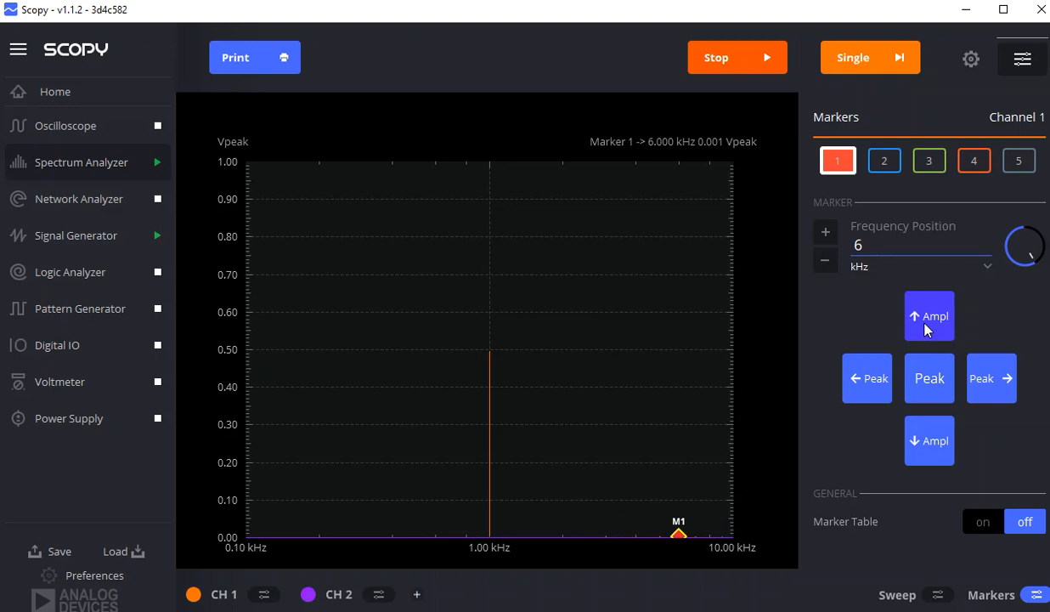
{"action": "left_click", "coordinate": [824, 231]}
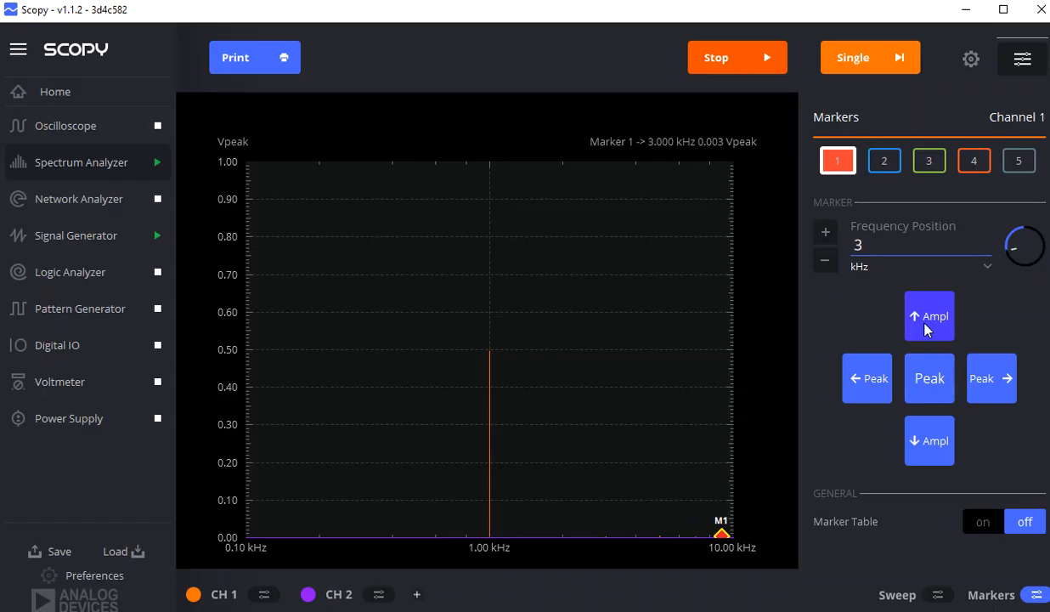
{"action": "left_click", "coordinate": [928, 315]}
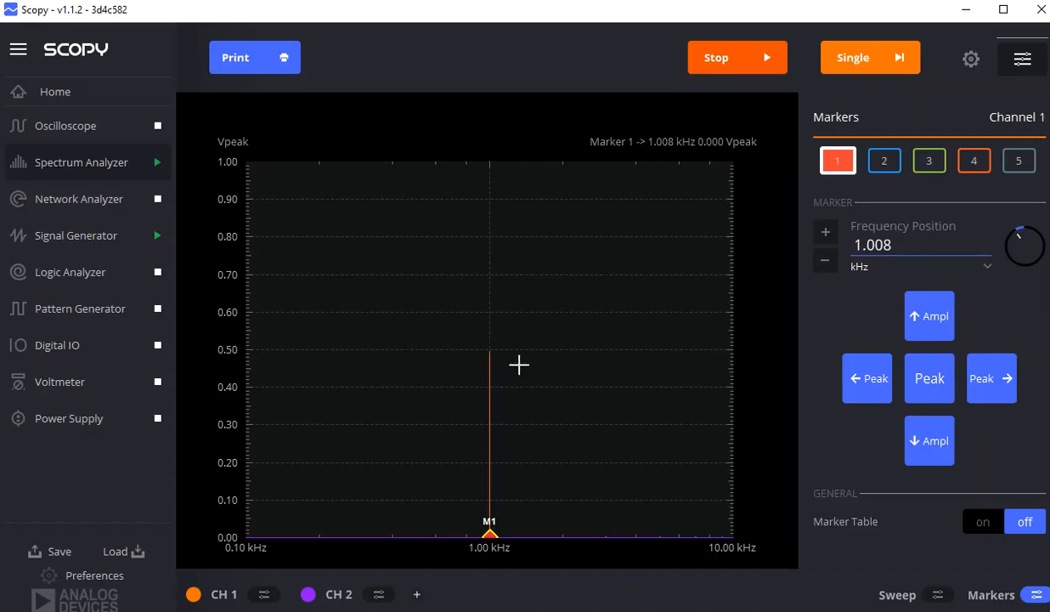
Step: Step marker 1 through successive peaks until it reads 4.765 kHz, 0.001 Vpeak
{"action": "left_click", "coordinate": [928, 315]}
{"action": "type", "text": "7"}
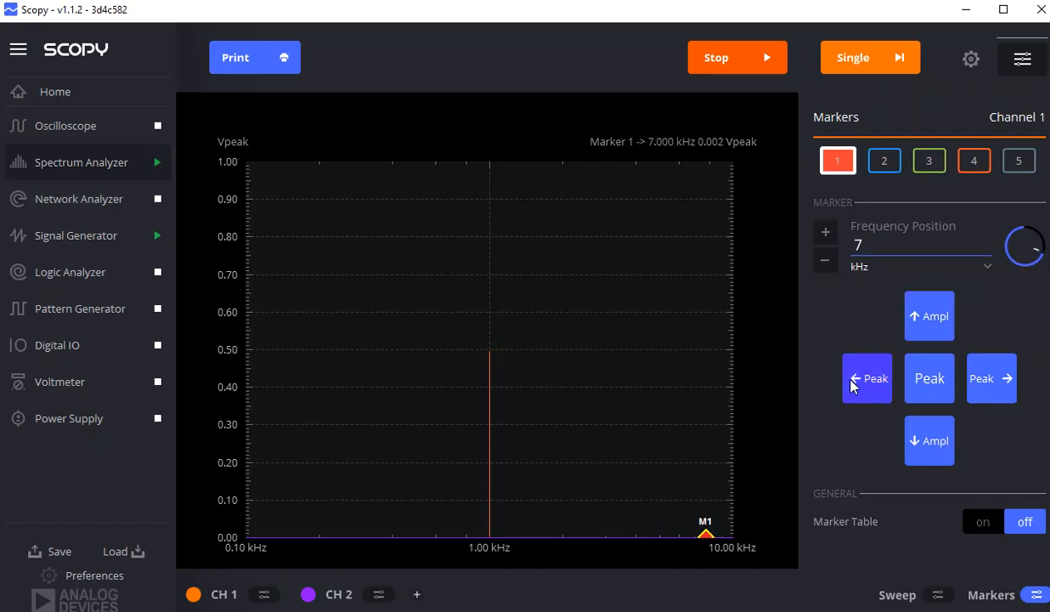
{"action": "left_click", "coordinate": [867, 378]}
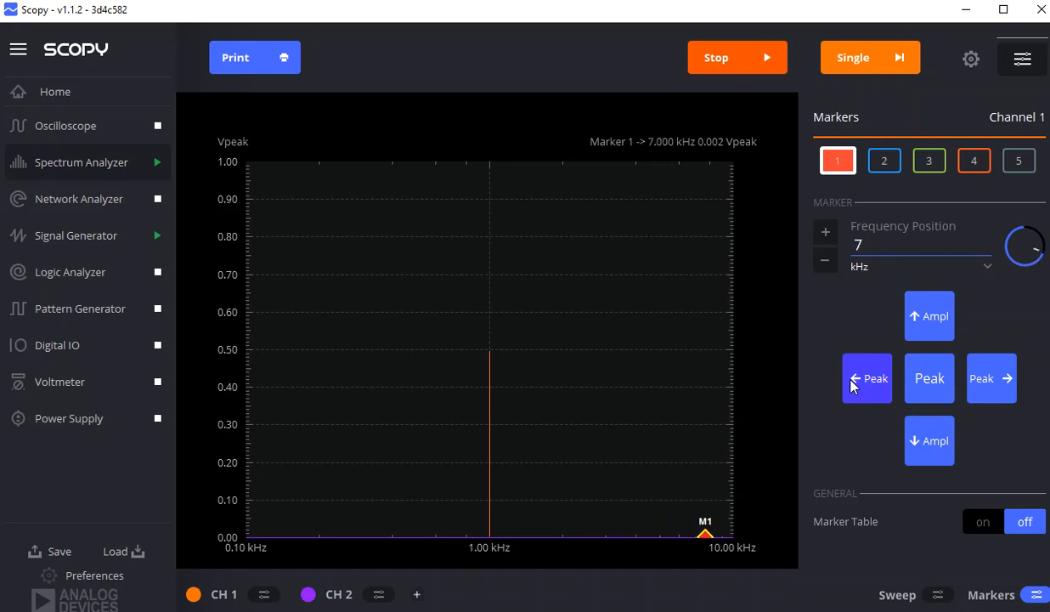
{"action": "left_click", "coordinate": [867, 378]}
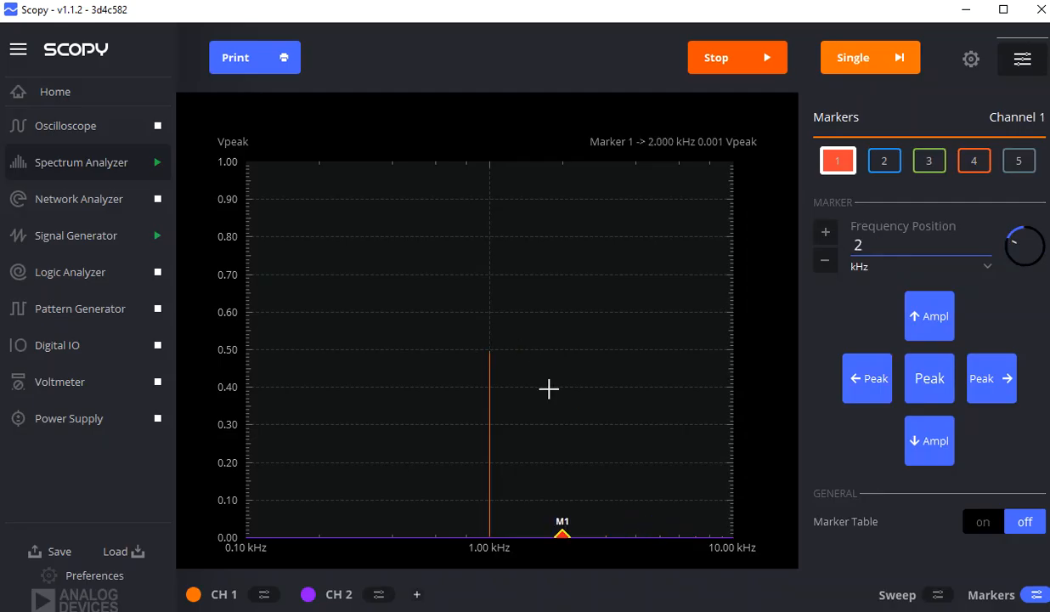
{"action": "left_click", "coordinate": [990, 378]}
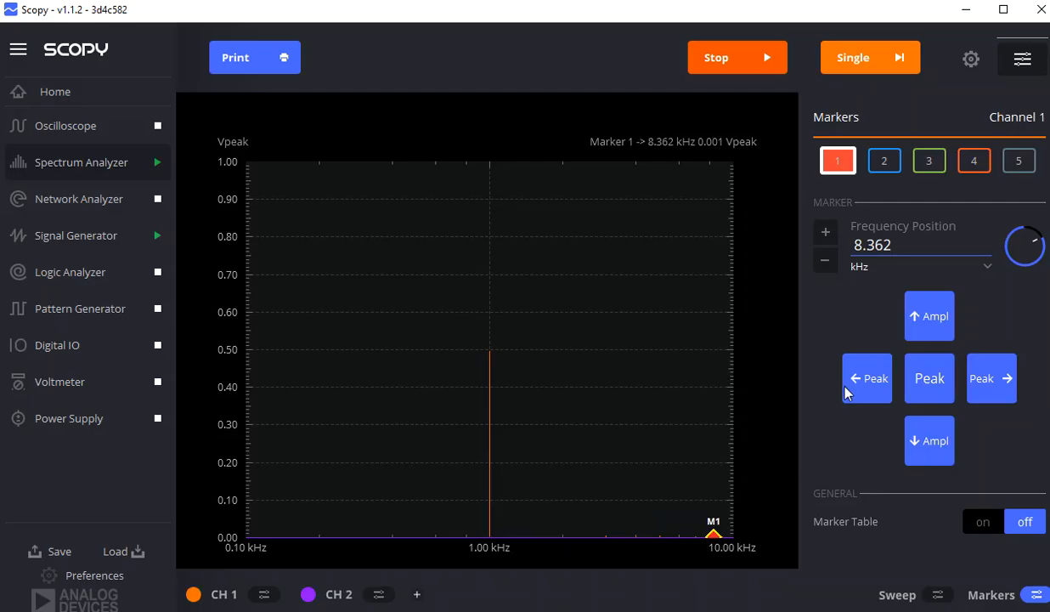
{"action": "left_click", "coordinate": [867, 378]}
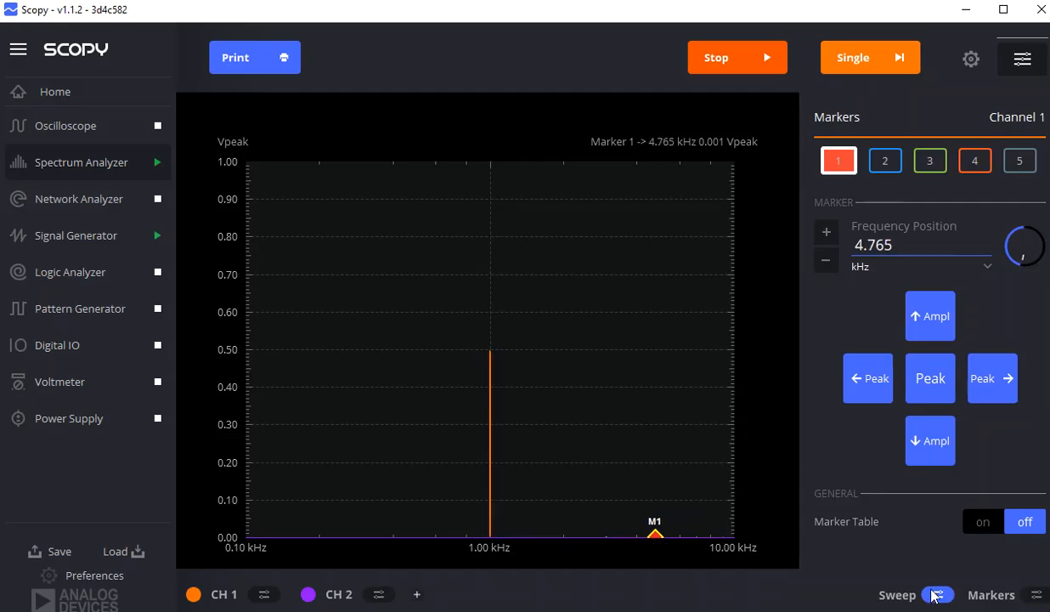
Step: Lower the sweep Stop frequency from 10 kHz to 5 kHz, then reopen the Markers panel
{"action": "left_click", "coordinate": [897, 595]}
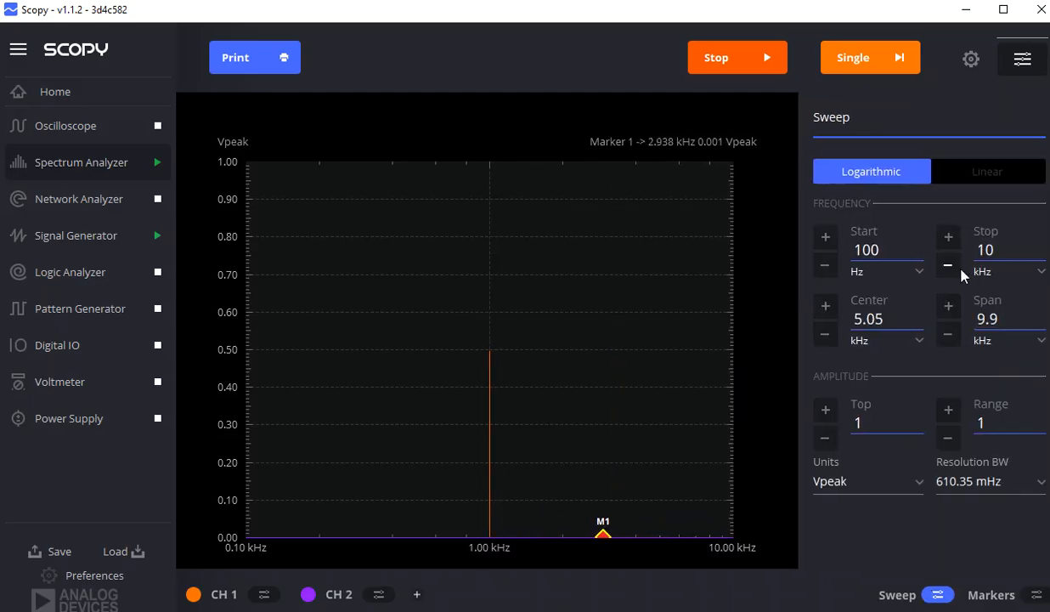
{"action": "left_click", "coordinate": [948, 265]}
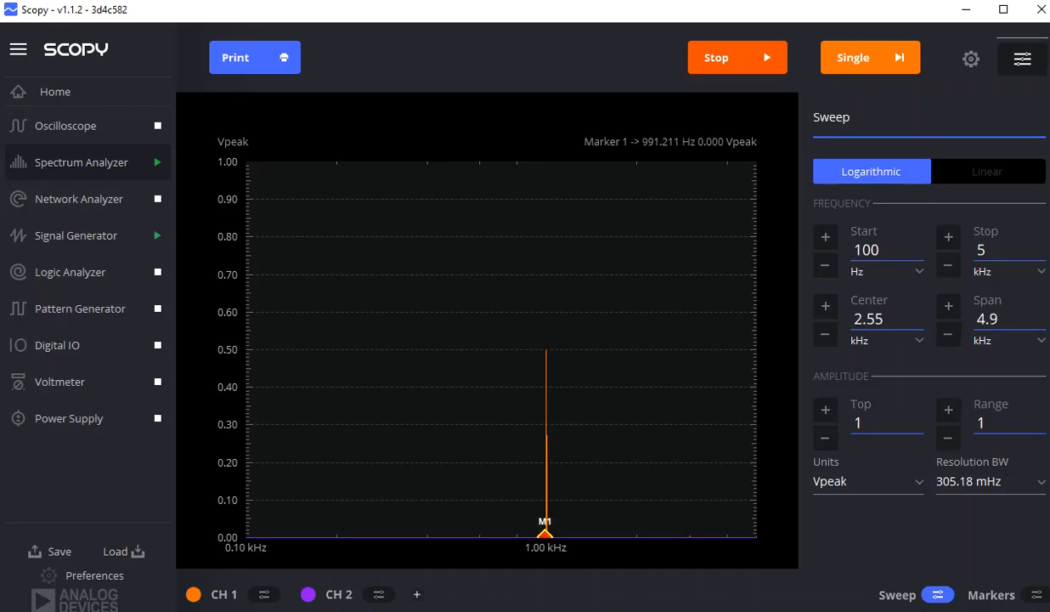
{"action": "left_click", "coordinate": [991, 594]}
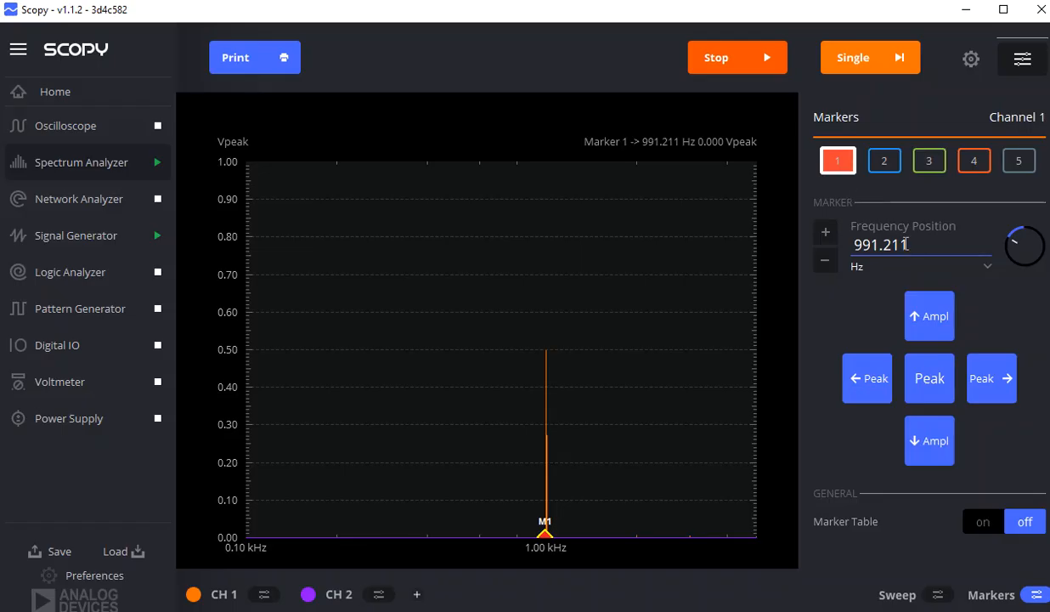
Step: Set marker 1's frequency position to 1 kHz, reading 0.497 Vpeak
{"action": "key", "text": "Backspace"}
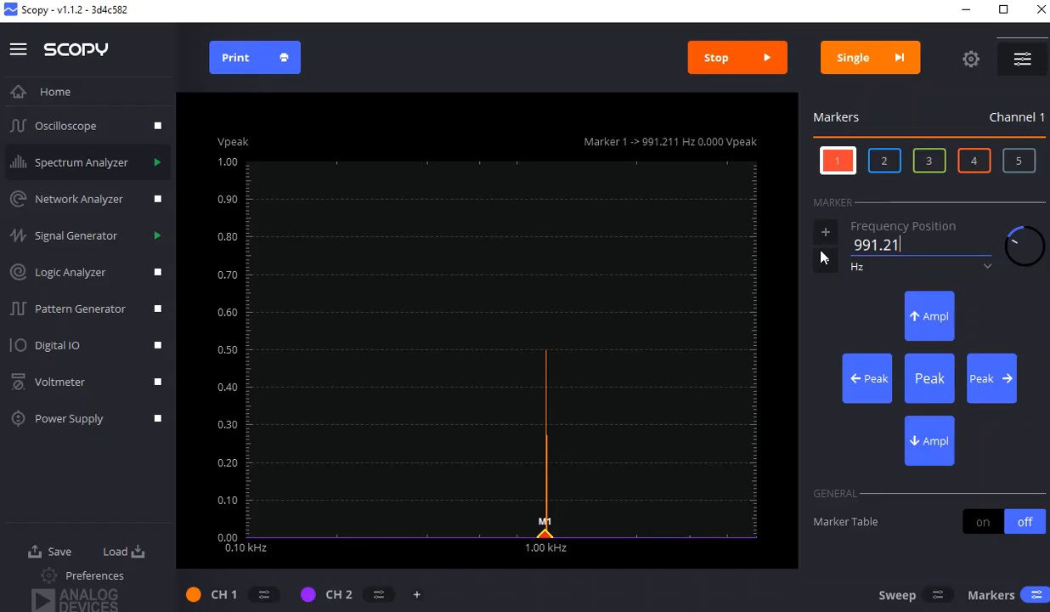
{"action": "type", "text": "1"}
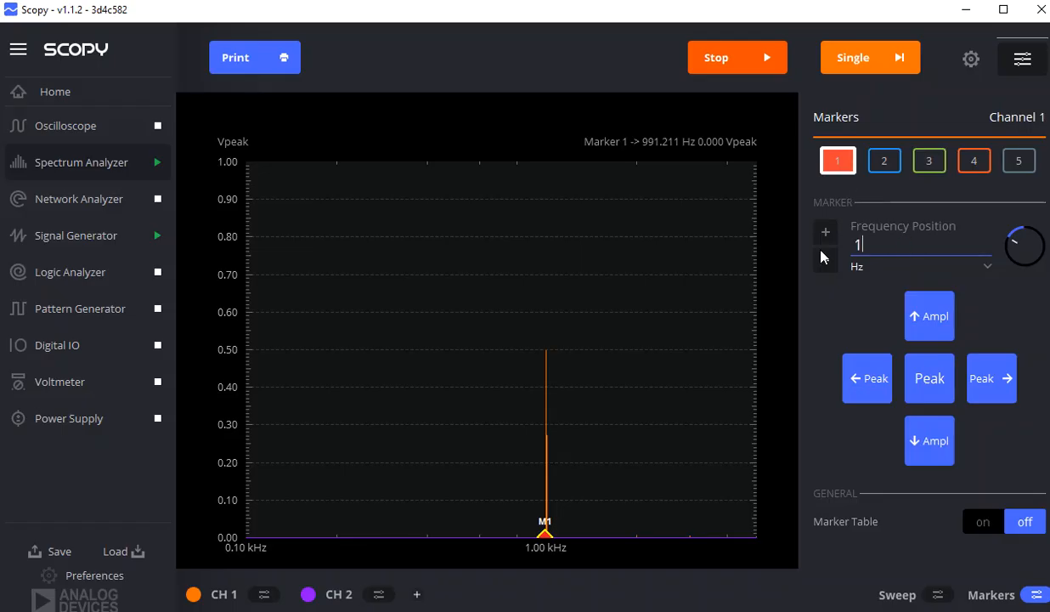
{"action": "left_click", "coordinate": [922, 266]}
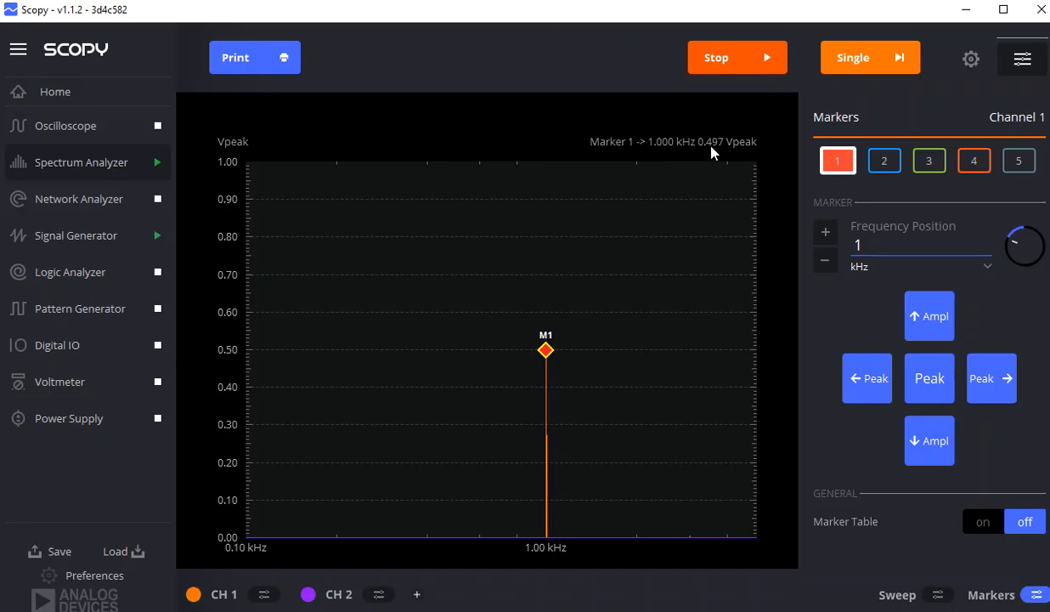
{"action": "mouse_move", "coordinate": [718, 151]}
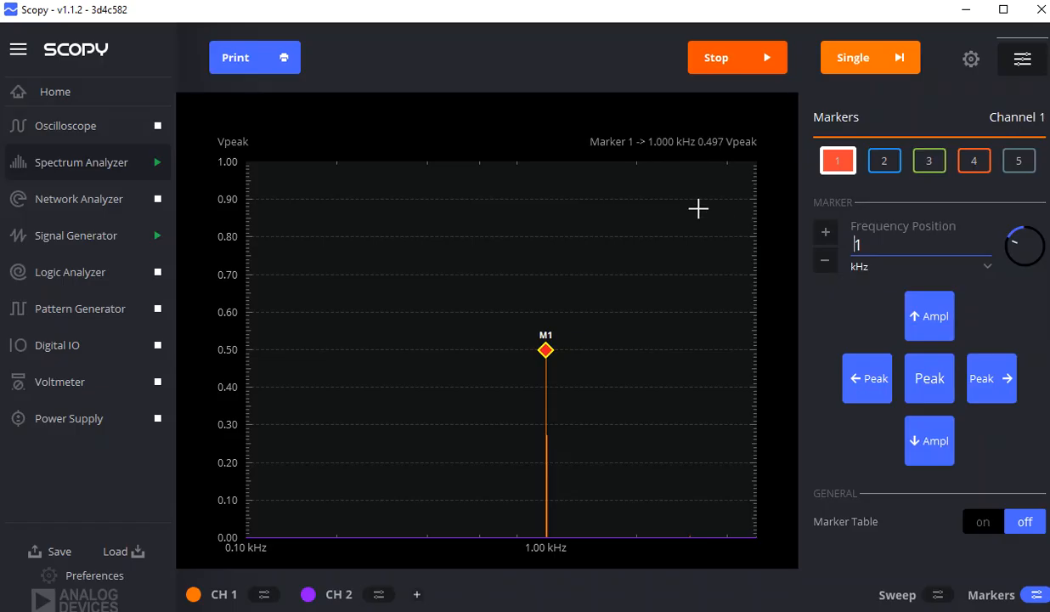
{"action": "mouse_move", "coordinate": [111, 199]}
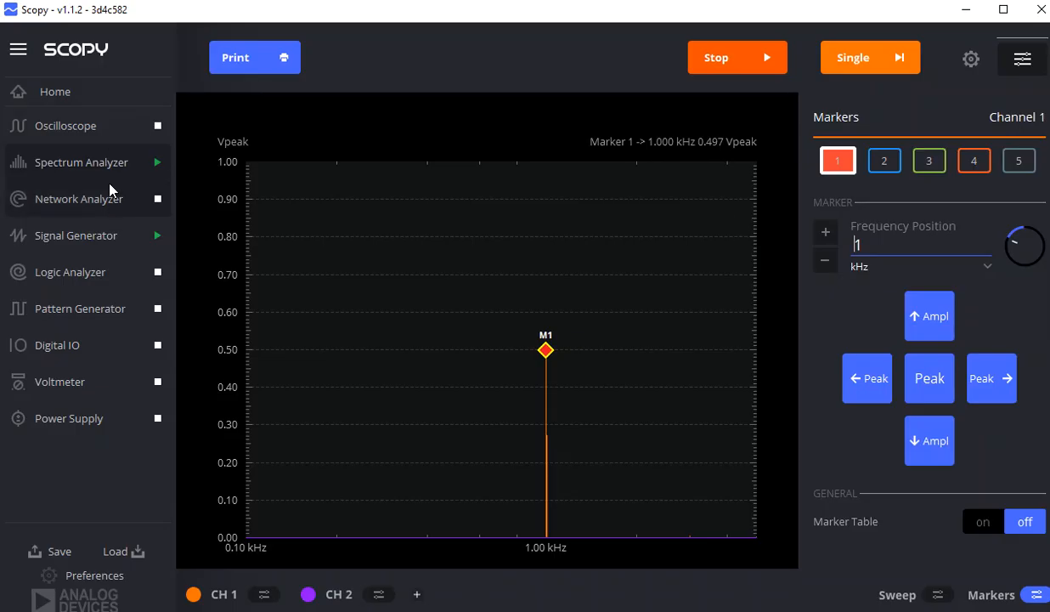
{"action": "mouse_move", "coordinate": [329, 399]}
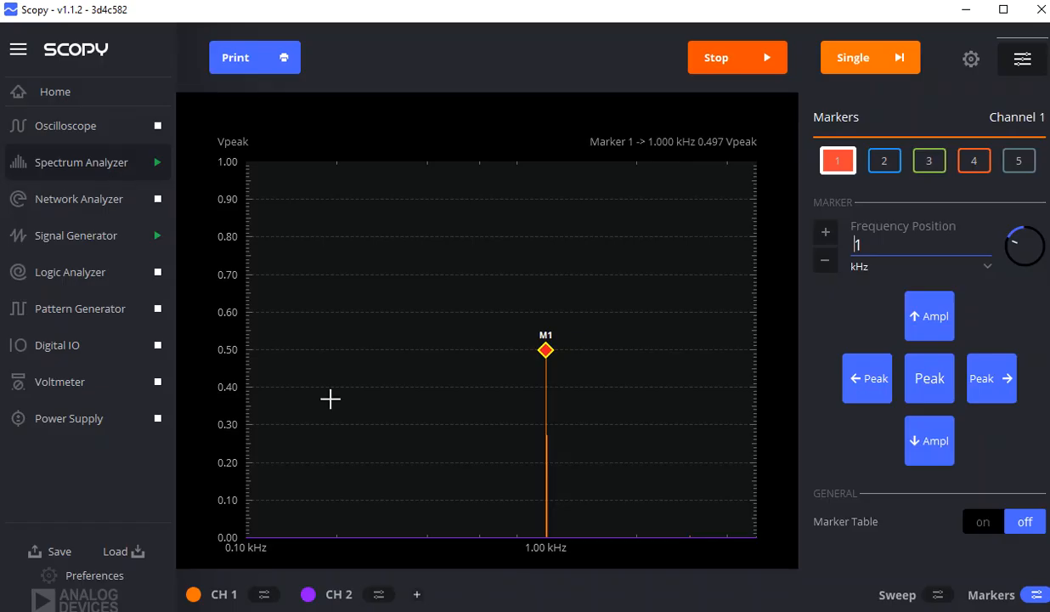
{"action": "mouse_move", "coordinate": [70, 238]}
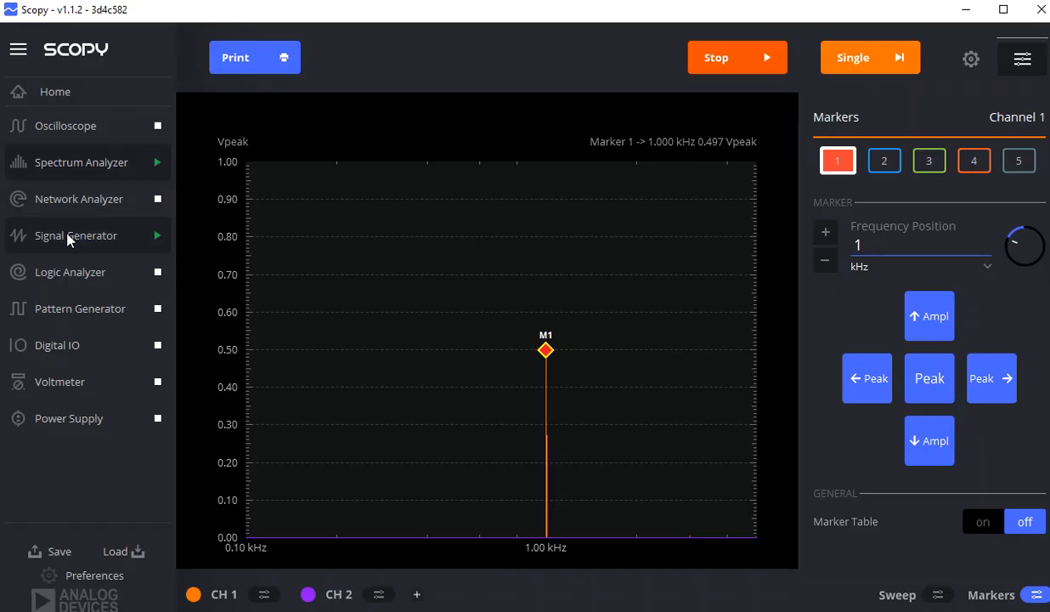
Step: Switch channel 1's Signal Generator waveform type from Sine to Square
{"action": "left_click", "coordinate": [76, 235]}
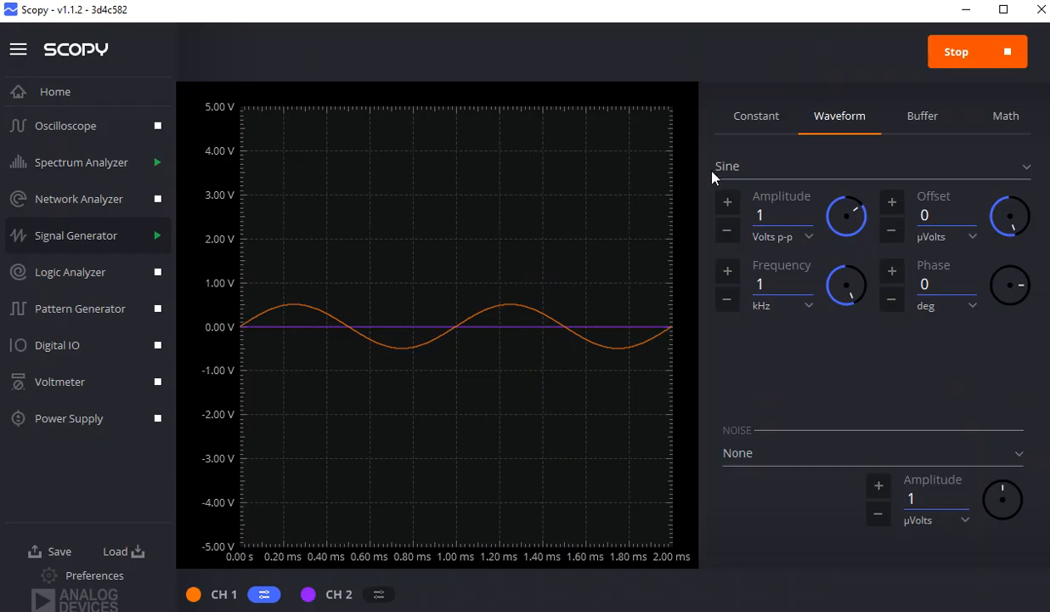
{"action": "left_click", "coordinate": [867, 166]}
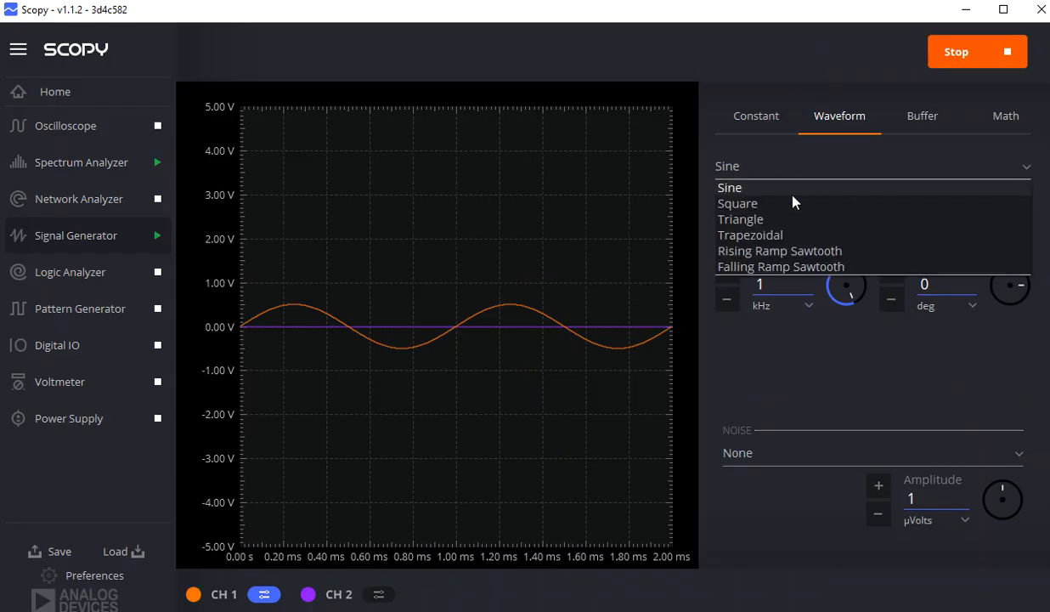
{"action": "left_click", "coordinate": [738, 204]}
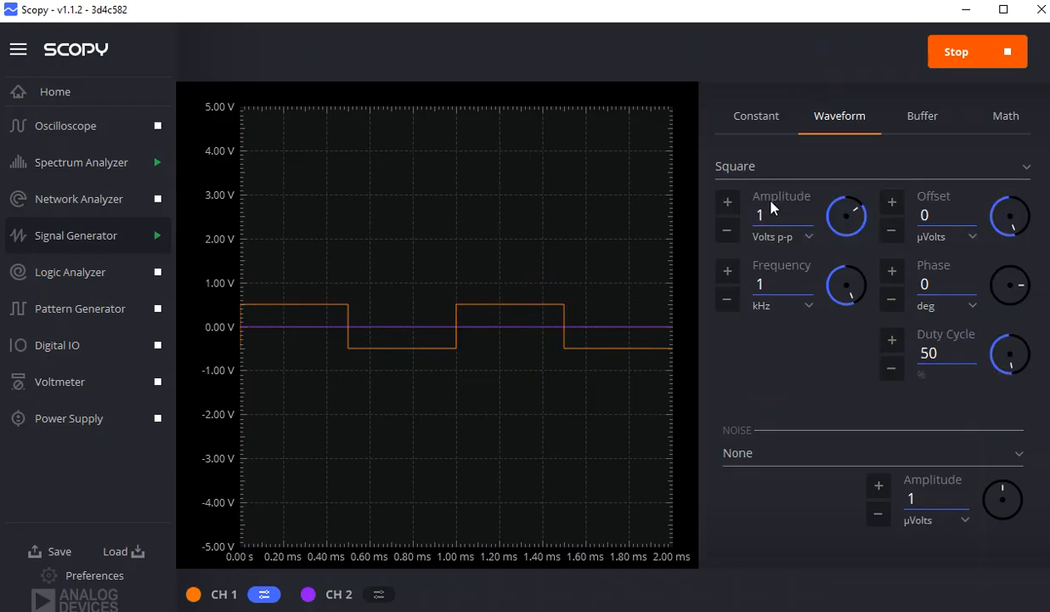
{"action": "mouse_move", "coordinate": [788, 242]}
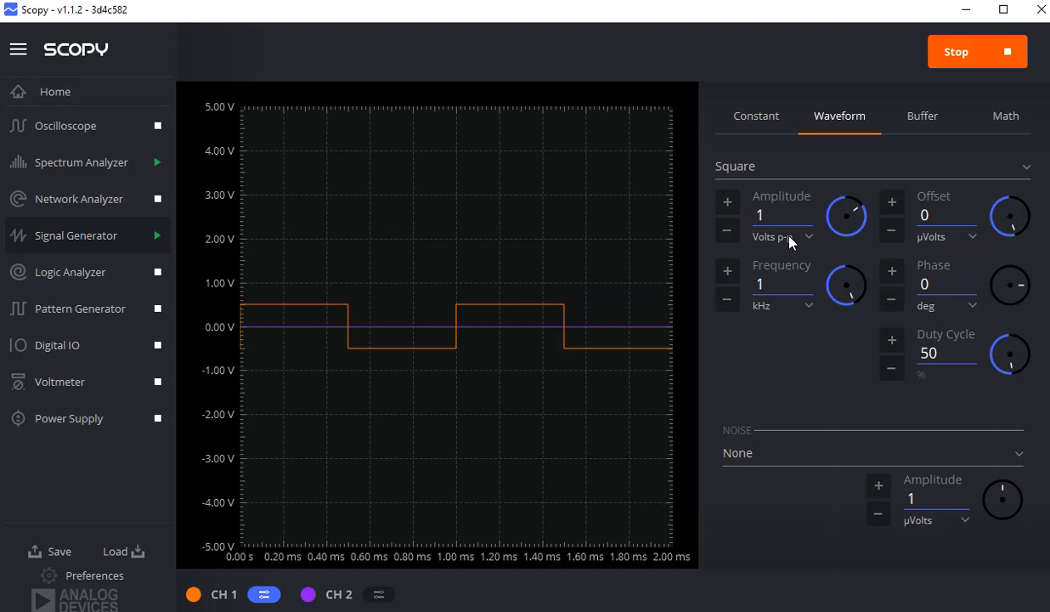
{"action": "mouse_move", "coordinate": [773, 275]}
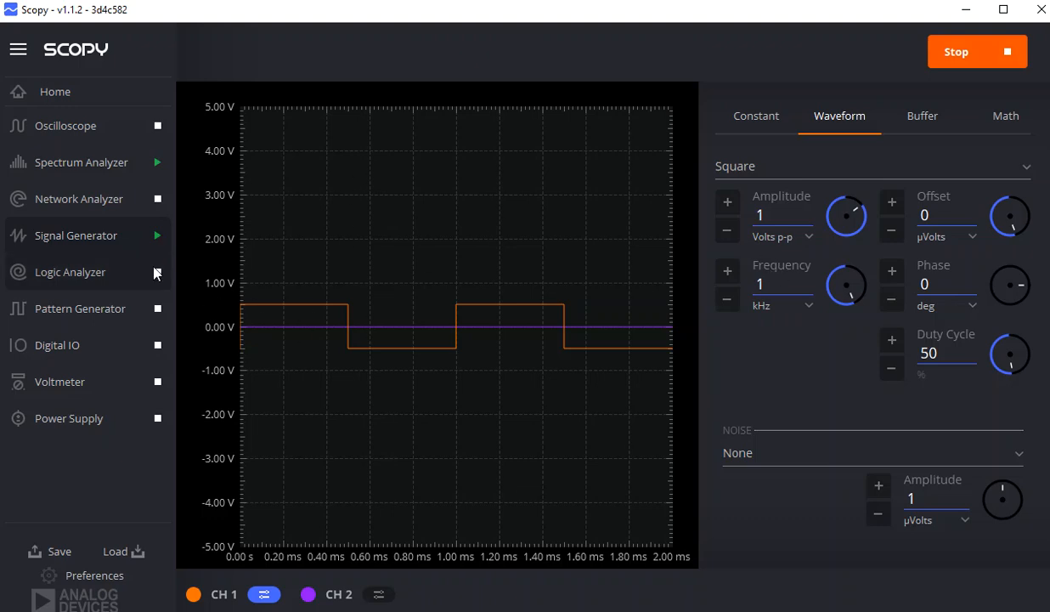
Step: Switch to Spectrum Analyzer and raise the sweep Stop frequency to 25 kHz
{"action": "left_click", "coordinate": [81, 162]}
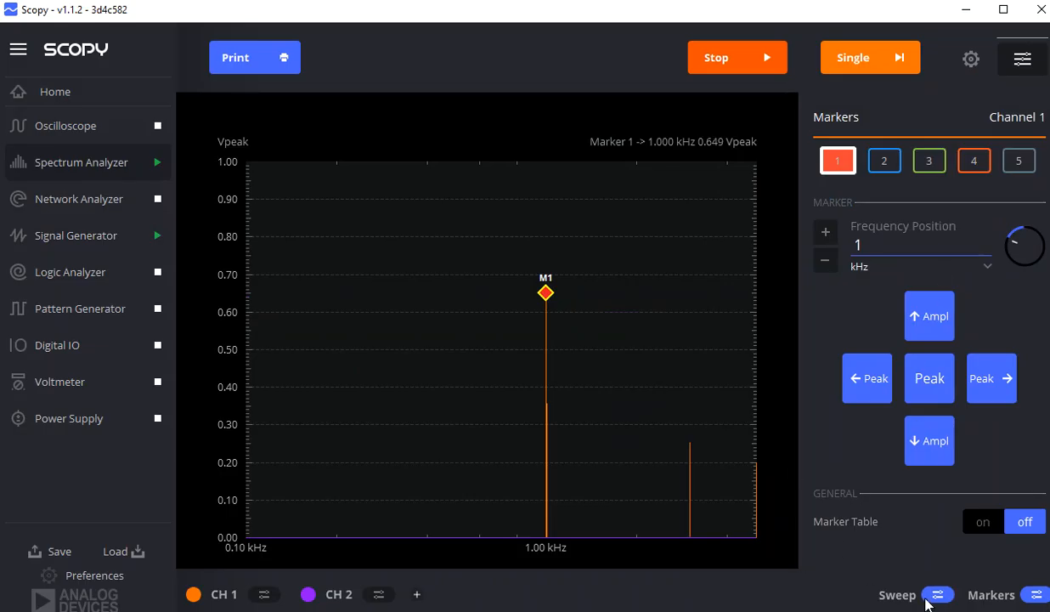
{"action": "left_click", "coordinate": [897, 593]}
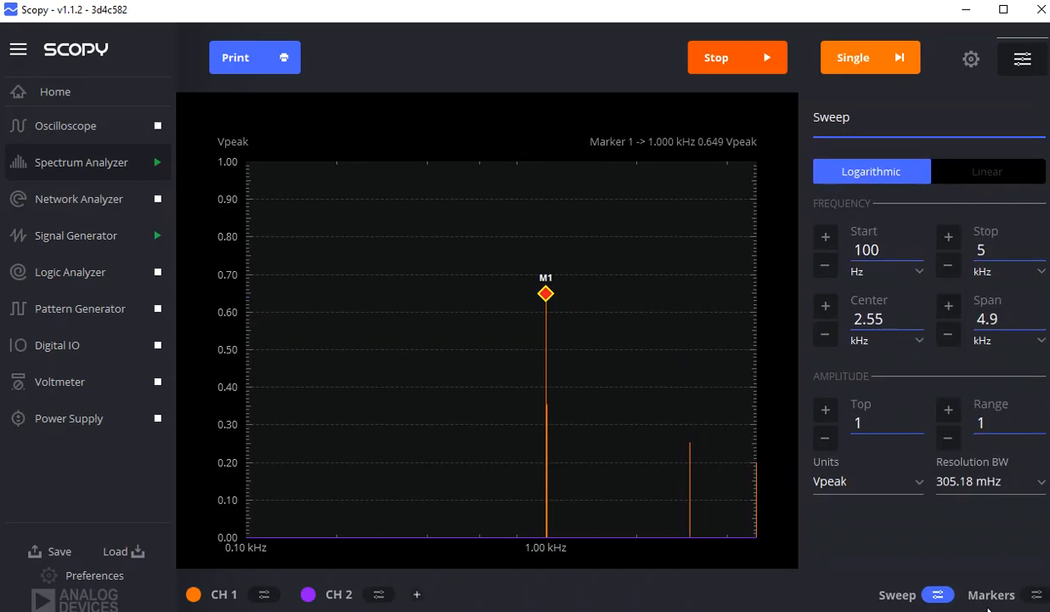
{"action": "left_click", "coordinate": [948, 264]}
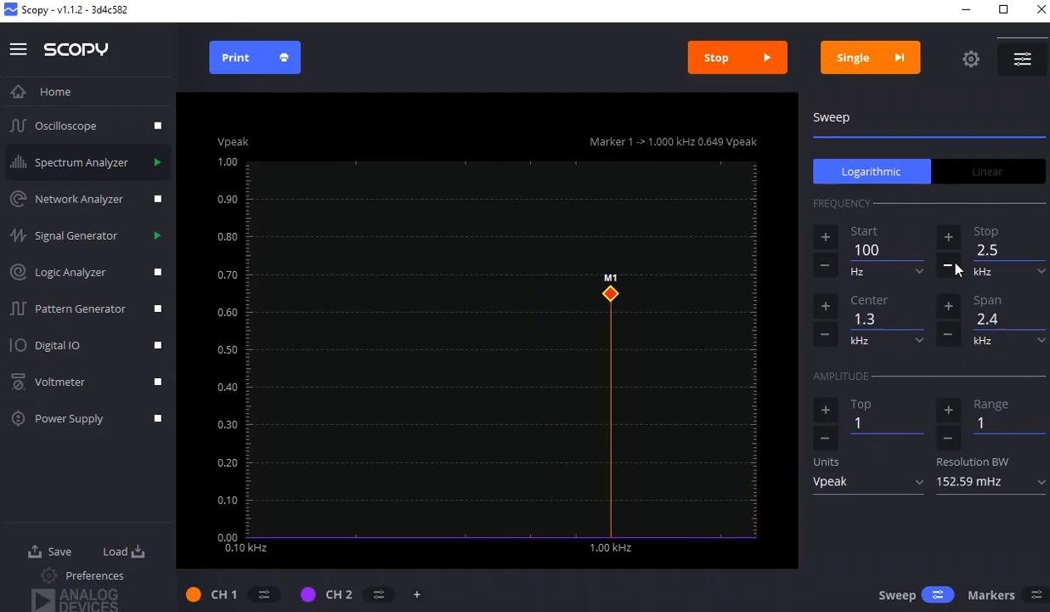
{"action": "left_click", "coordinate": [948, 237]}
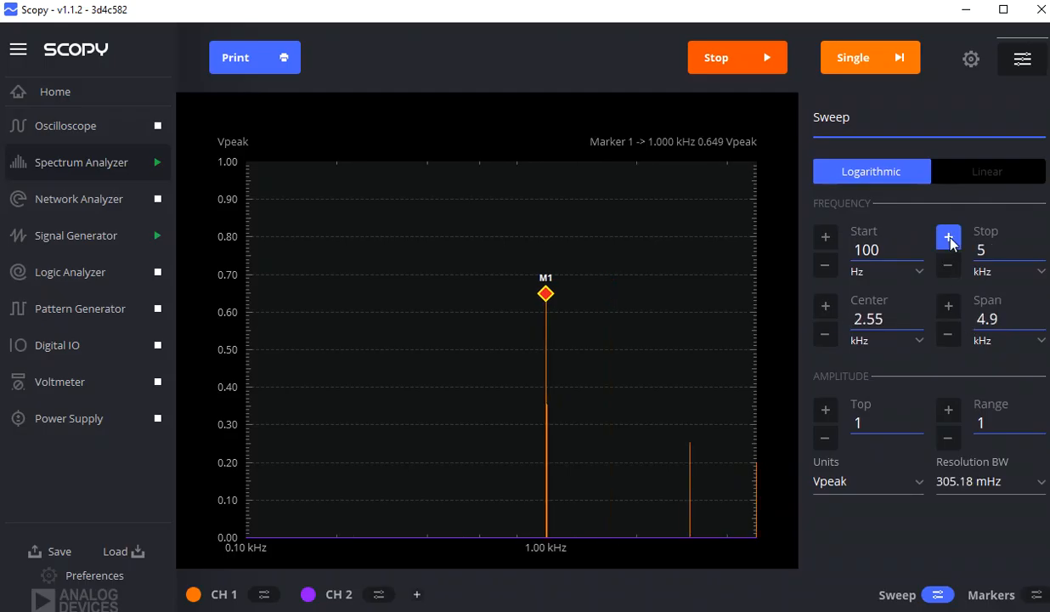
{"action": "left_click", "coordinate": [948, 237]}
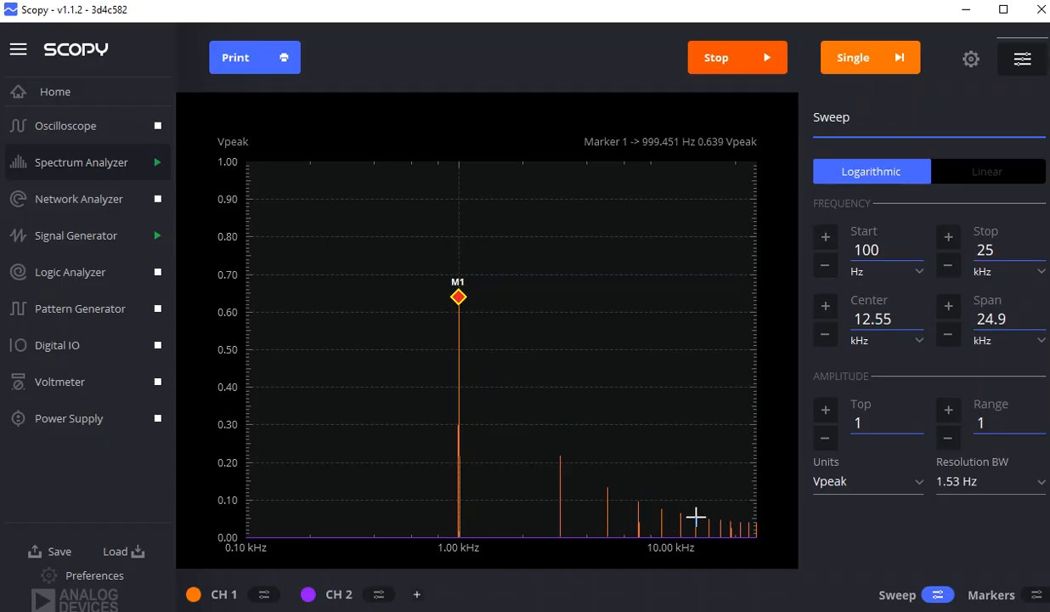
{"action": "mouse_move", "coordinate": [765, 378]}
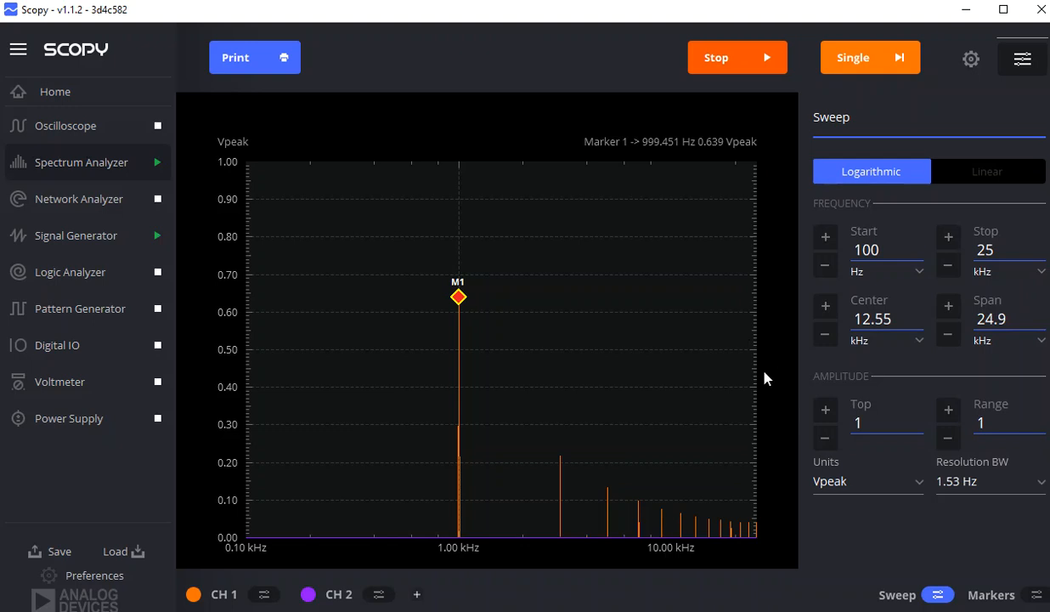
Step: Close the Sweep settings and reopen the marker 1 settings
{"action": "left_click", "coordinate": [1035, 594]}
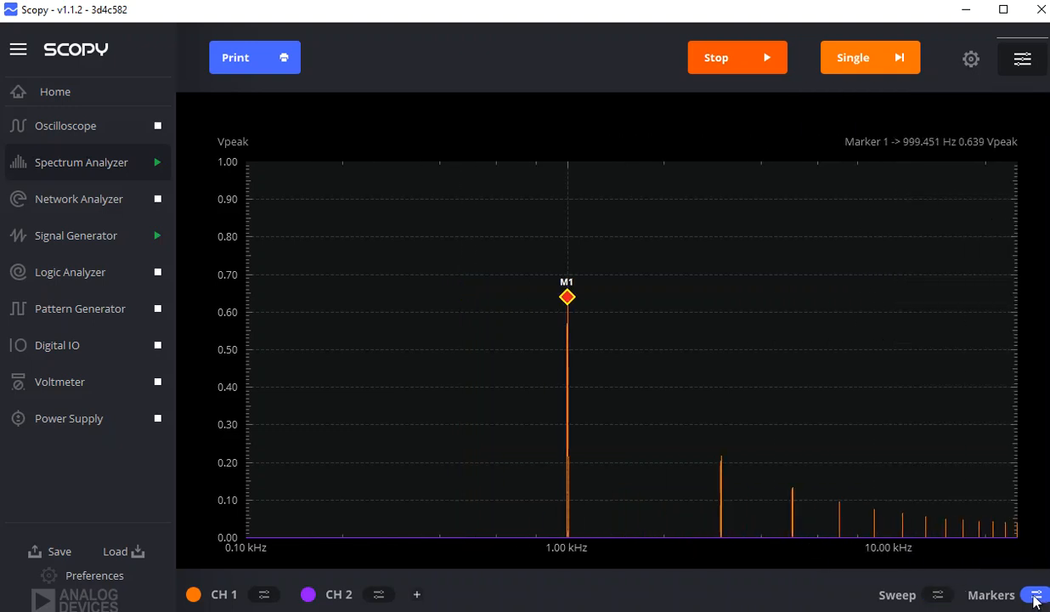
{"action": "left_click", "coordinate": [1035, 594]}
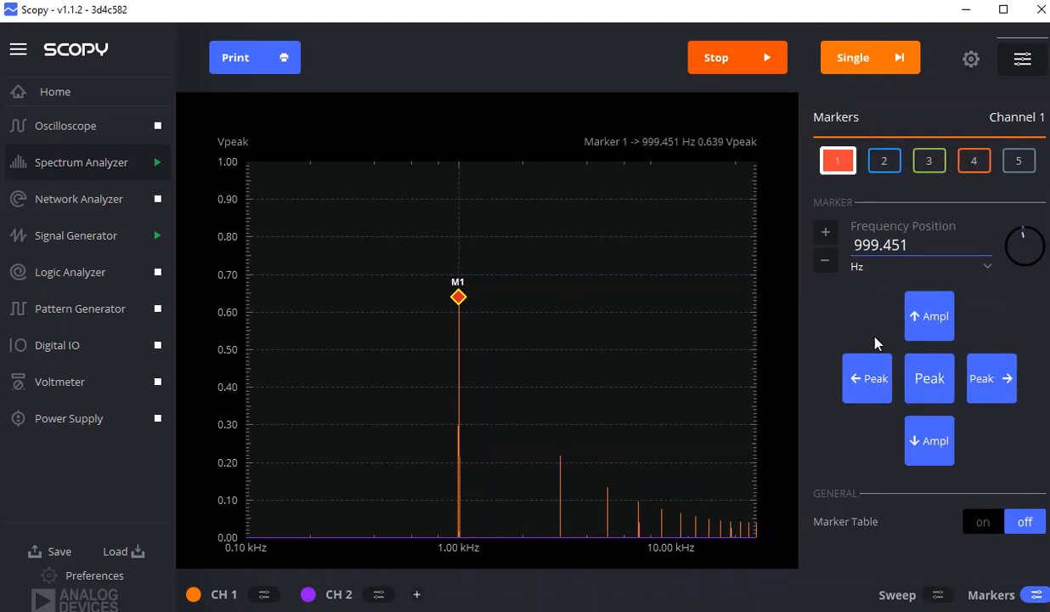
{"action": "mouse_move", "coordinate": [990, 378]}
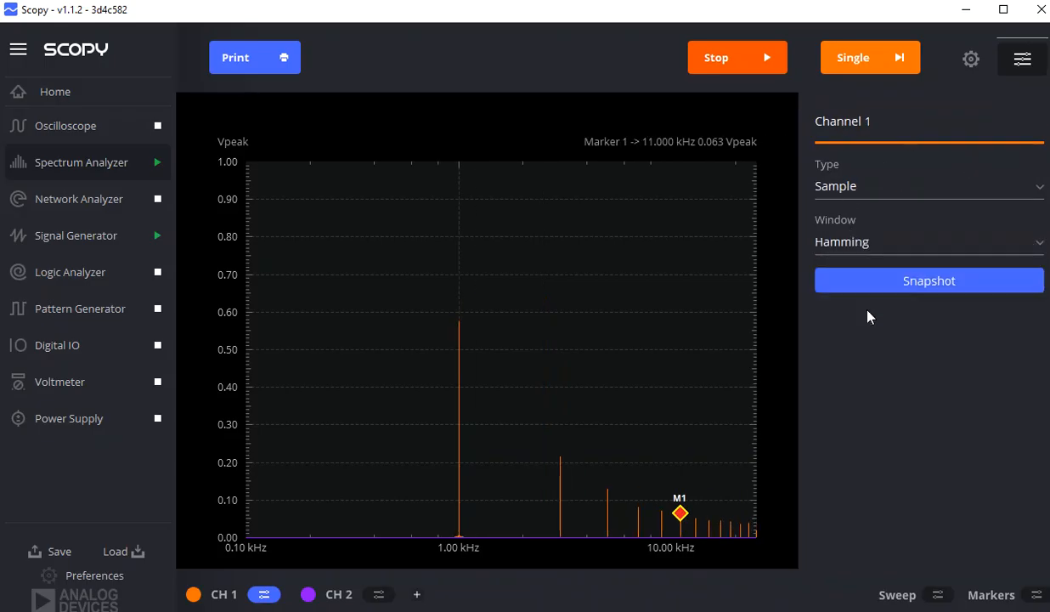
{"action": "mouse_move", "coordinate": [697, 482]}
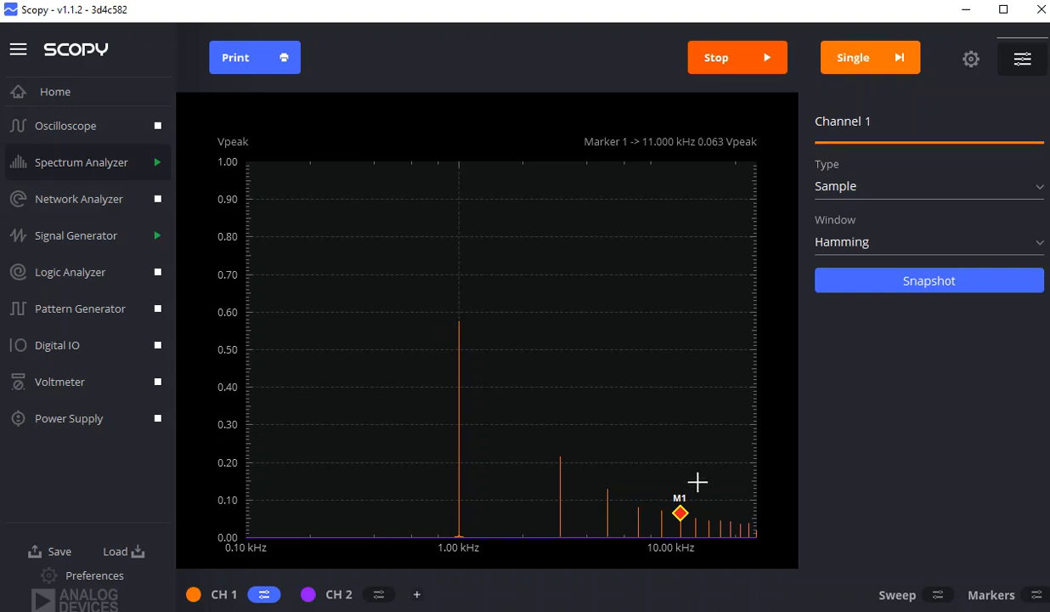
{"action": "mouse_move", "coordinate": [445, 329]}
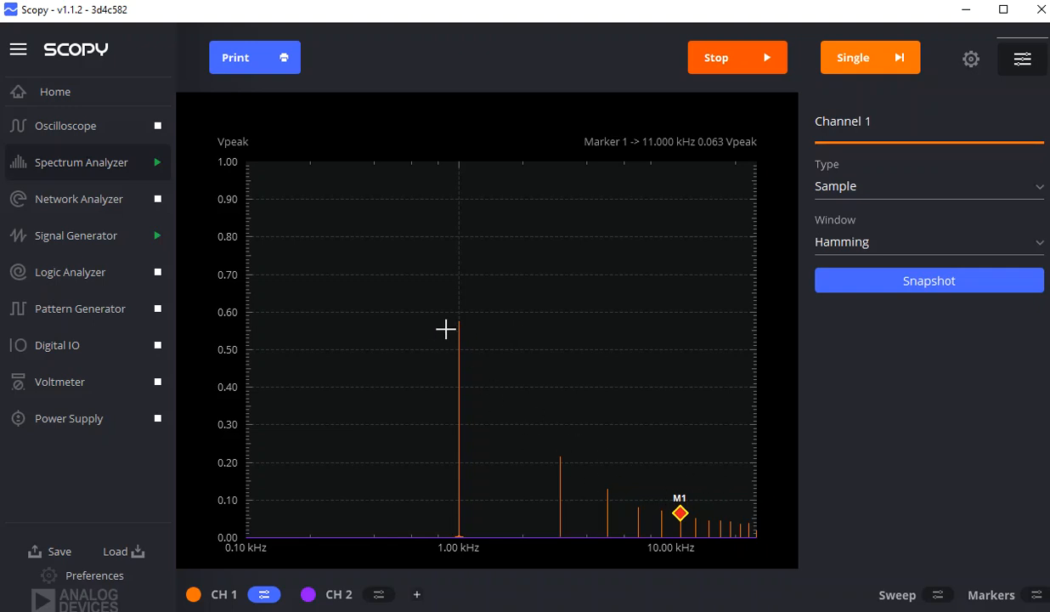
Step: Set channel 1's FFT window to Flat top instead of Hamming
{"action": "left_click", "coordinate": [928, 241]}
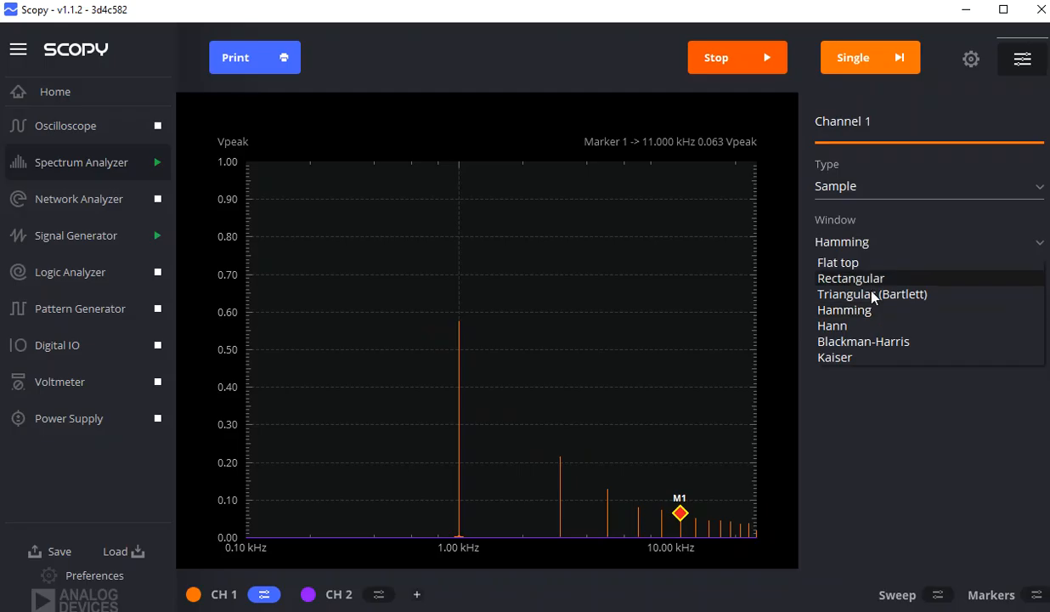
{"action": "mouse_move", "coordinate": [853, 327]}
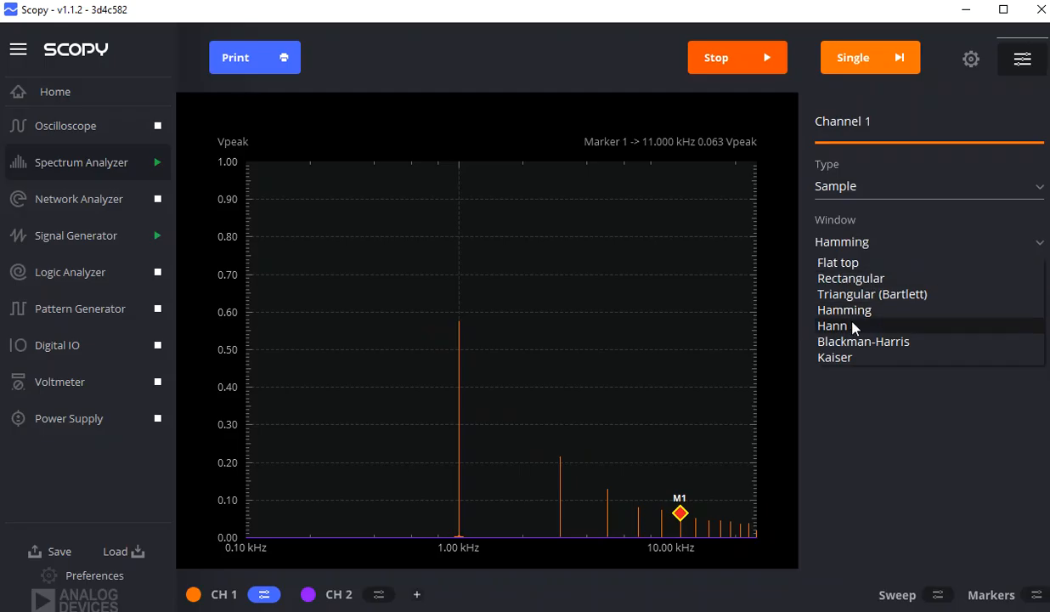
{"action": "left_click", "coordinate": [837, 261]}
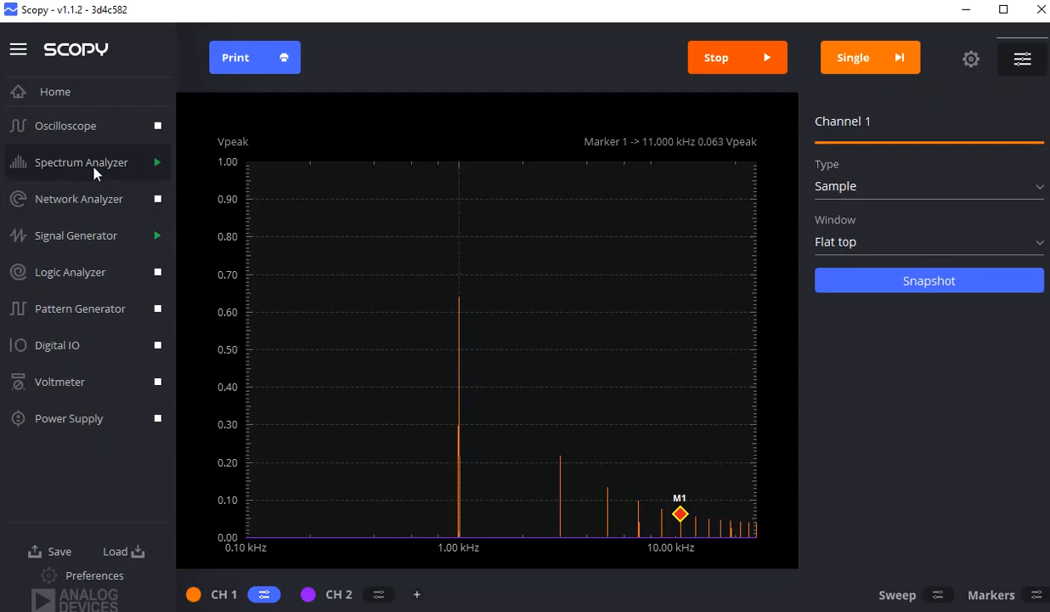
Step: Go back to Signal Generator and open its Math tab
{"action": "left_click", "coordinate": [75, 236]}
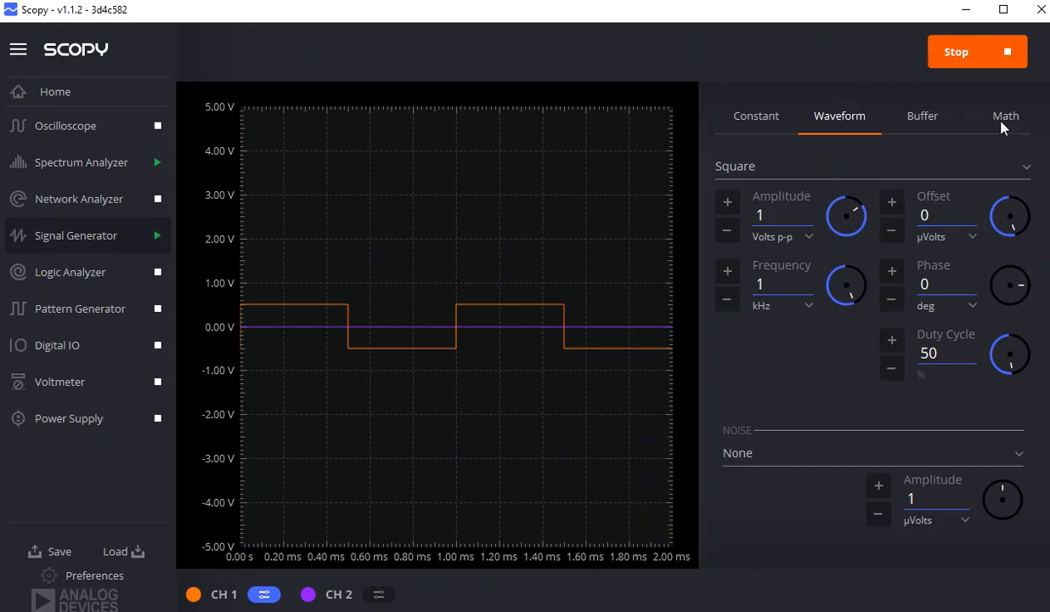
{"action": "left_click", "coordinate": [1005, 116]}
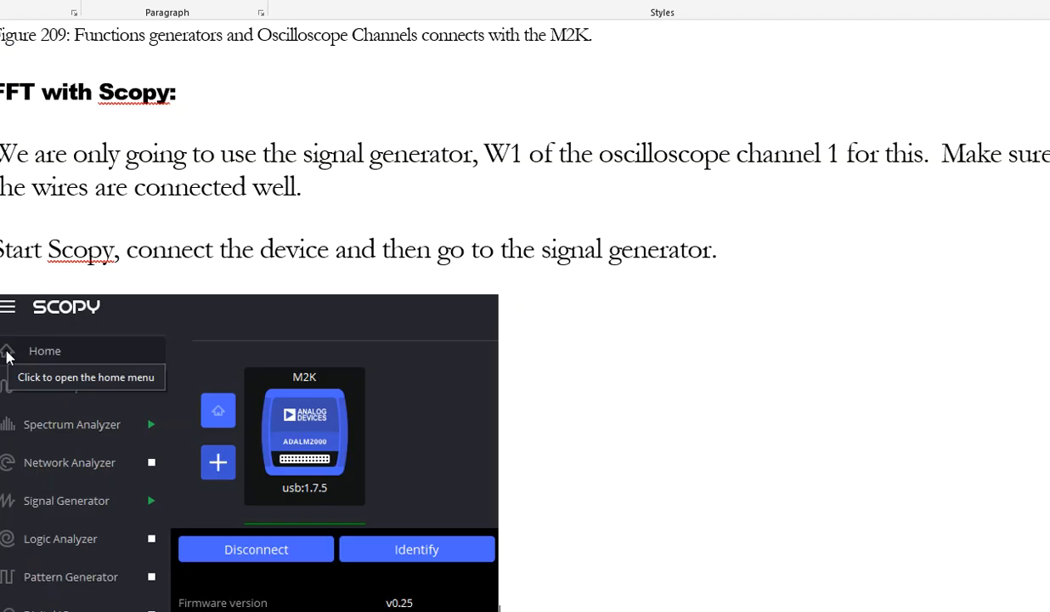
{"action": "mouse_move", "coordinate": [406, 593]}
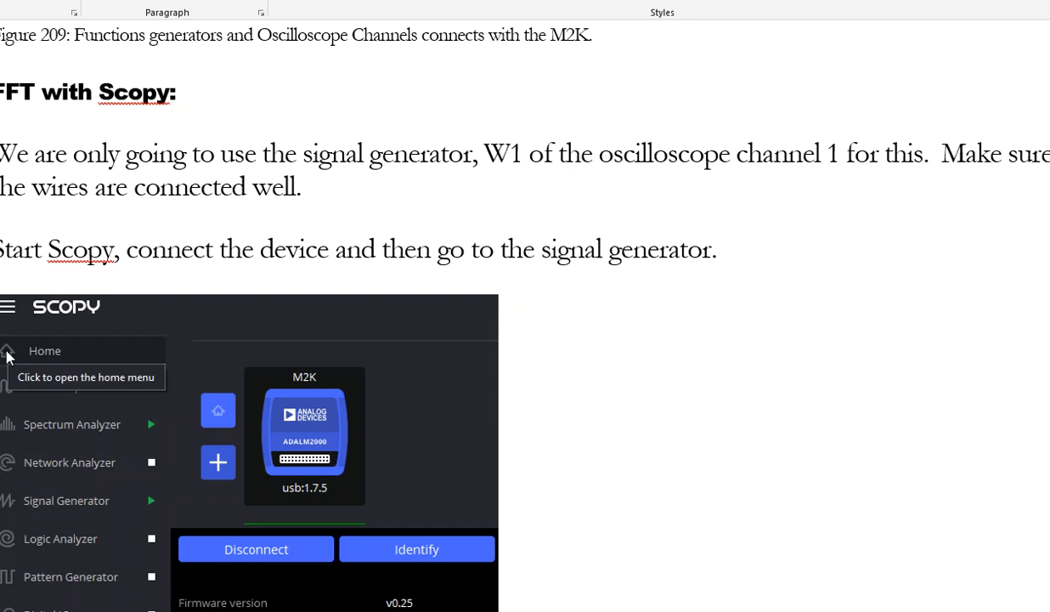
{"action": "left_click", "coordinate": [66, 500]}
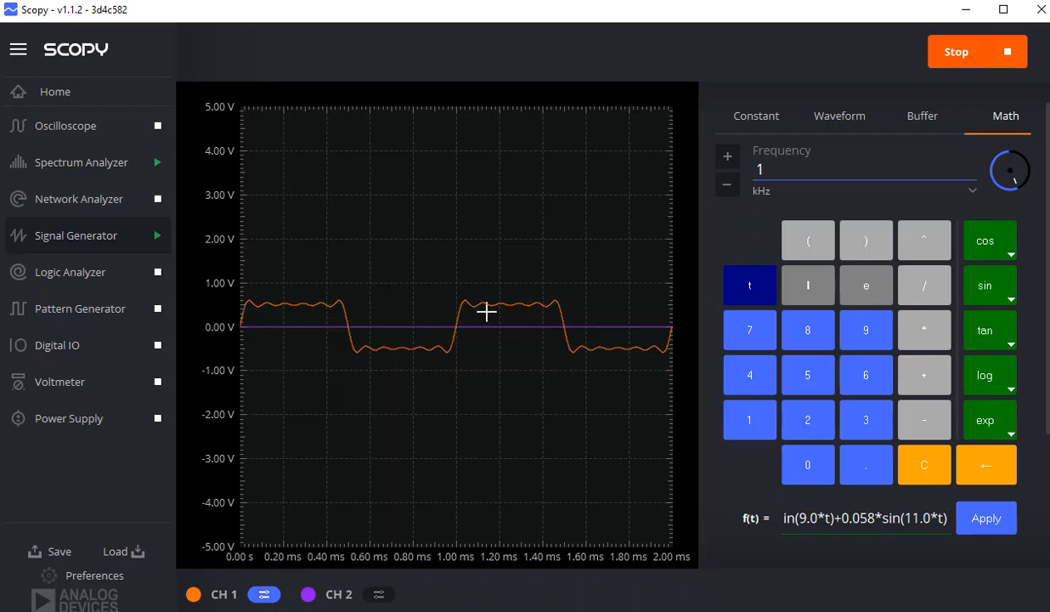
{"action": "mouse_move", "coordinate": [181, 162]}
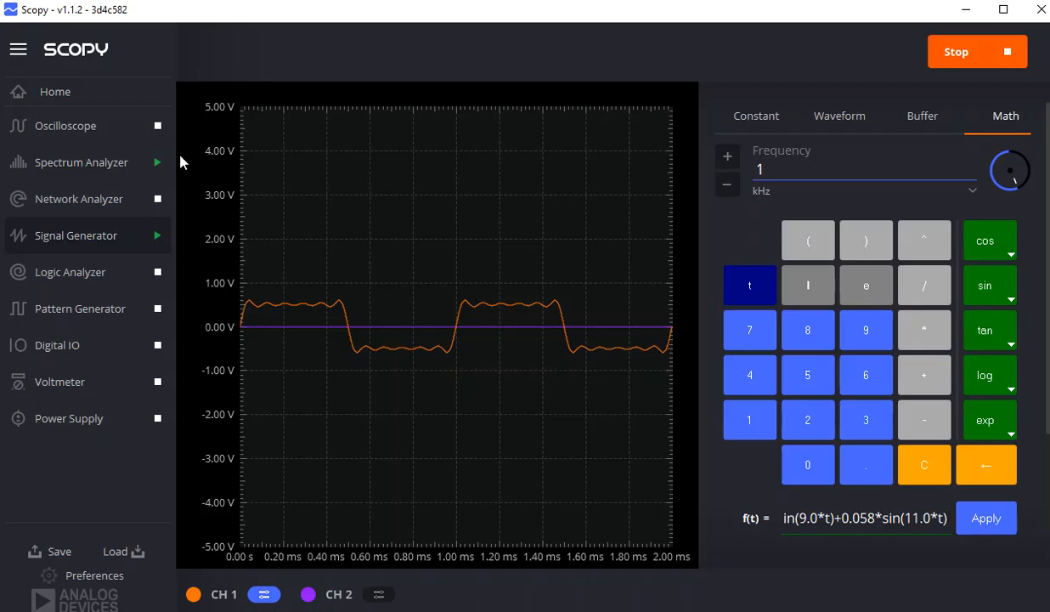
Step: Switch to Spectrum Analyzer to view the summed-sine spectrum ending at 11 kHz
{"action": "left_click", "coordinate": [81, 162]}
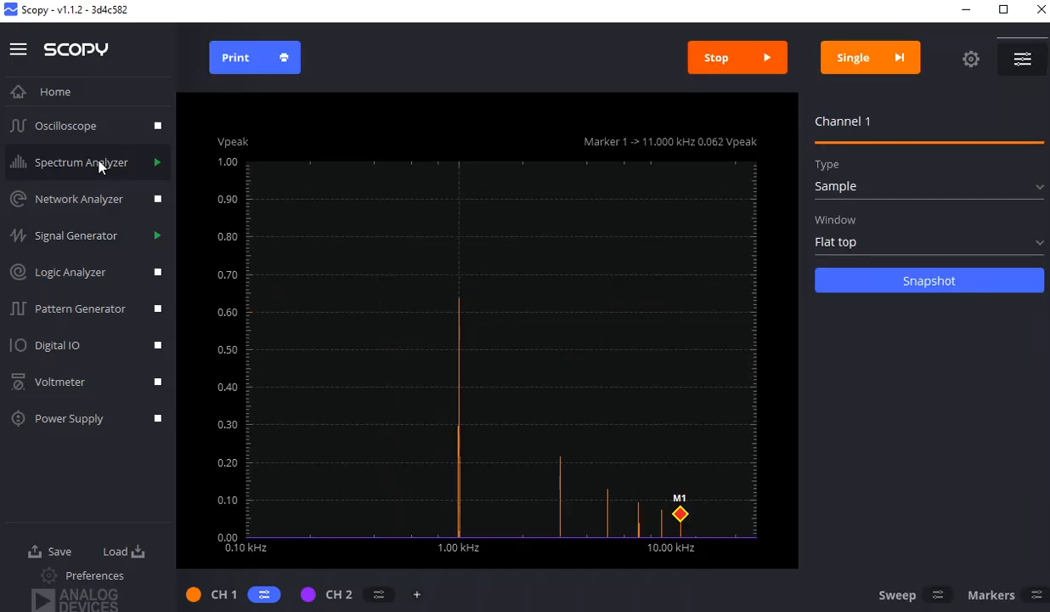
{"action": "mouse_move", "coordinate": [541, 448]}
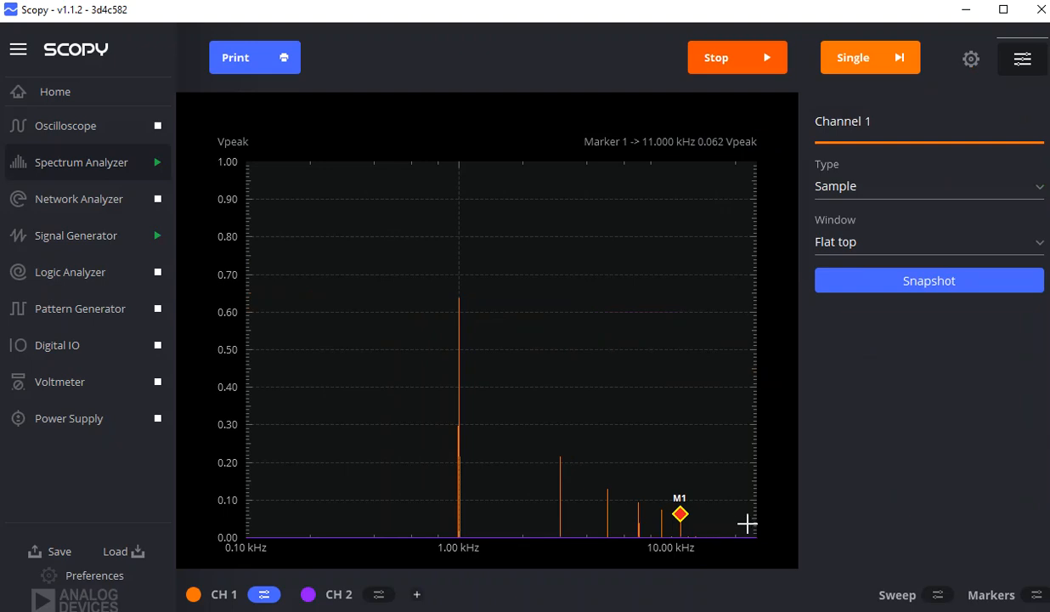
{"action": "mouse_move", "coordinate": [729, 525]}
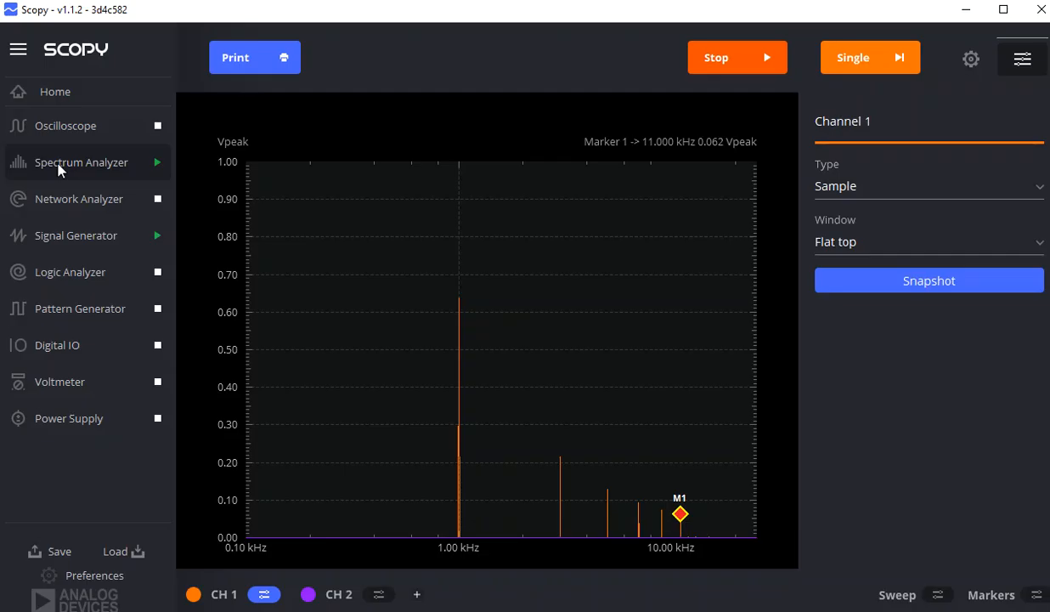
{"action": "mouse_move", "coordinate": [75, 203]}
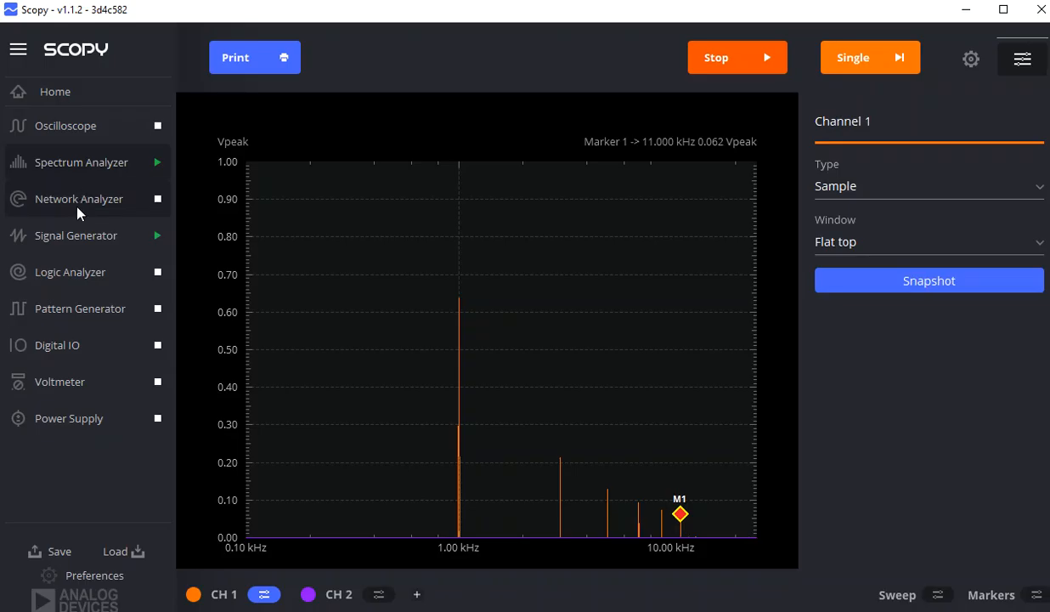
Step: Switch to Signal Generator to inspect channel 1's formula-built 1 kHz waveform
{"action": "left_click", "coordinate": [76, 236]}
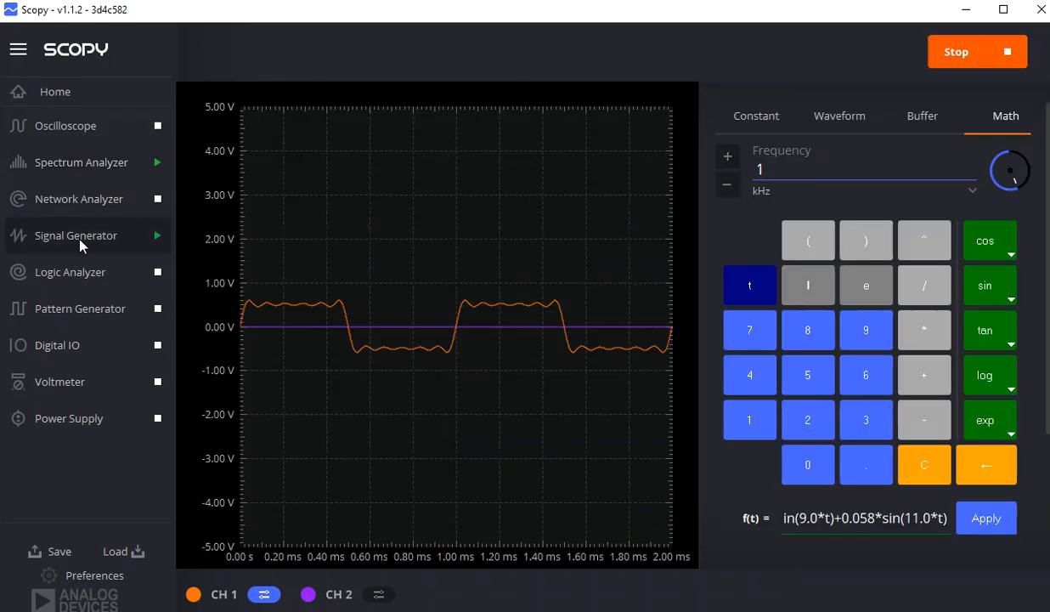
{"action": "mouse_move", "coordinate": [445, 318]}
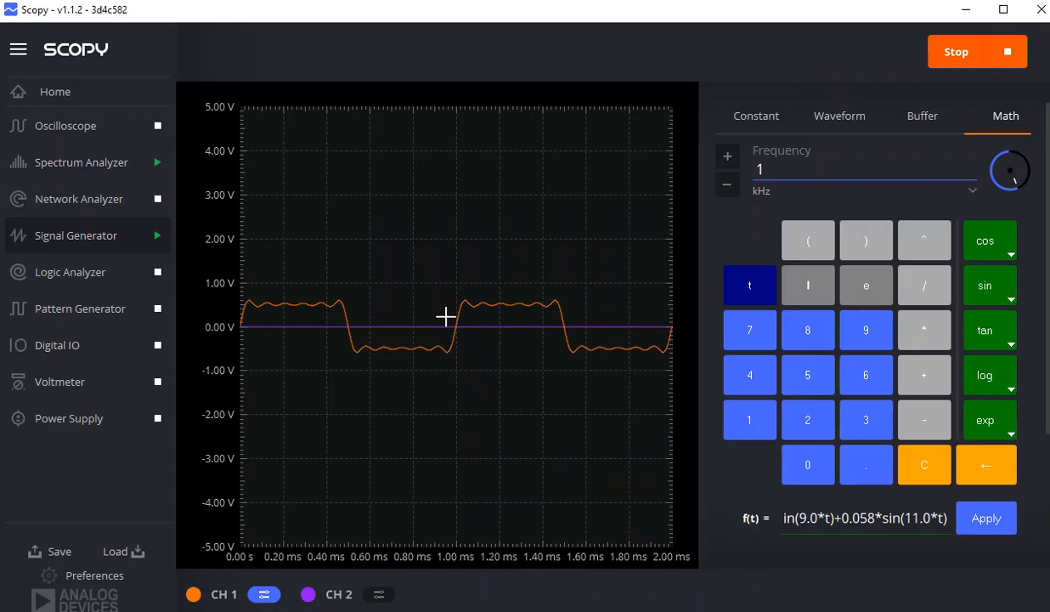
{"action": "mouse_move", "coordinate": [584, 328]}
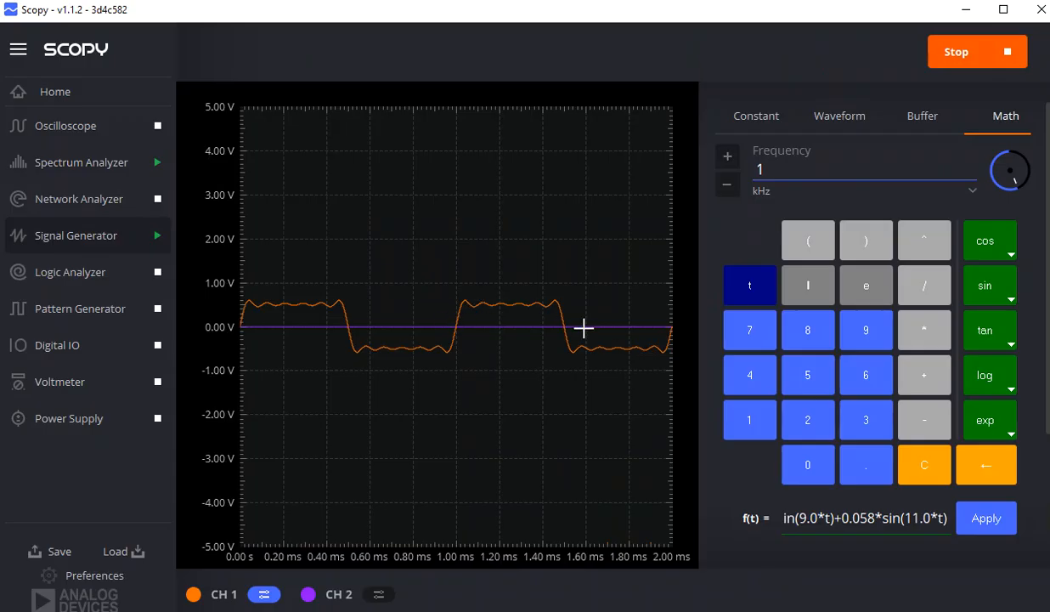
{"action": "mouse_move", "coordinate": [331, 311]}
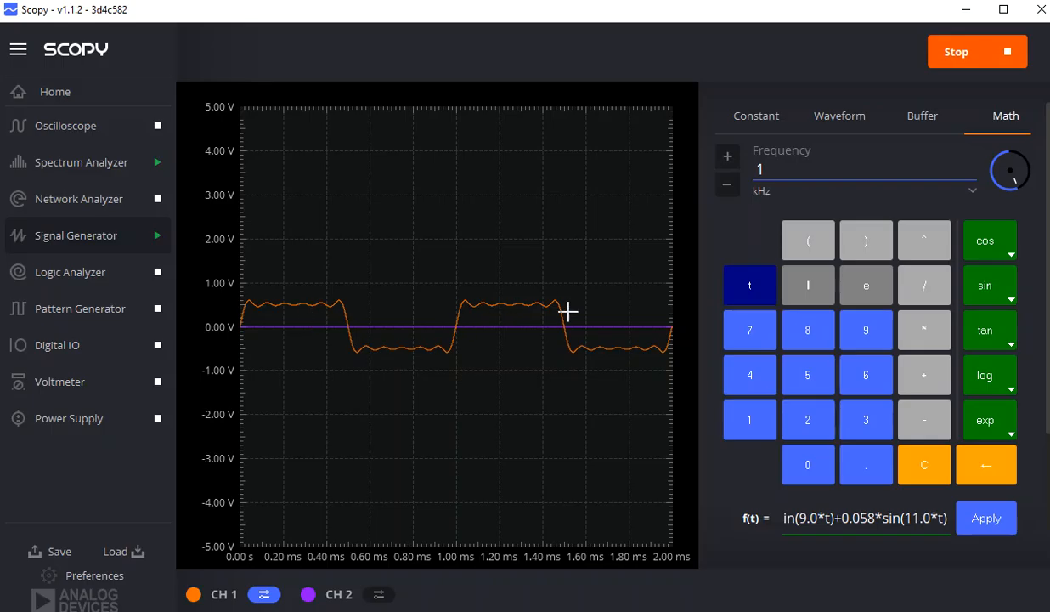
{"action": "mouse_move", "coordinate": [562, 337]}
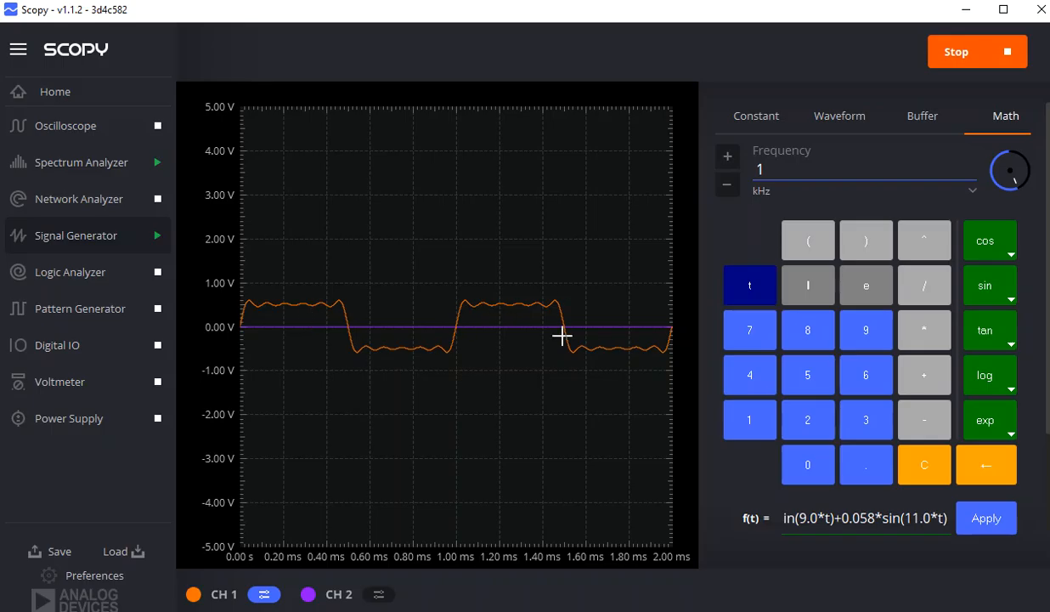
{"action": "mouse_move", "coordinate": [476, 323]}
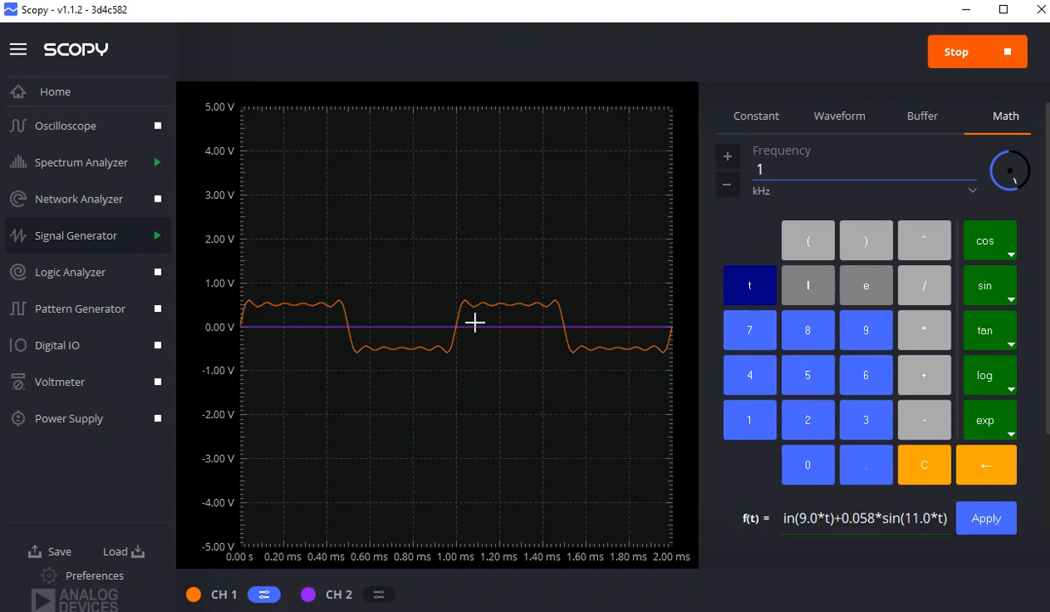
{"action": "mouse_move", "coordinate": [475, 331]}
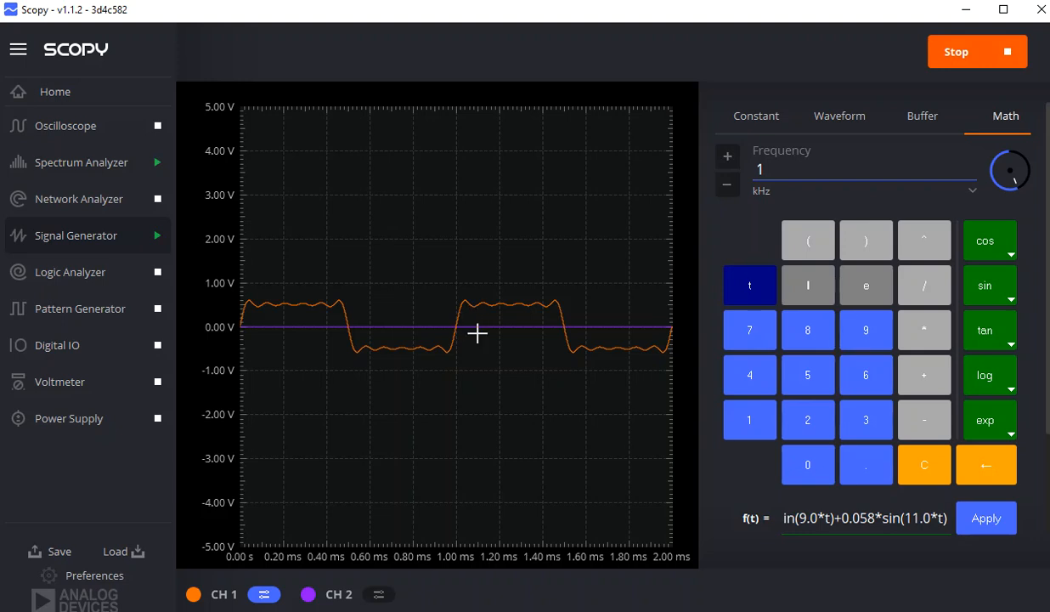
{"action": "mouse_move", "coordinate": [626, 428]}
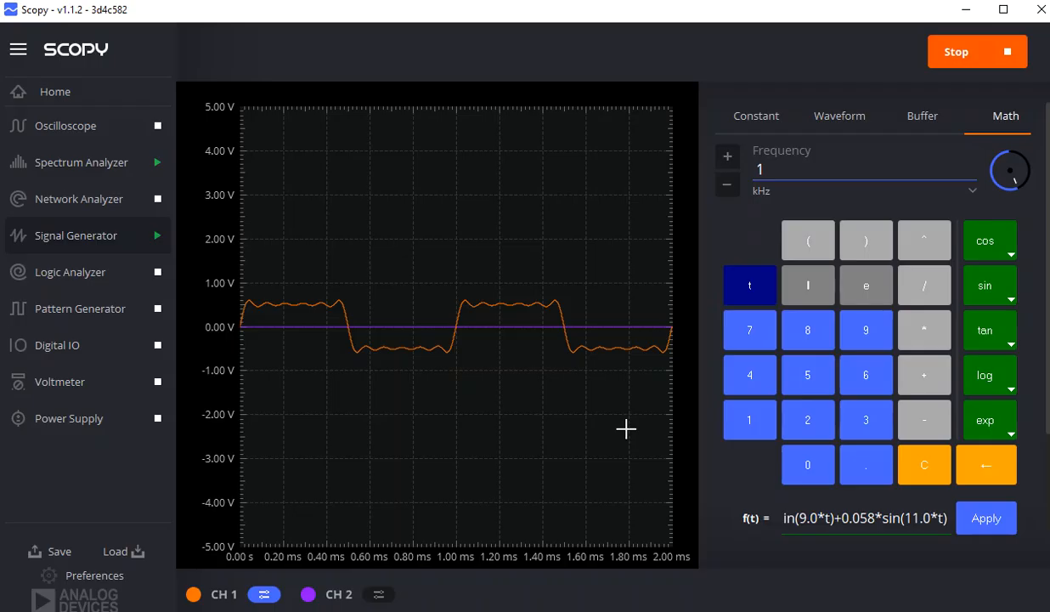
{"action": "mouse_move", "coordinate": [816, 517]}
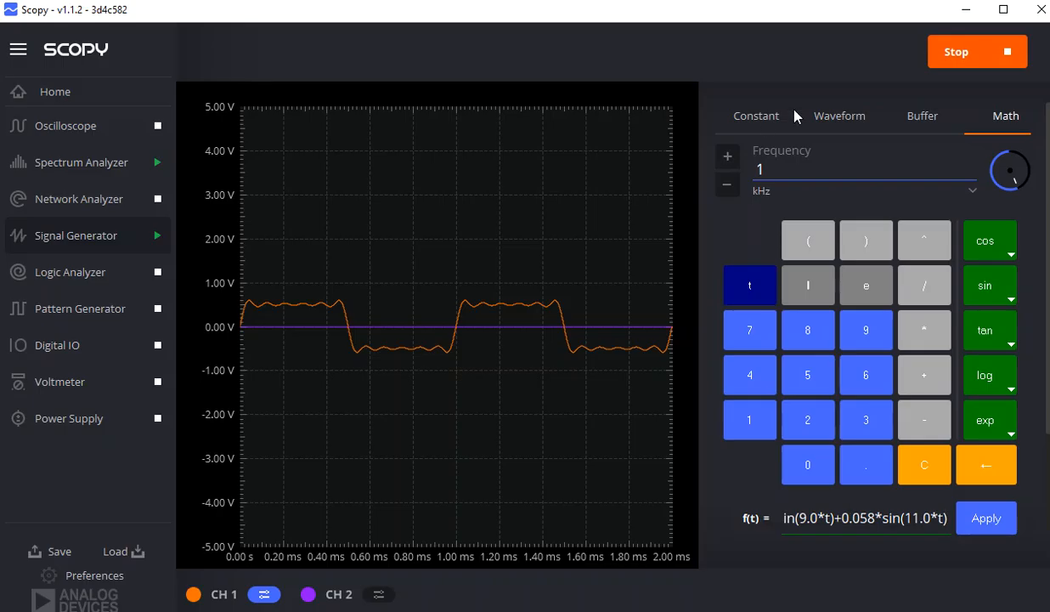
Step: Set channel 1 to a Rising Ramp Sawtooth in the standard Waveform settings
{"action": "left_click", "coordinate": [839, 116]}
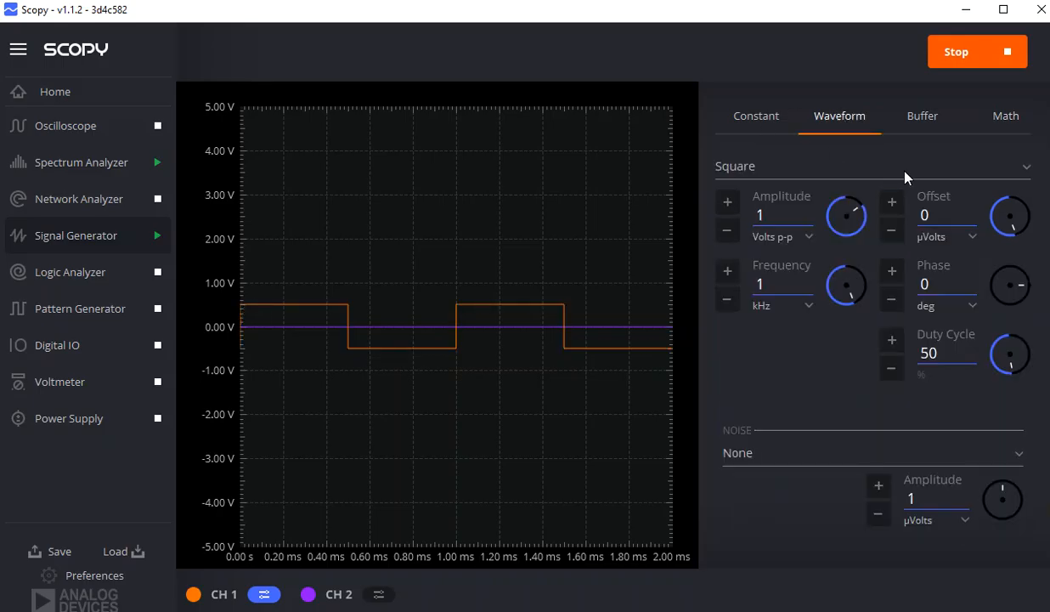
{"action": "left_click", "coordinate": [871, 166]}
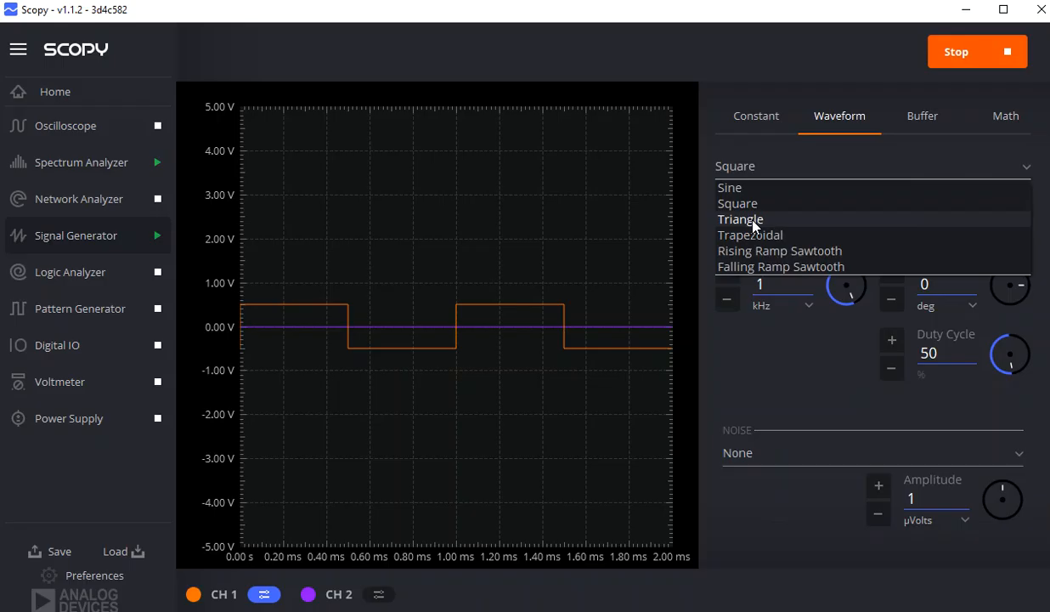
{"action": "mouse_move", "coordinate": [761, 250]}
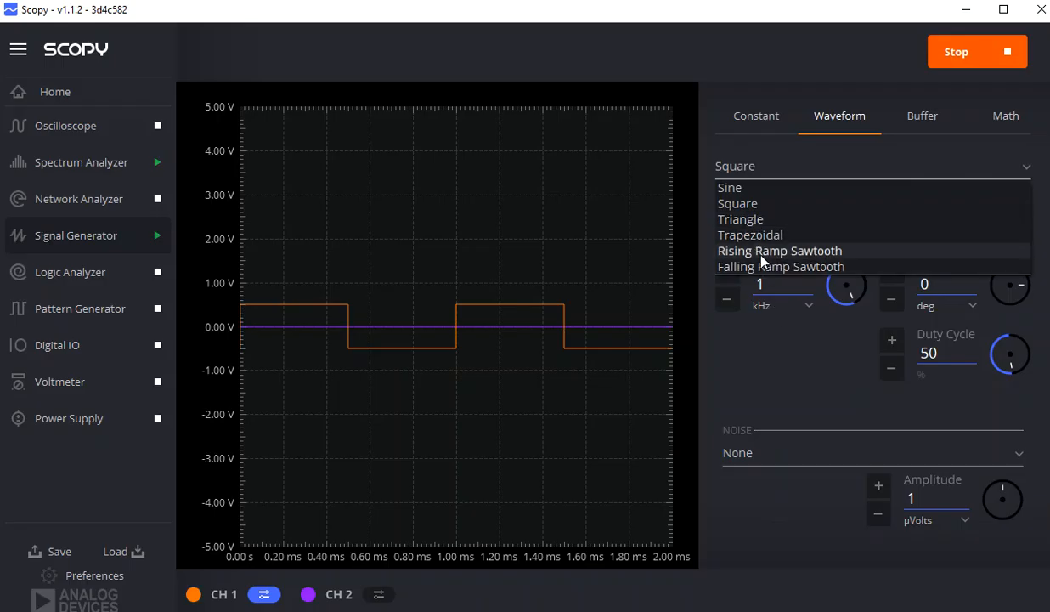
{"action": "left_click", "coordinate": [779, 250]}
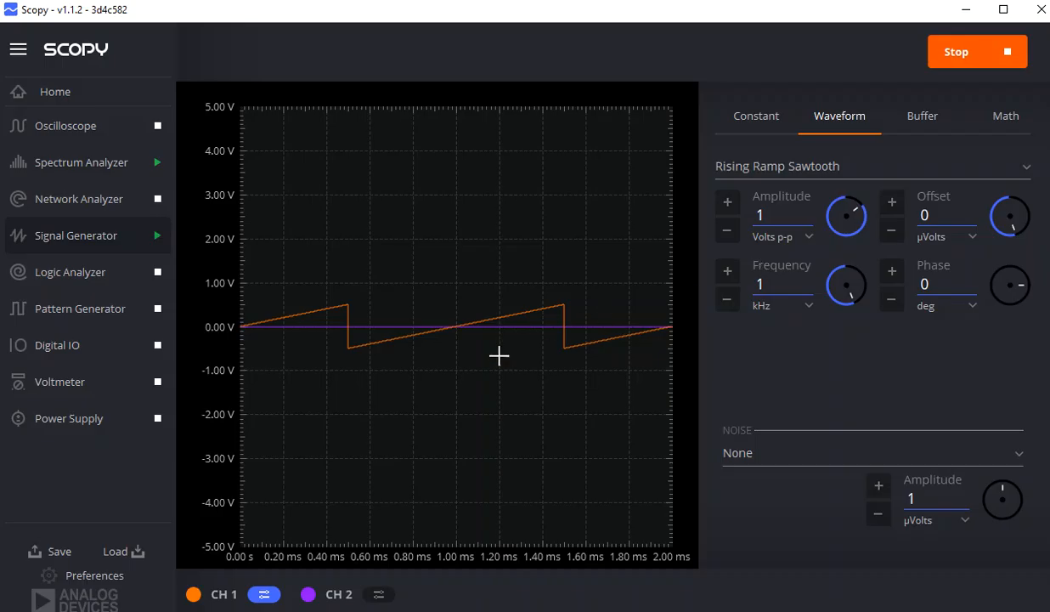
{"action": "mouse_move", "coordinate": [878, 262]}
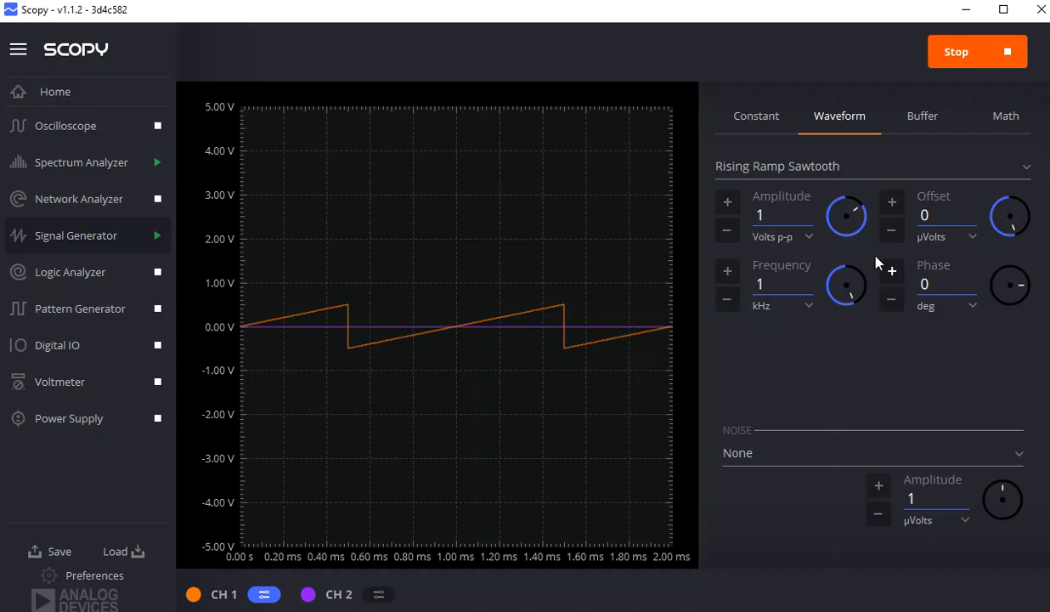
Step: Show the sawtooth spectrum and step marker 1 down the peaks to 1 kHz
{"action": "left_click", "coordinate": [80, 161]}
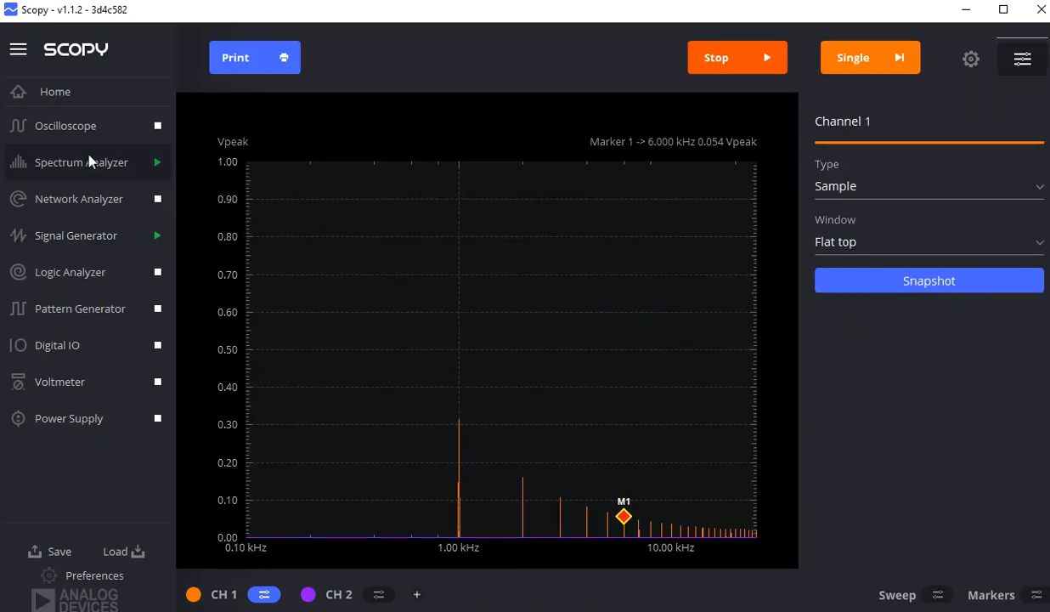
{"action": "mouse_move", "coordinate": [879, 149]}
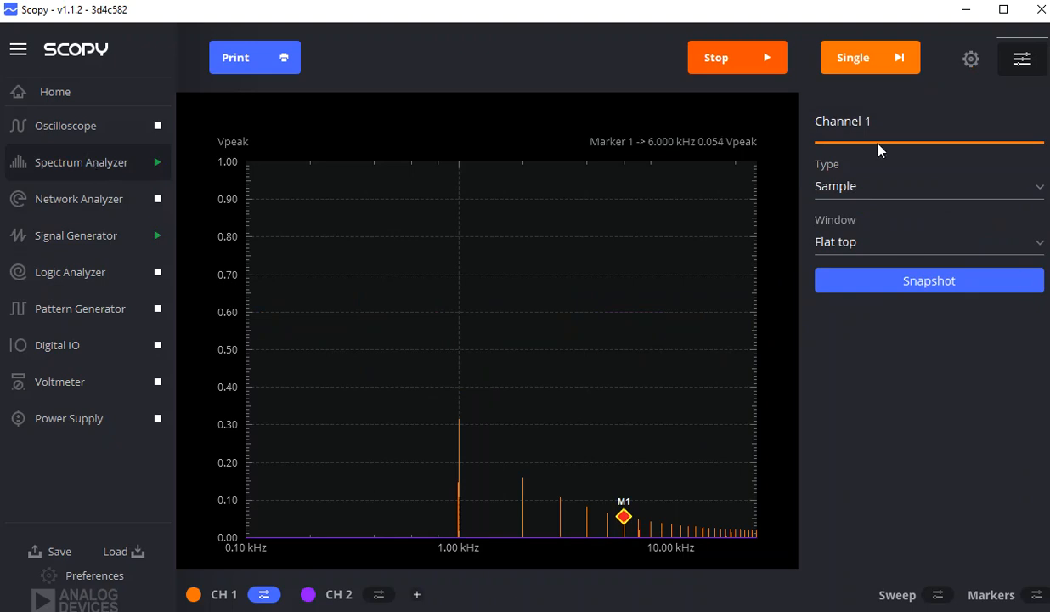
{"action": "mouse_move", "coordinate": [994, 603]}
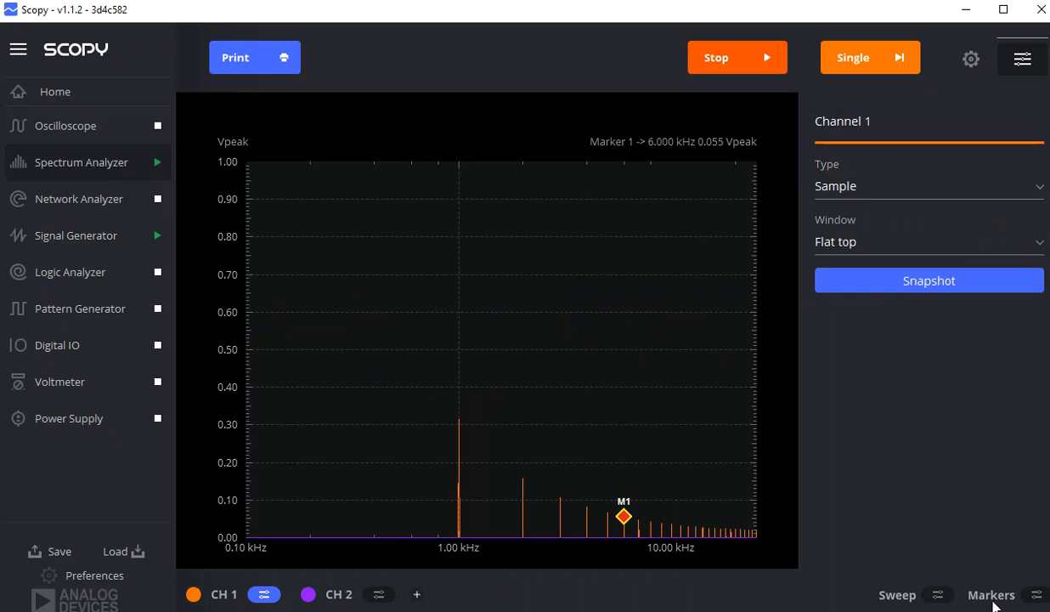
{"action": "left_click", "coordinate": [991, 593]}
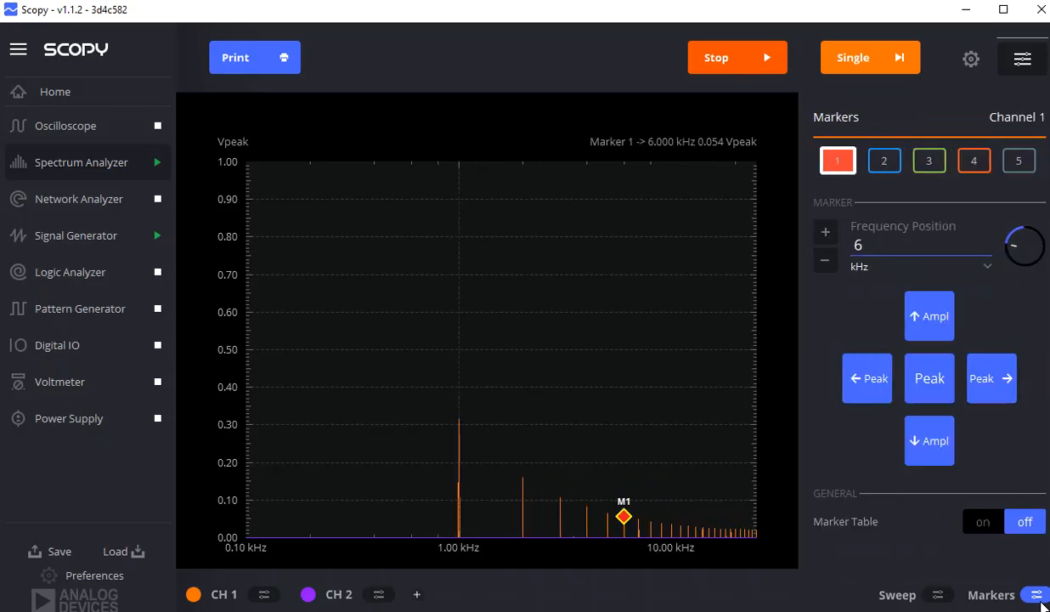
{"action": "left_click", "coordinate": [866, 378]}
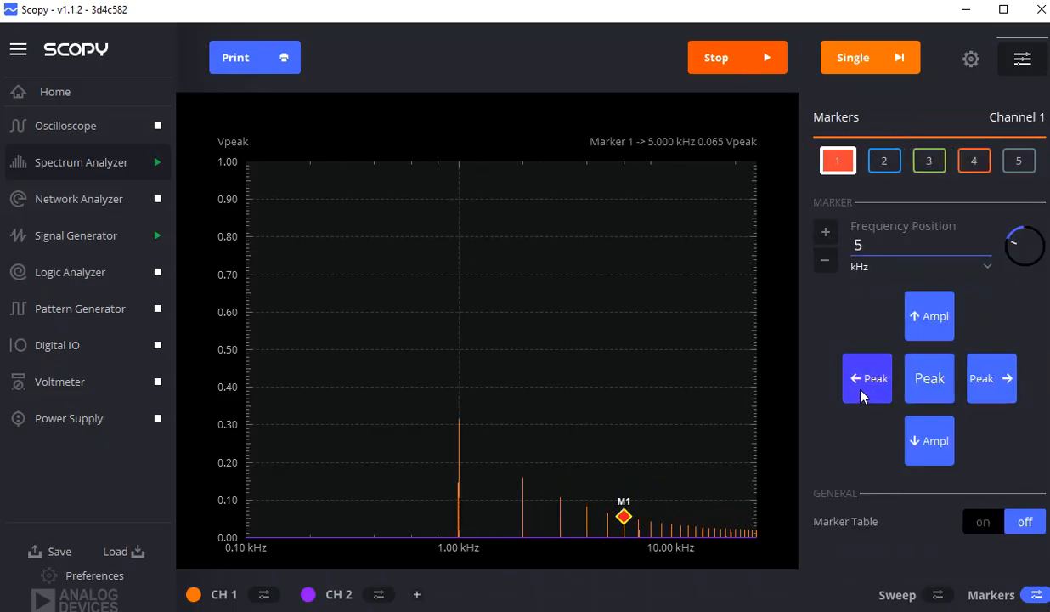
{"action": "left_click", "coordinate": [866, 378]}
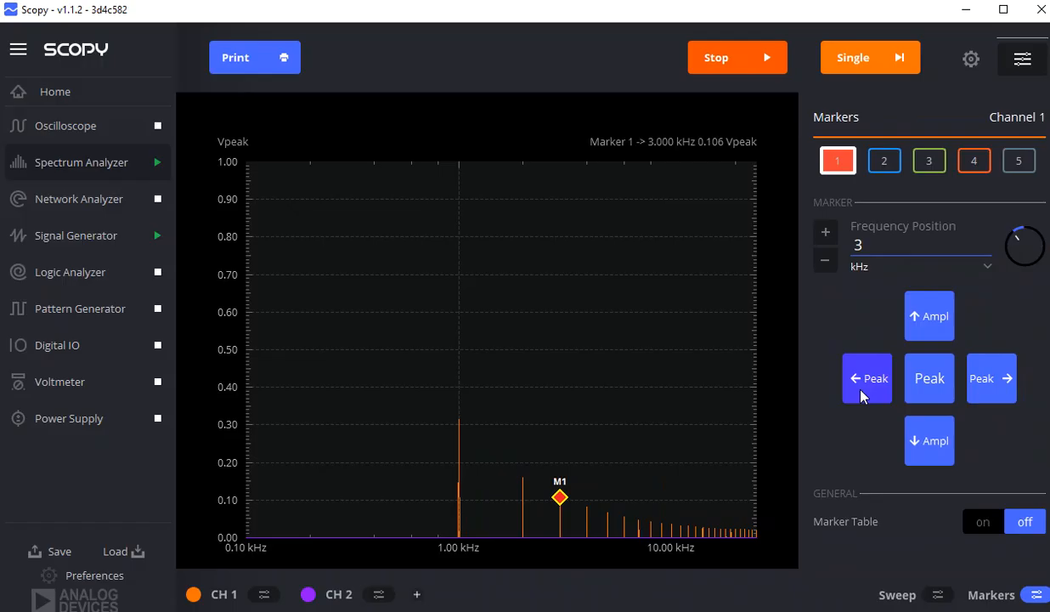
{"action": "left_click", "coordinate": [866, 378]}
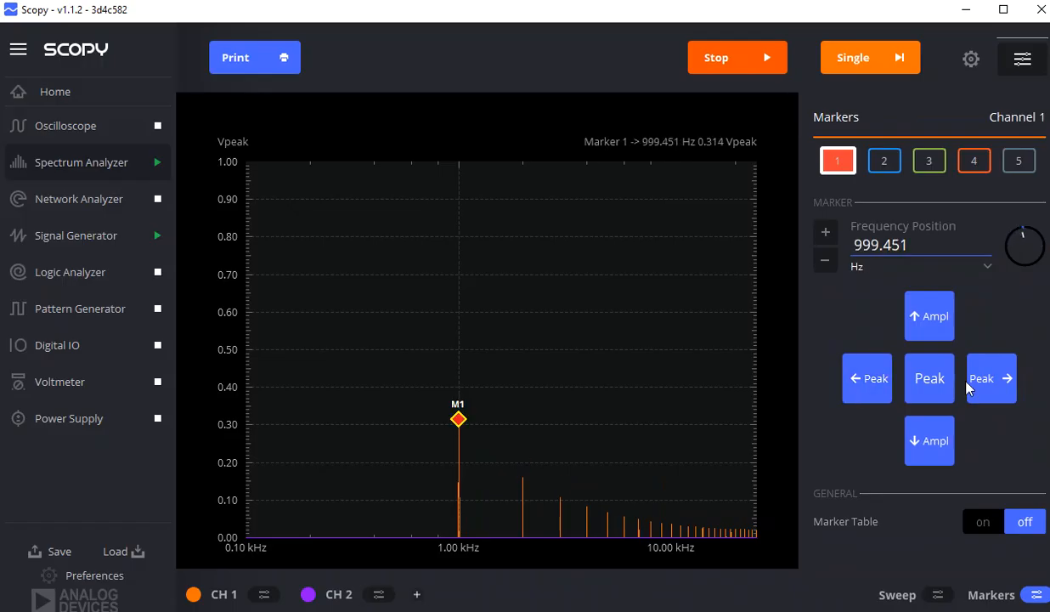
{"action": "mouse_move", "coordinate": [714, 164]}
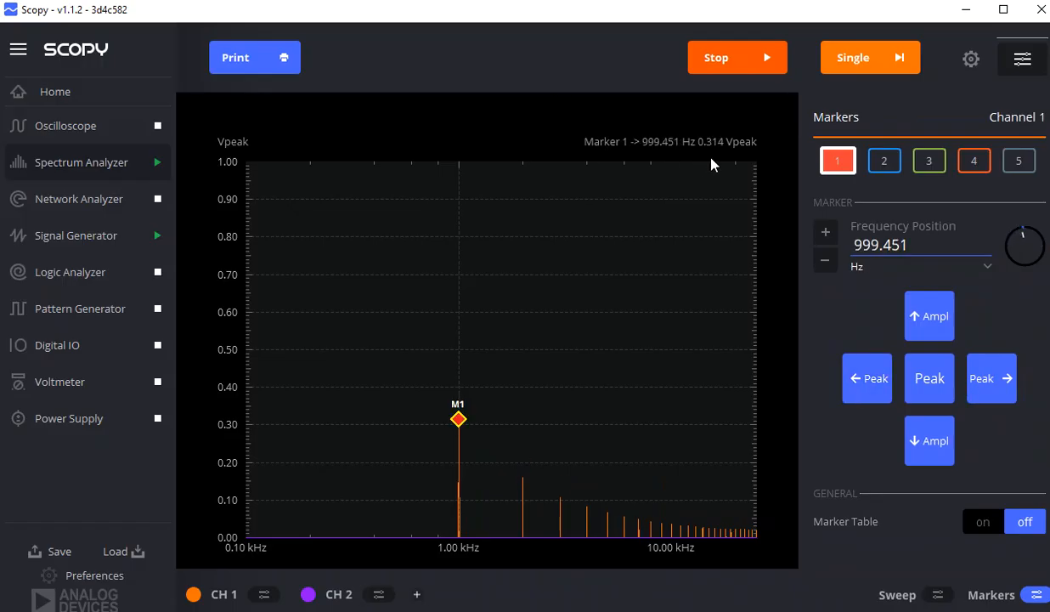
Step: Step marker 1 back up the harmonics to the 6 kHz peak (0.055 Vpeak)
{"action": "left_click", "coordinate": [991, 378]}
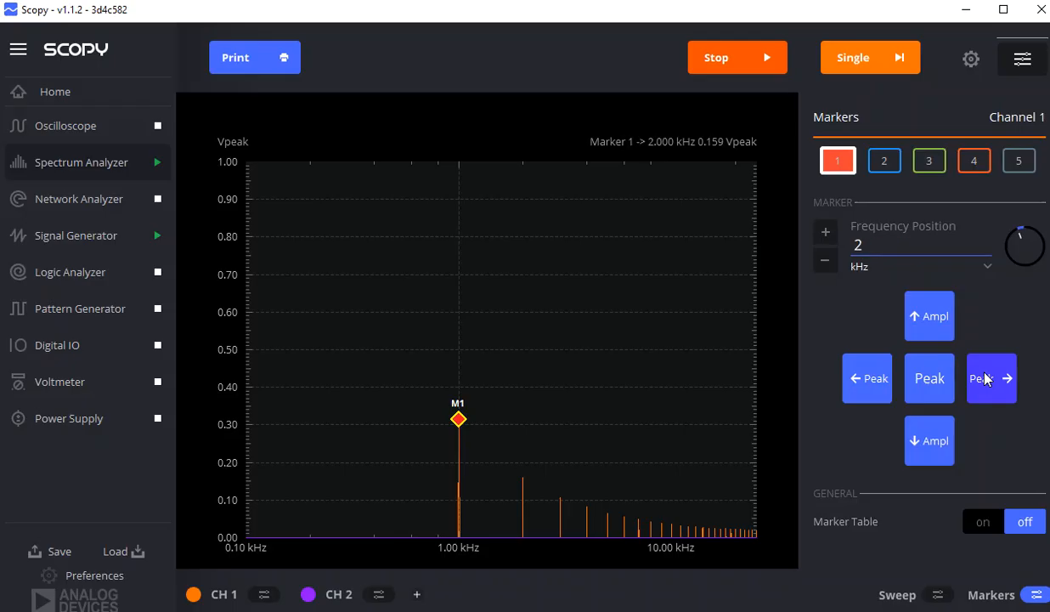
{"action": "left_click", "coordinate": [991, 378]}
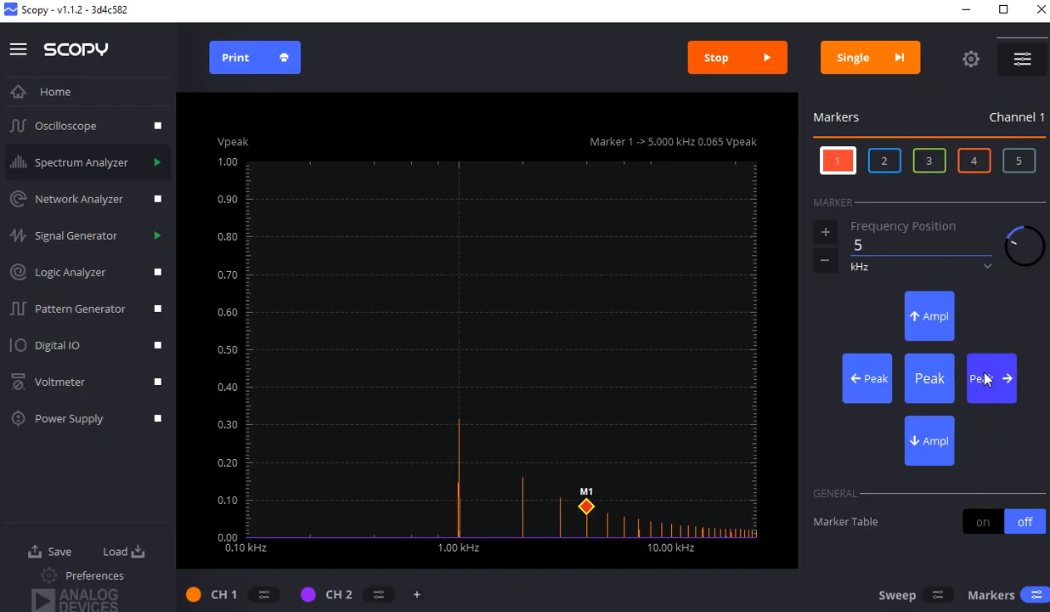
{"action": "left_click", "coordinate": [991, 378]}
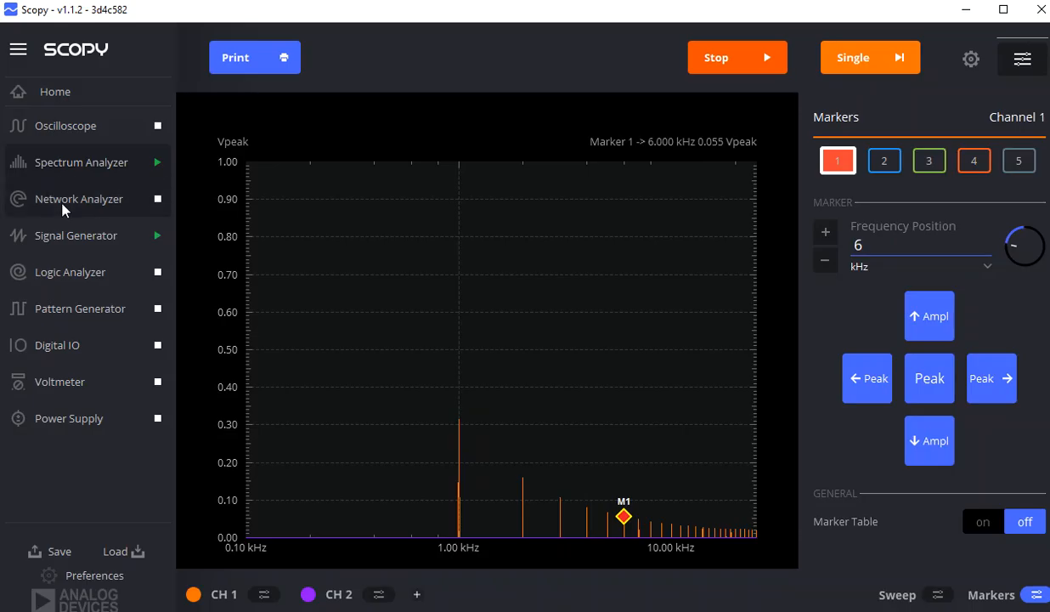
Step: Raise the signal generator's 1 Vp-p rising-ramp sawtooth to 10 kHz
{"action": "left_click", "coordinate": [76, 236]}
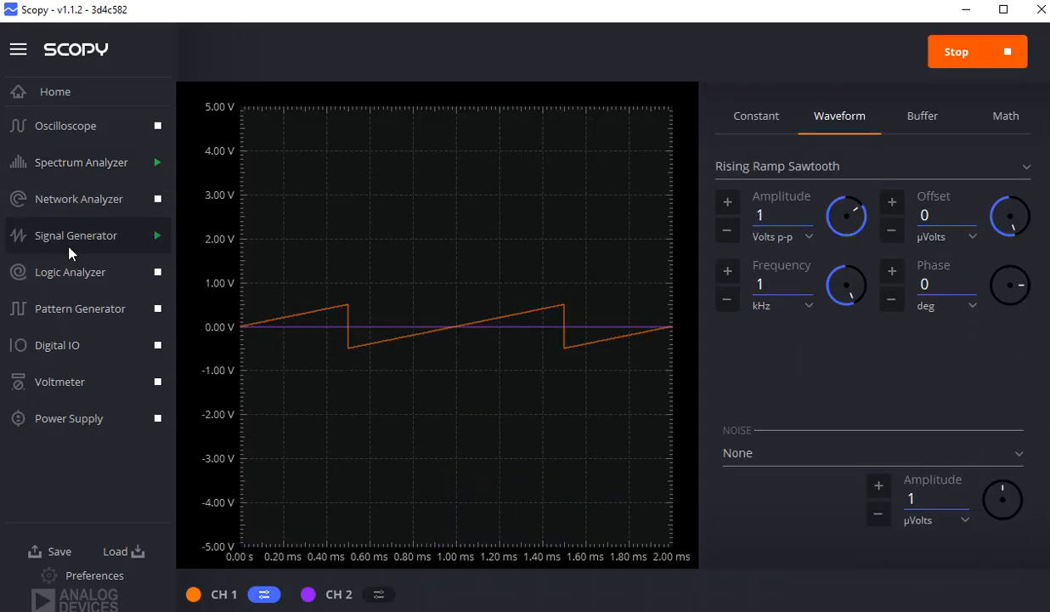
{"action": "mouse_move", "coordinate": [831, 295]}
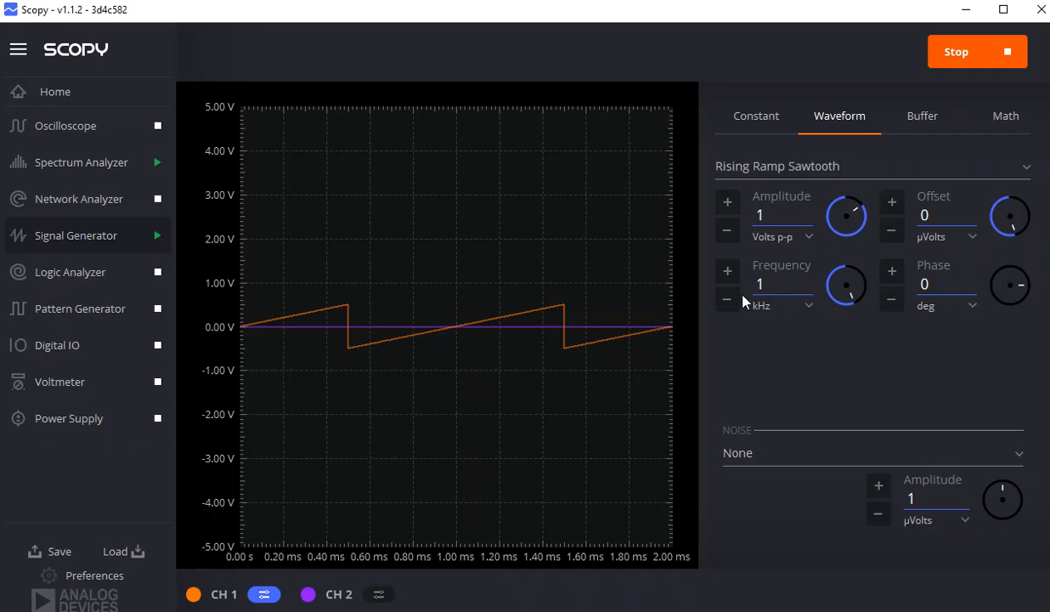
{"action": "type", "text": "0"}
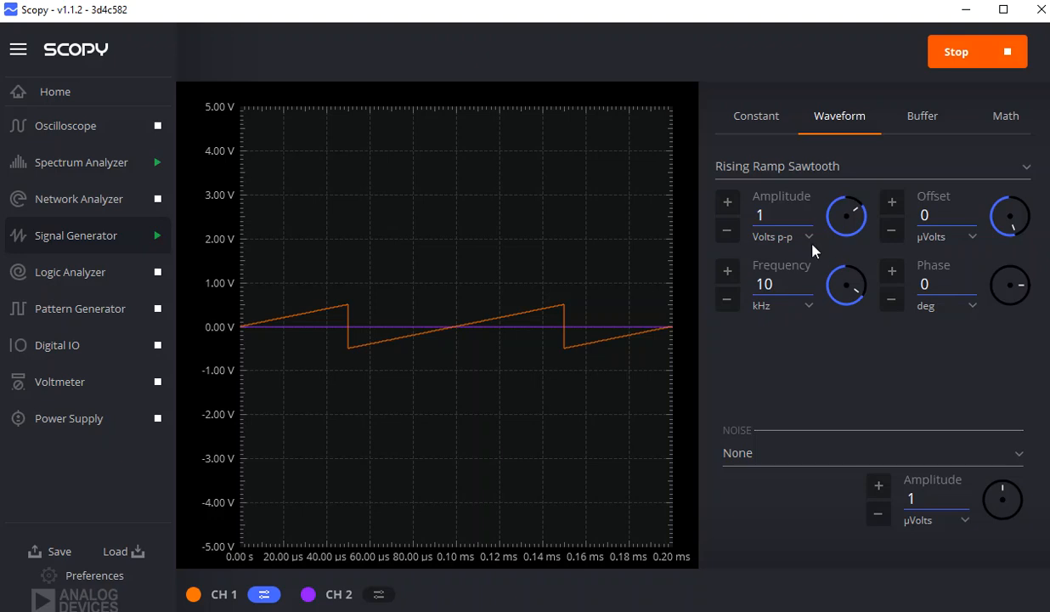
{"action": "mouse_move", "coordinate": [80, 163]}
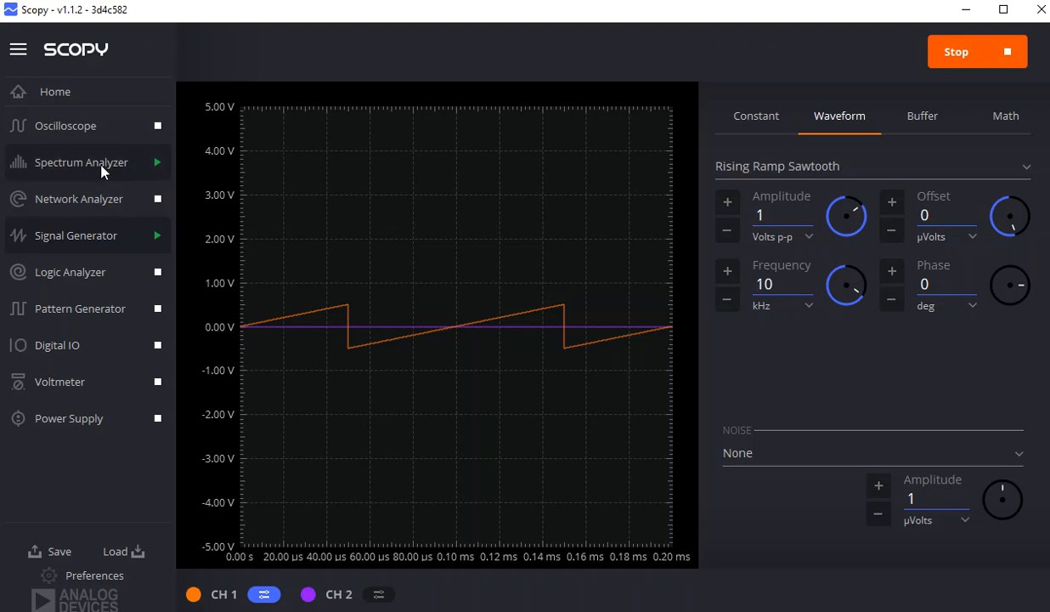
Step: Set the spectrum analyzer sweep to 7.5–100 kHz and show the Markers panel
{"action": "left_click", "coordinate": [82, 162]}
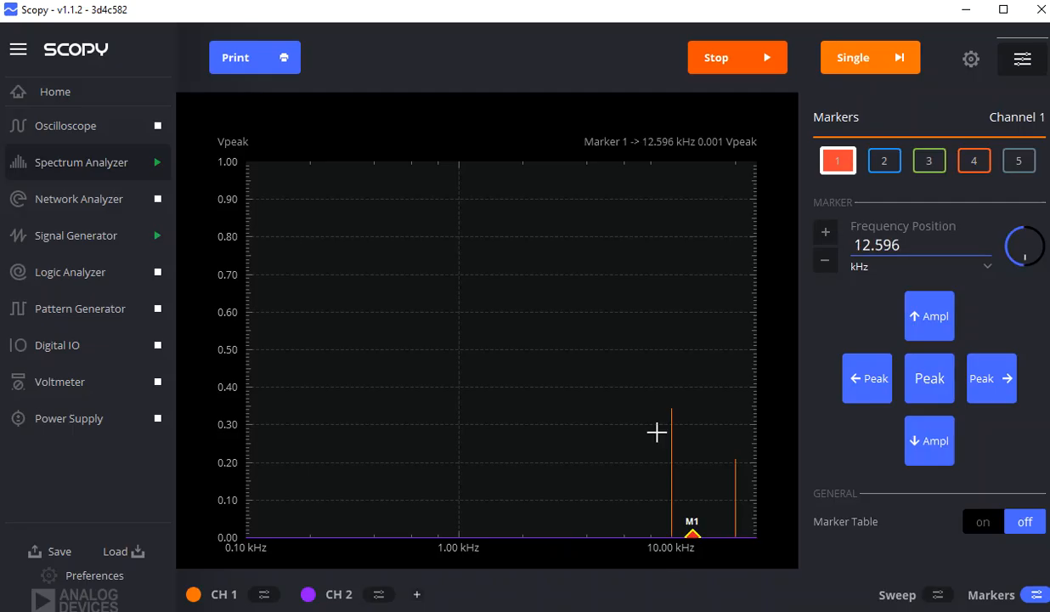
{"action": "left_click", "coordinate": [866, 378]}
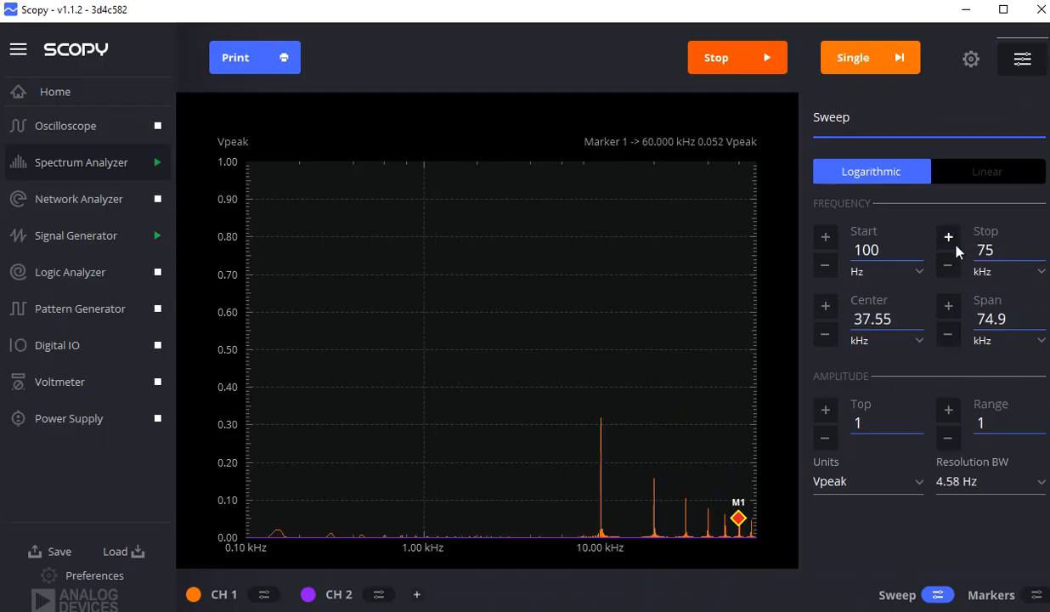
{"action": "left_click", "coordinate": [948, 236]}
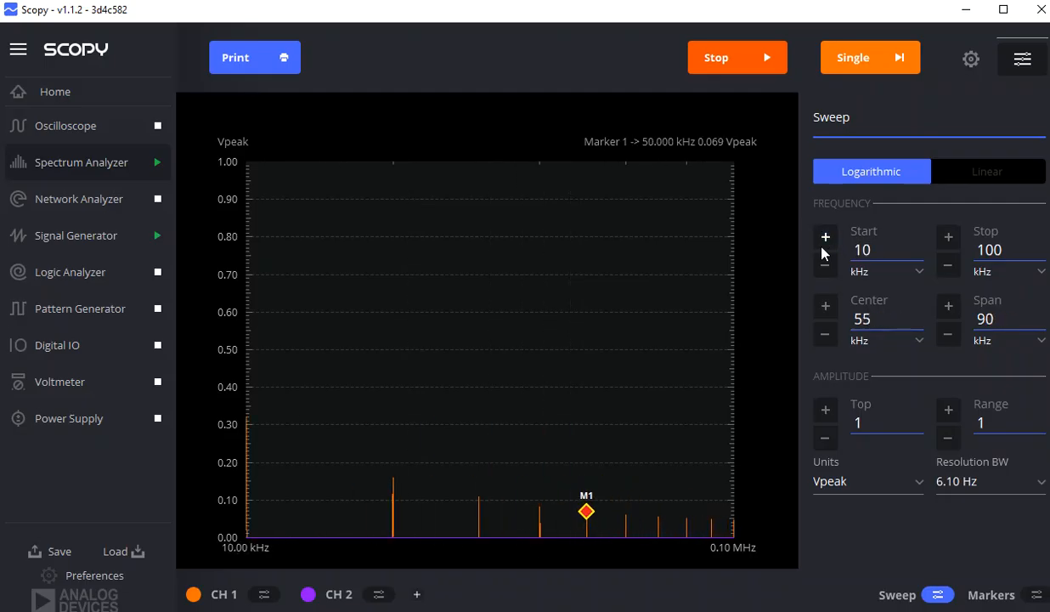
{"action": "left_click", "coordinate": [825, 264]}
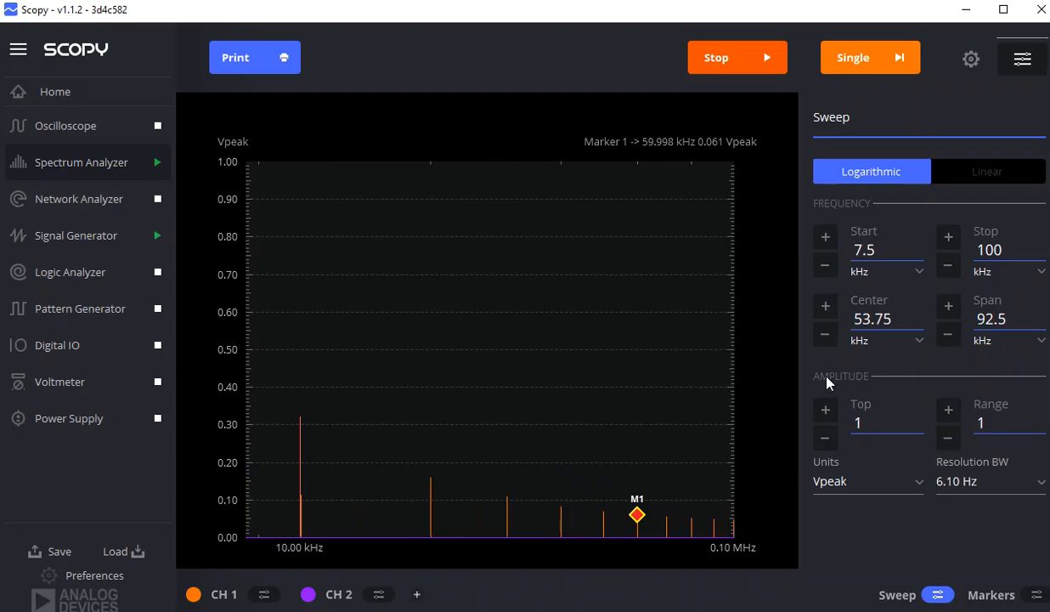
{"action": "left_click", "coordinate": [1035, 594]}
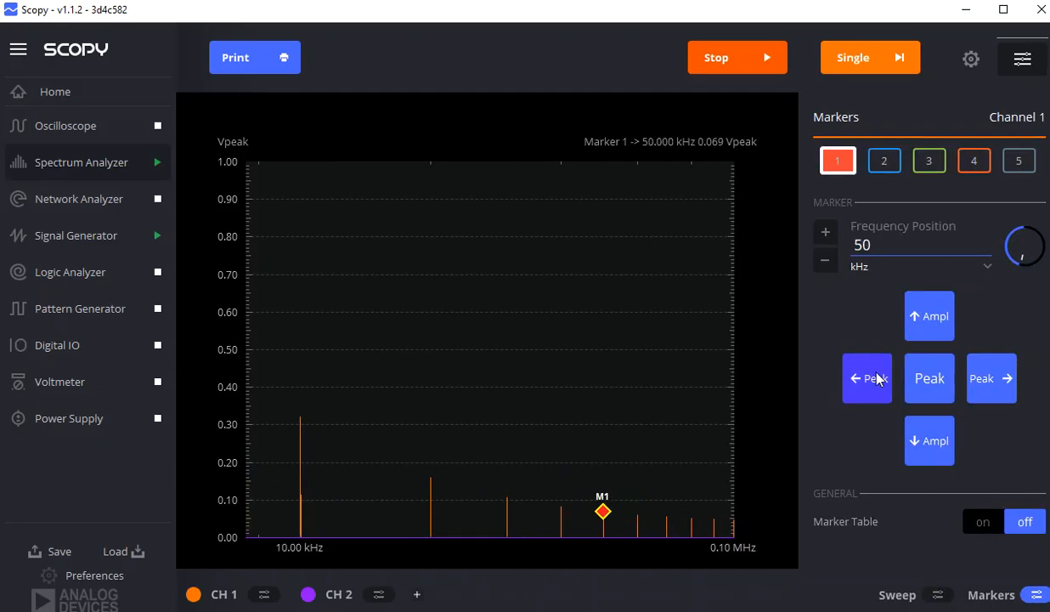
Step: Step marker 1 down three peaks to the 9.998 kHz fundamental (0.321 Vpeak)
{"action": "left_click", "coordinate": [866, 378]}
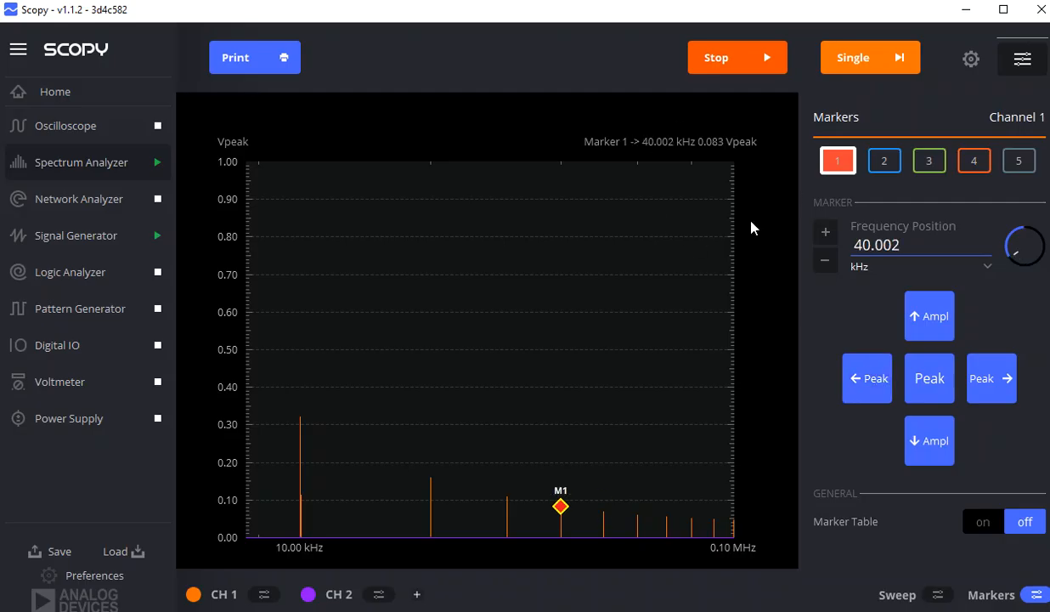
{"action": "left_click", "coordinate": [866, 378]}
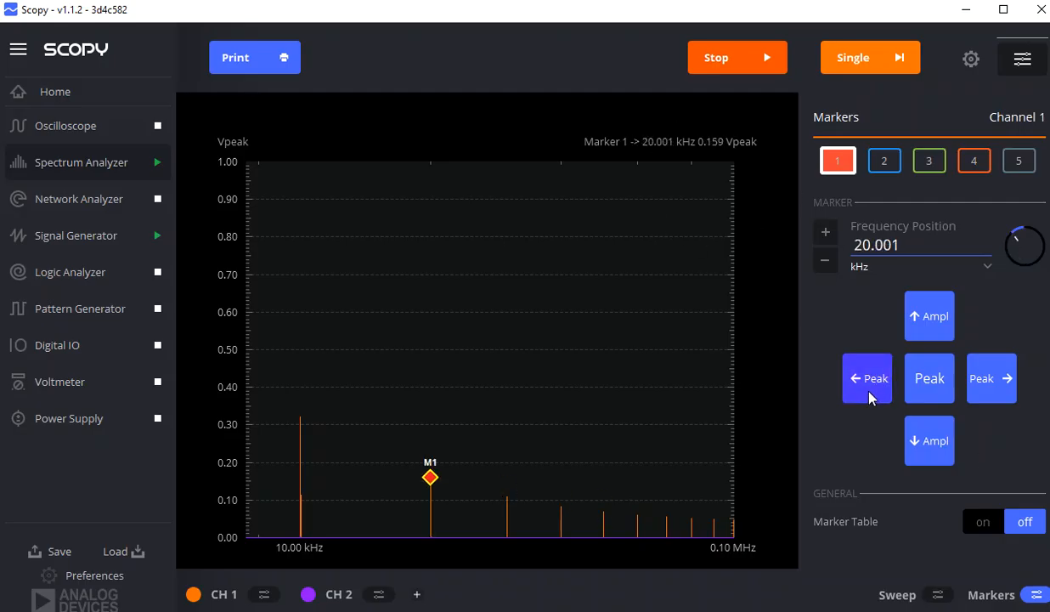
{"action": "left_click", "coordinate": [867, 378]}
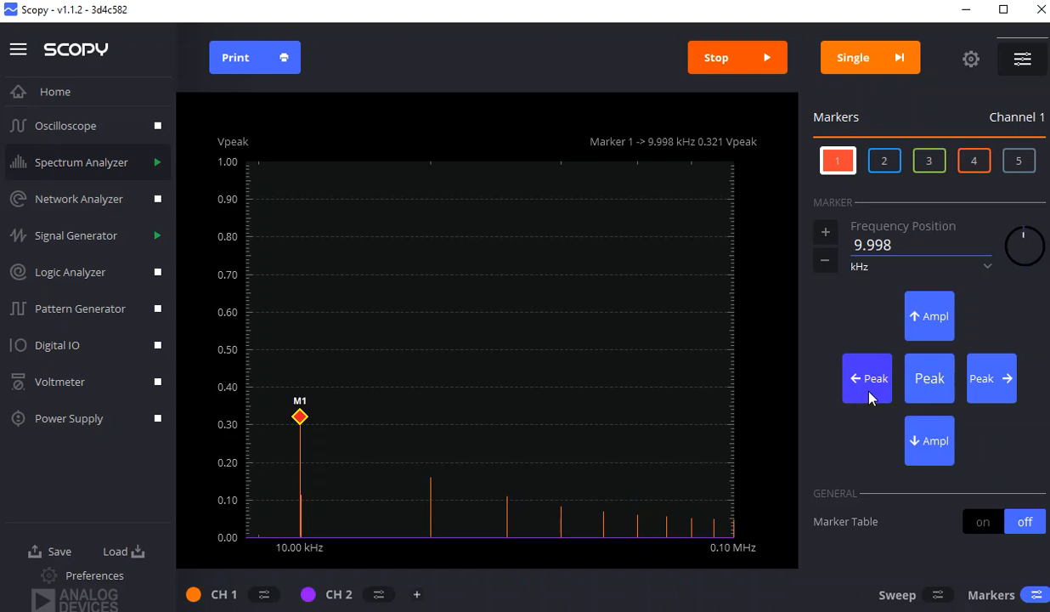
{"action": "mouse_move", "coordinate": [869, 404]}
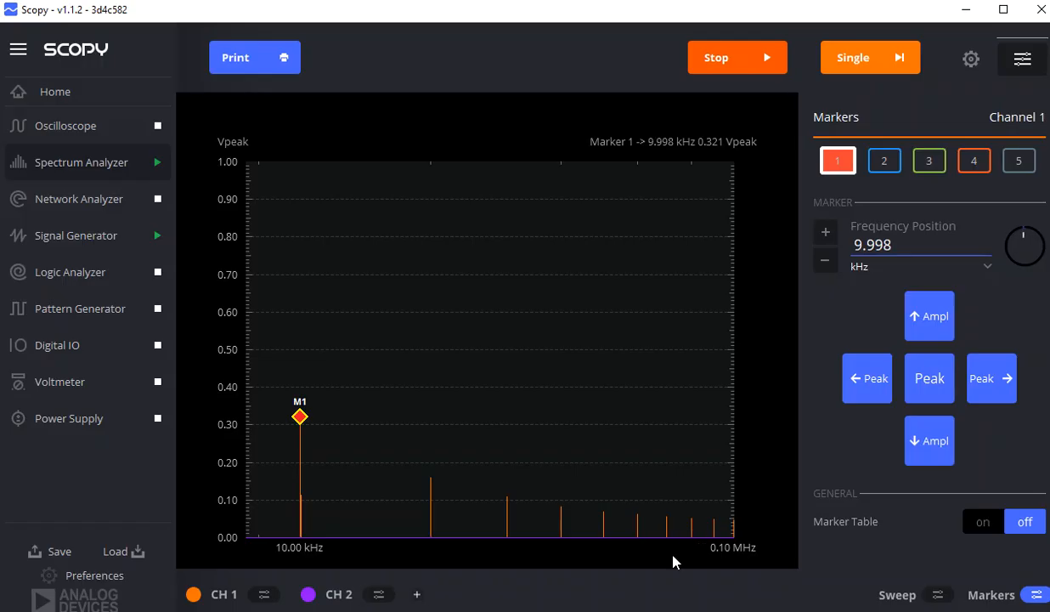
{"action": "mouse_move", "coordinate": [457, 524]}
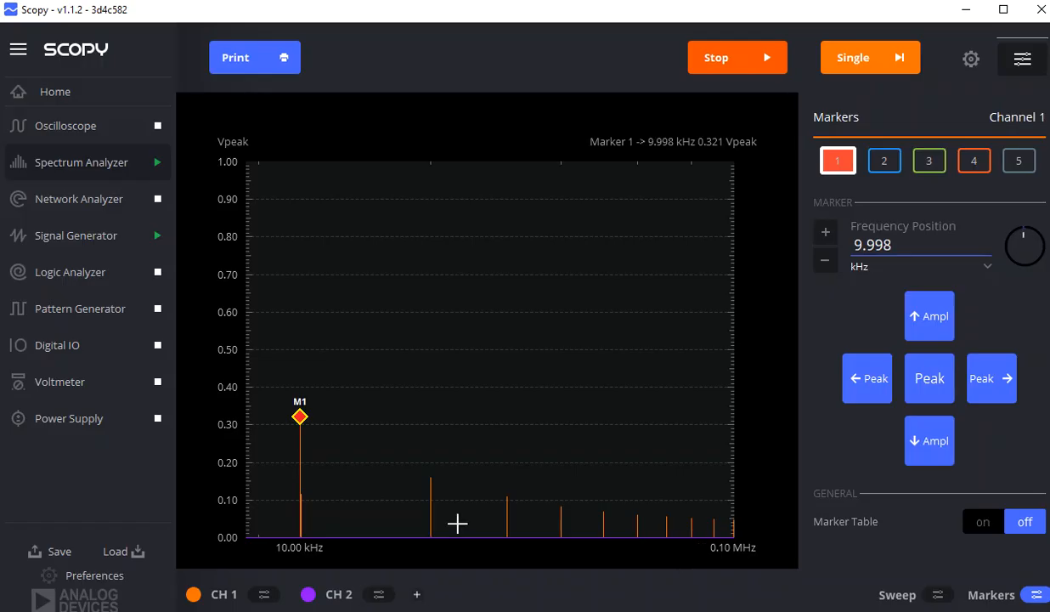
{"action": "mouse_move", "coordinate": [463, 513]}
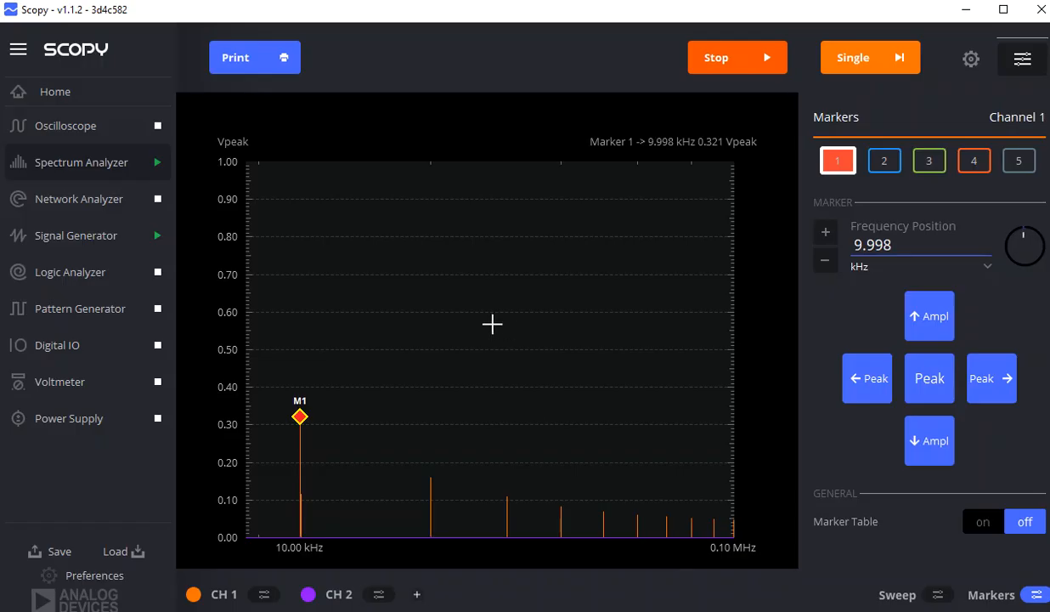
{"action": "mouse_move", "coordinate": [600, 357]}
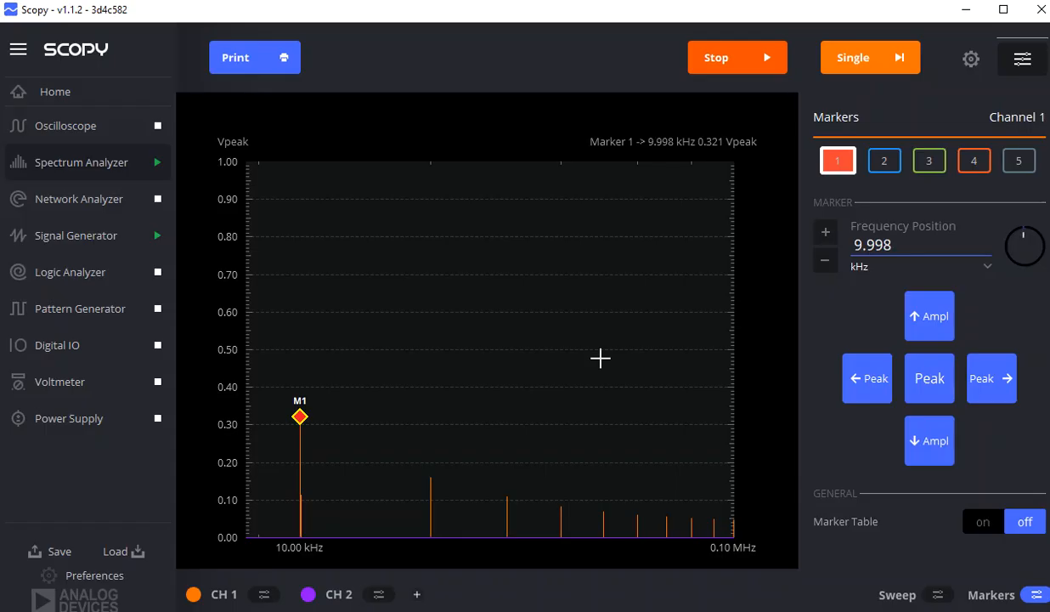
{"action": "mouse_move", "coordinate": [504, 370]}
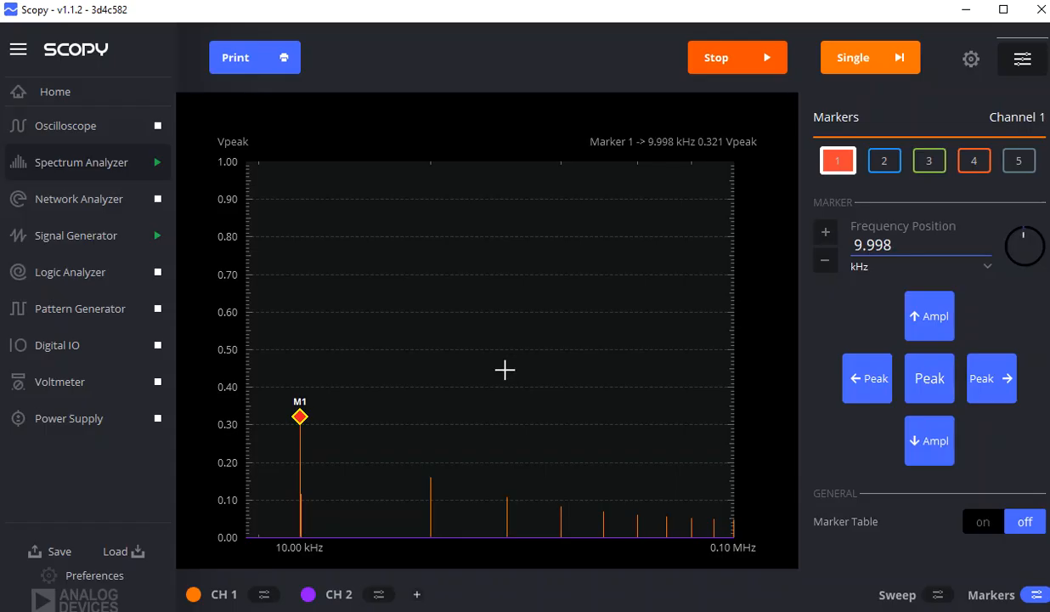
{"action": "mouse_move", "coordinate": [542, 343]}
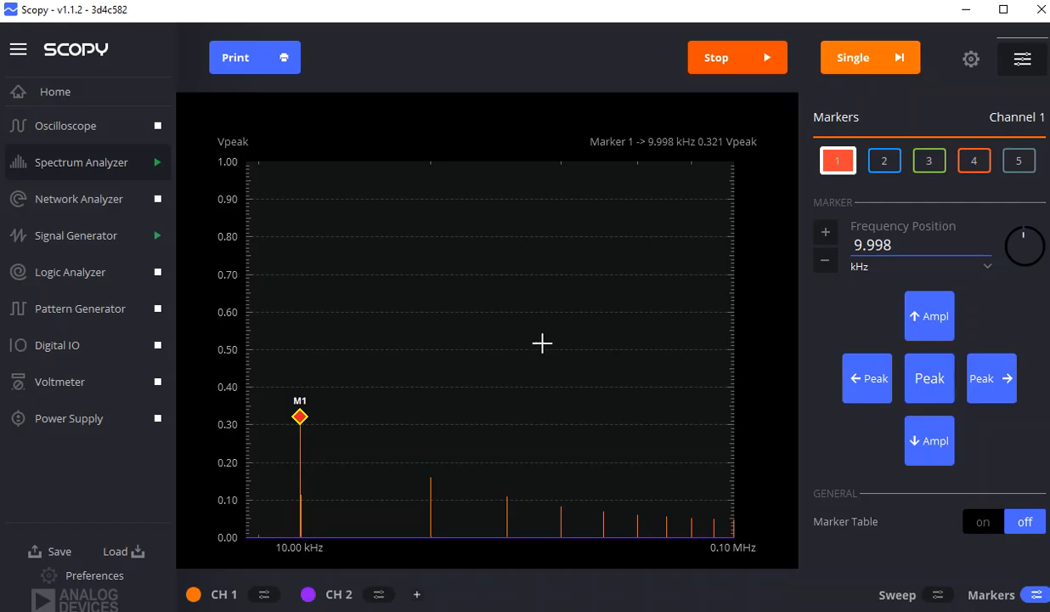
{"action": "mouse_move", "coordinate": [437, 362]}
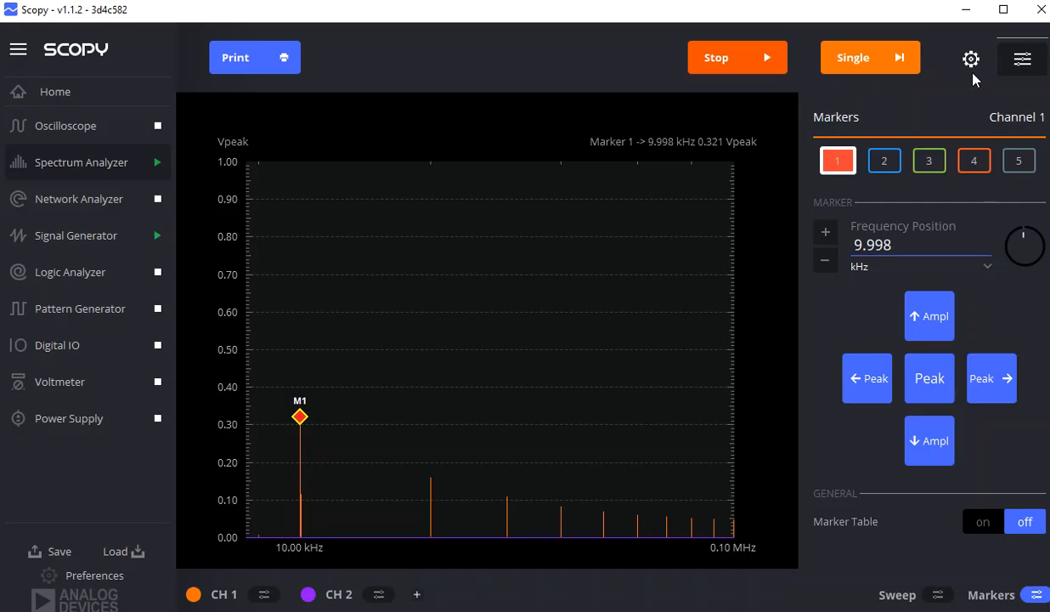
Step: Bring up the spectrum's CSV export save dialog, then cancel it
{"action": "left_click", "coordinate": [970, 58]}
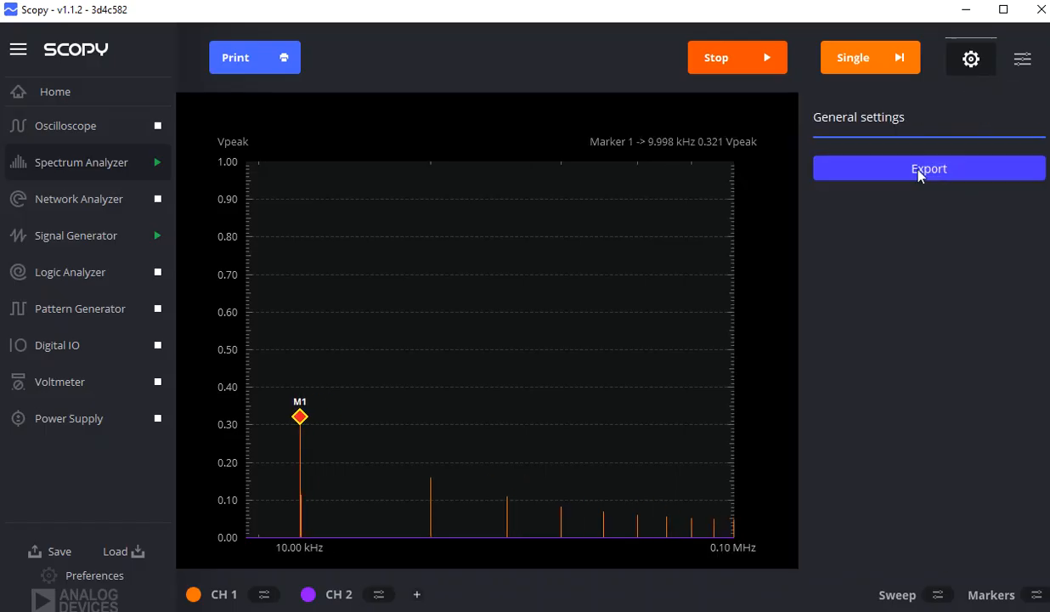
{"action": "left_click", "coordinate": [929, 169]}
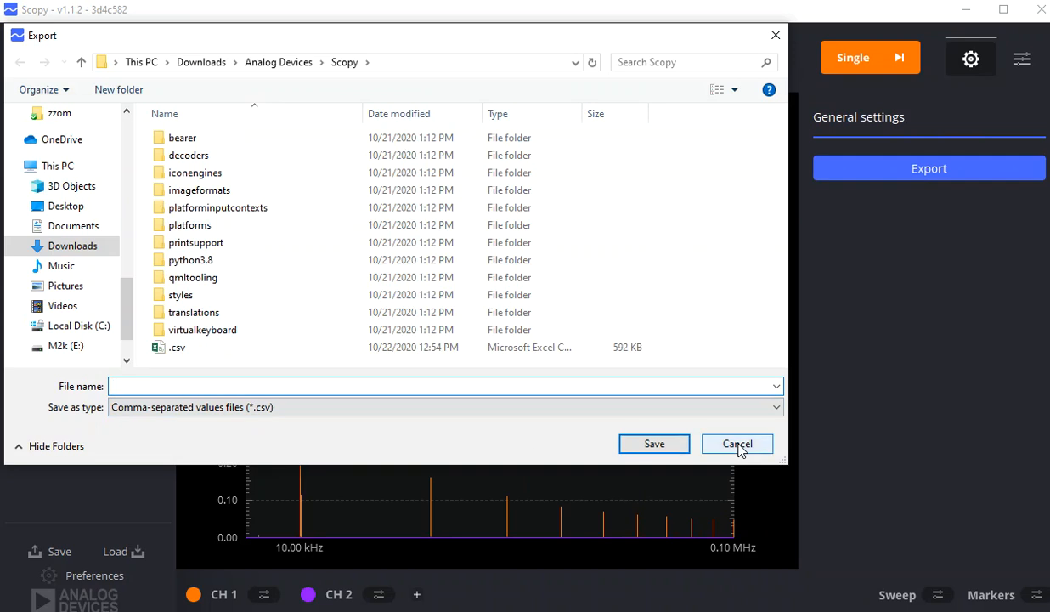
{"action": "left_click", "coordinate": [736, 444]}
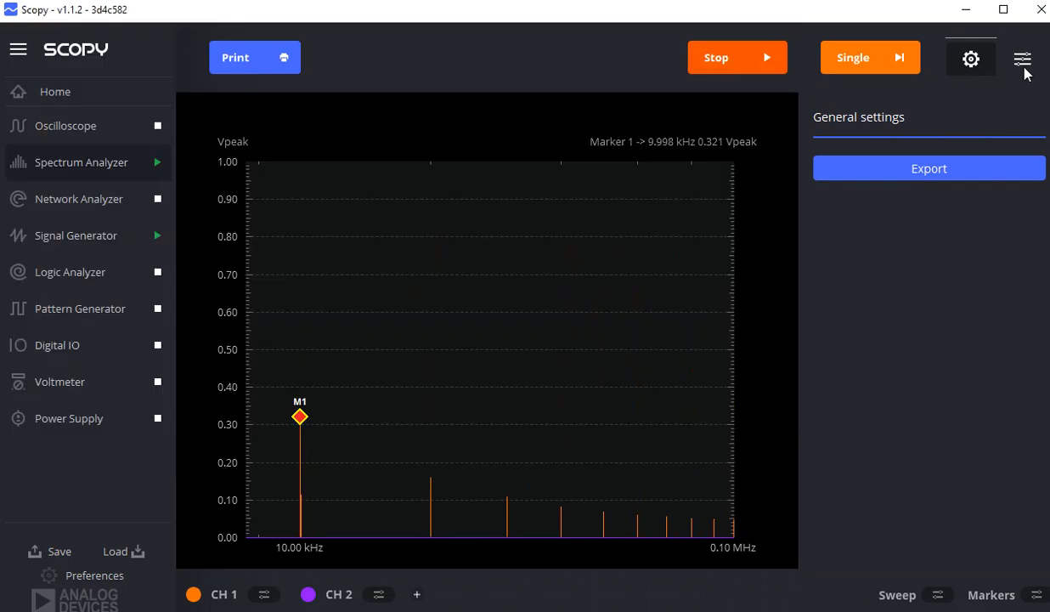
Step: Toggle the marker and general settings panels until none is open
{"action": "left_click", "coordinate": [1022, 57]}
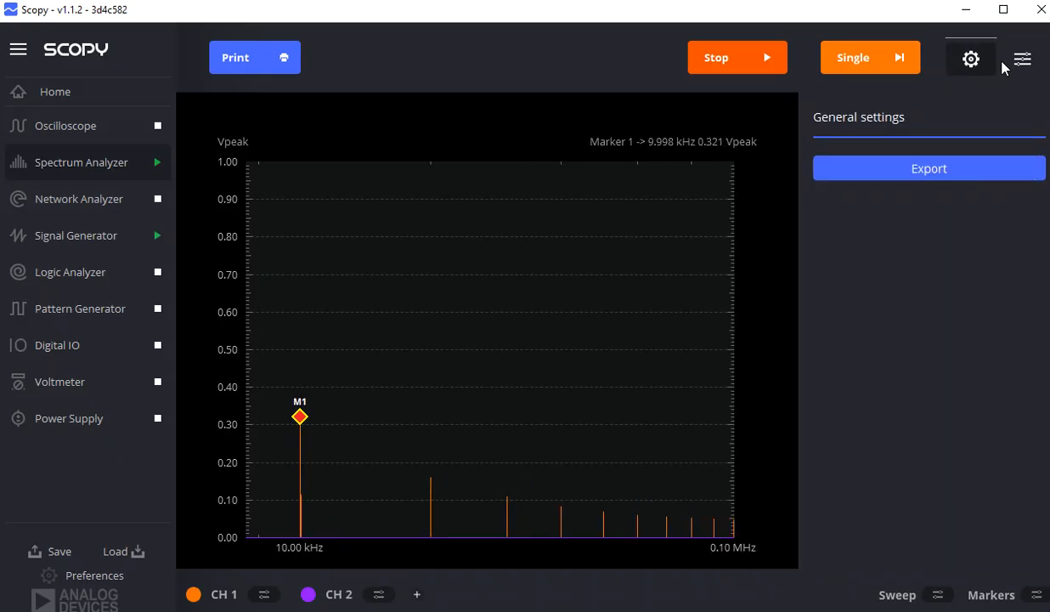
{"action": "left_click", "coordinate": [1022, 58]}
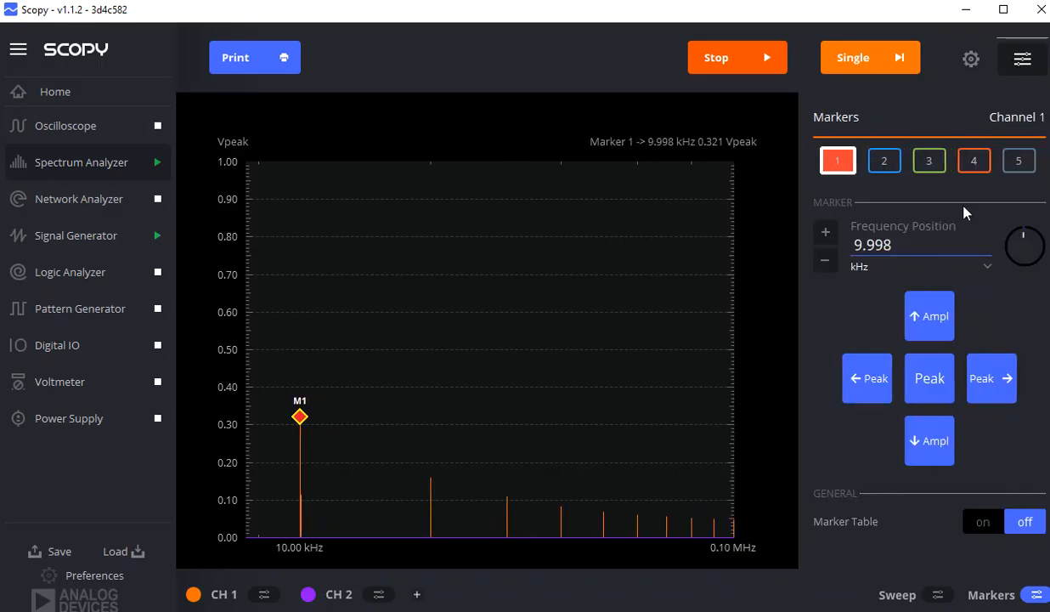
{"action": "mouse_move", "coordinate": [940, 605]}
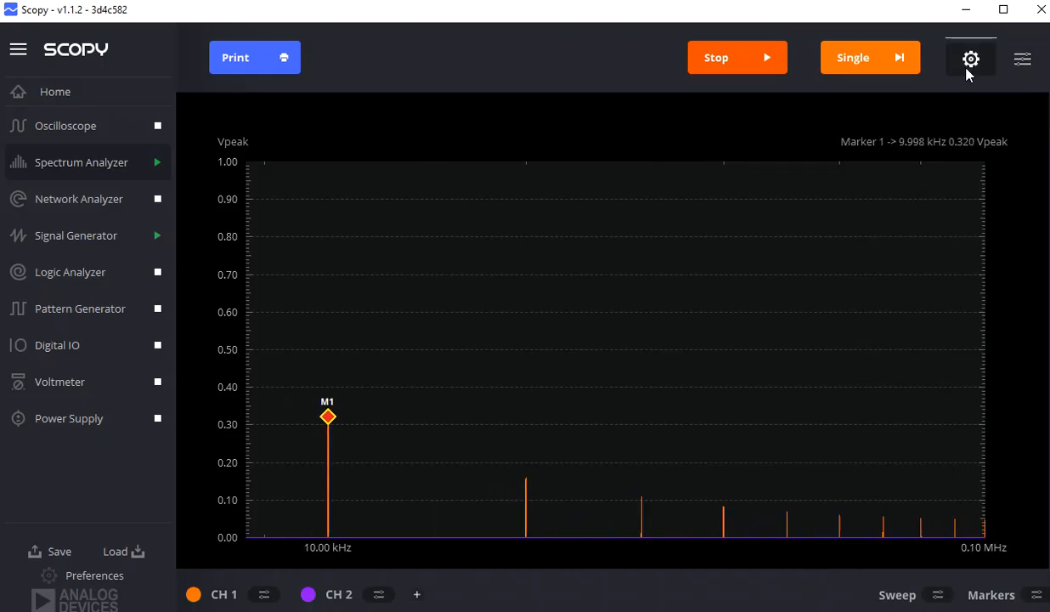
{"action": "left_click", "coordinate": [970, 58]}
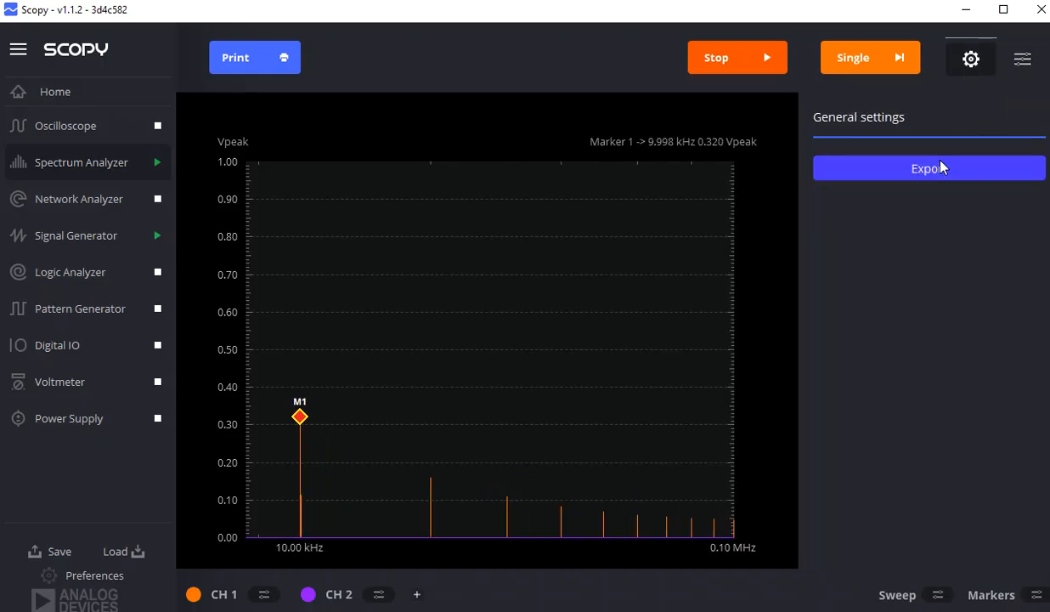
{"action": "left_click", "coordinate": [928, 167]}
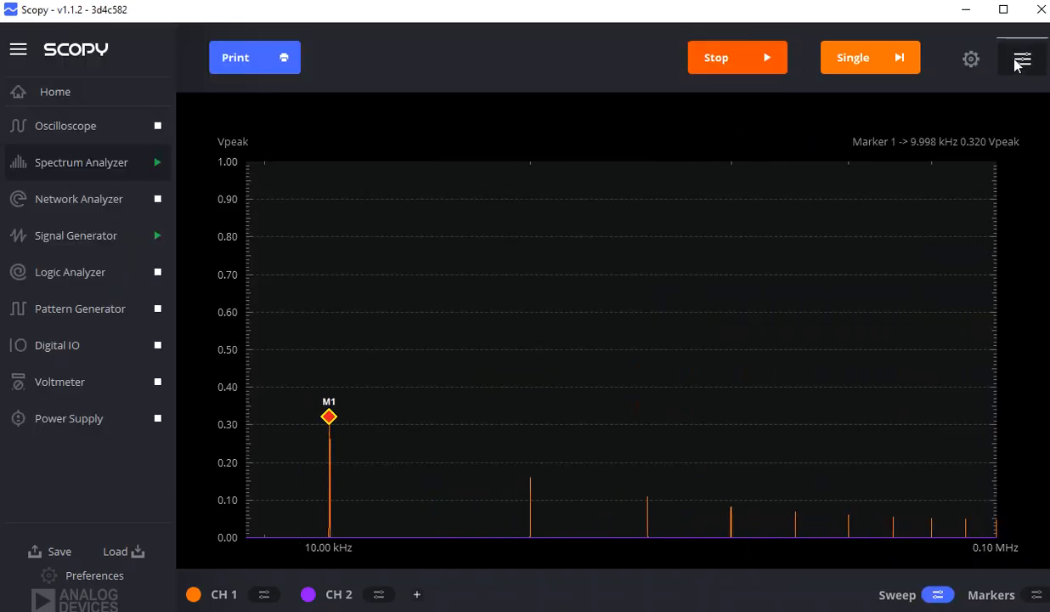
Step: Open the sweep frequency settings to extend Stop to 50 MHz
{"action": "left_click", "coordinate": [1021, 57]}
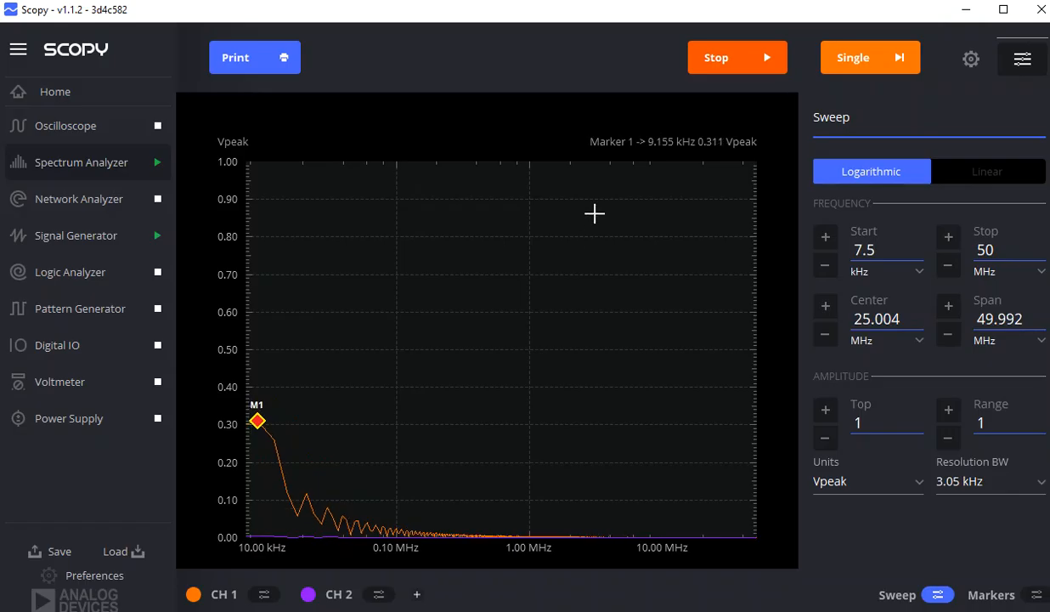
{"action": "mouse_move", "coordinate": [328, 349]}
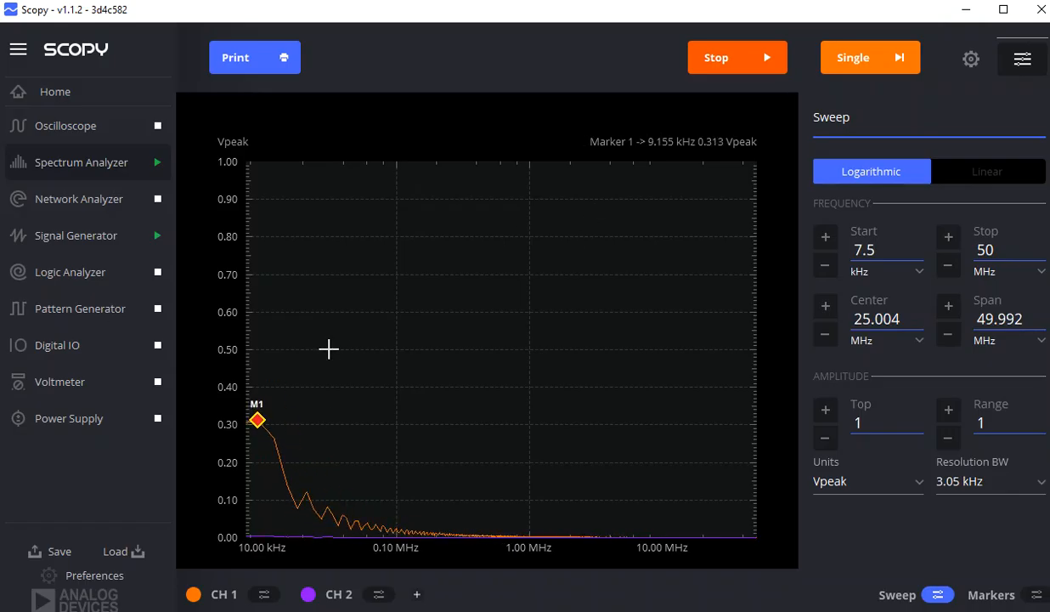